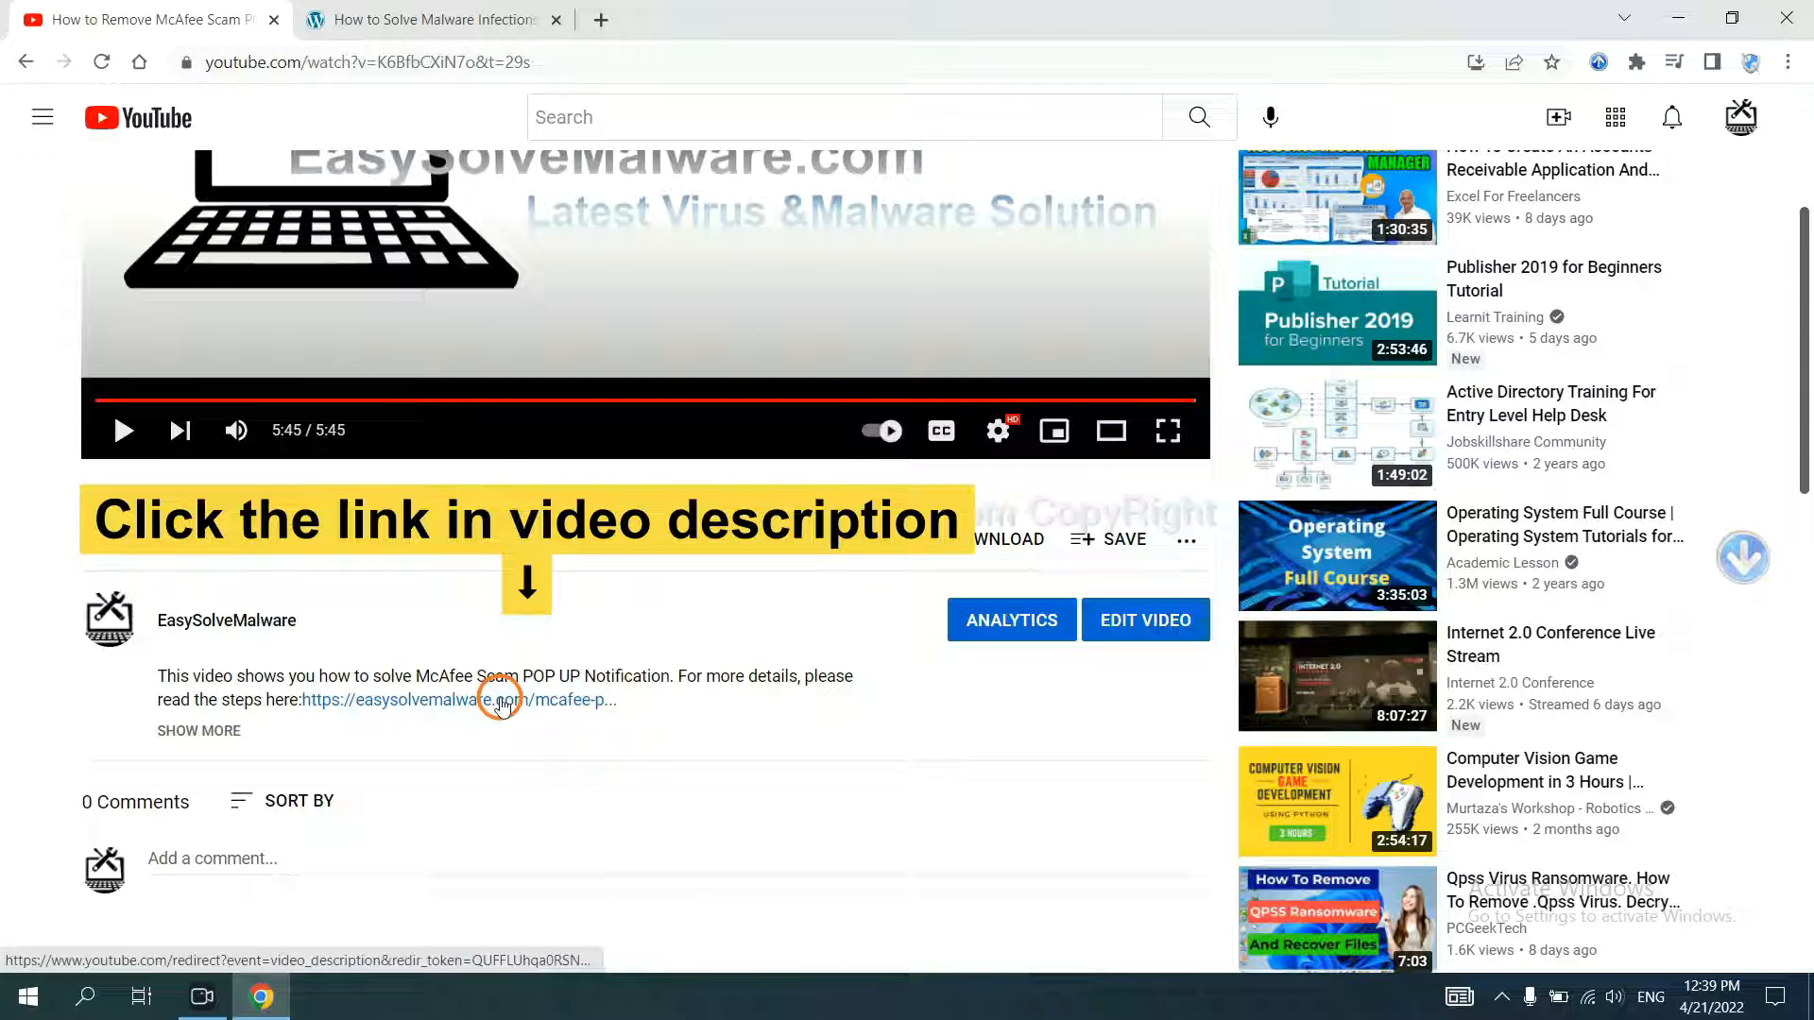
# Open the removal guide linked in the YouTube description and download SpyHunter for Windows
pyautogui.click(463, 700)
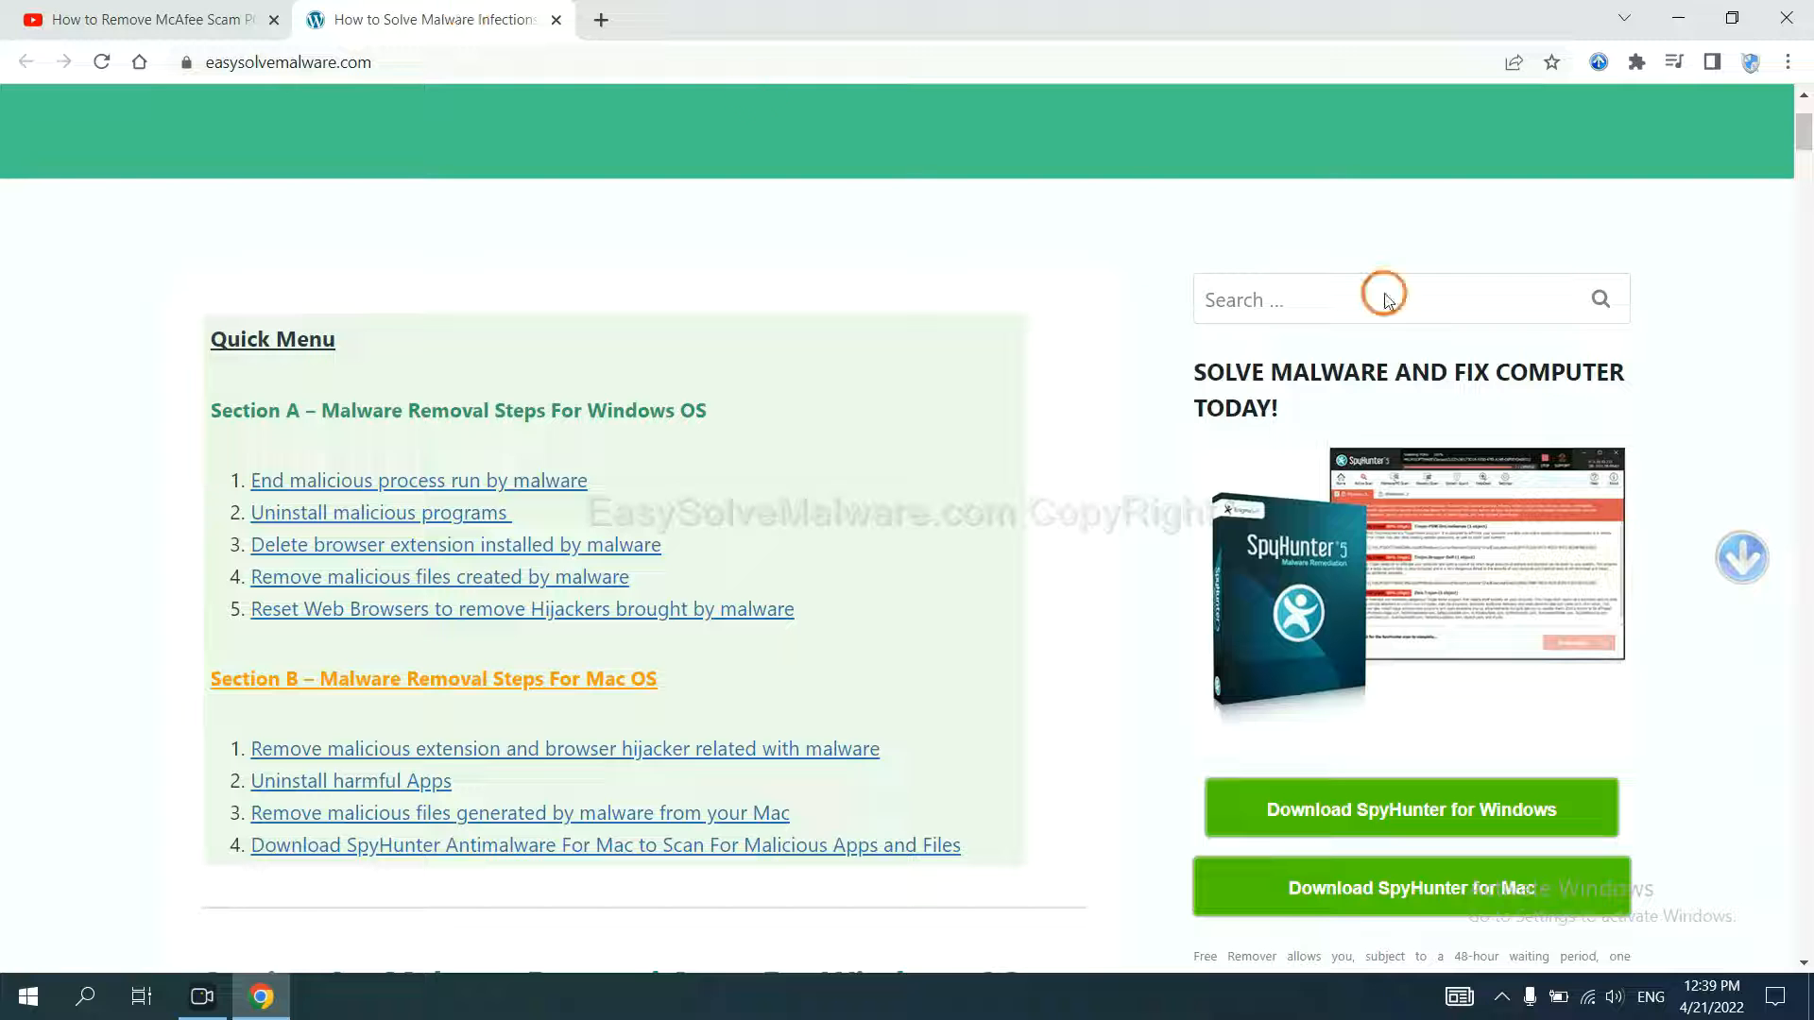
pyautogui.scroll(-3)
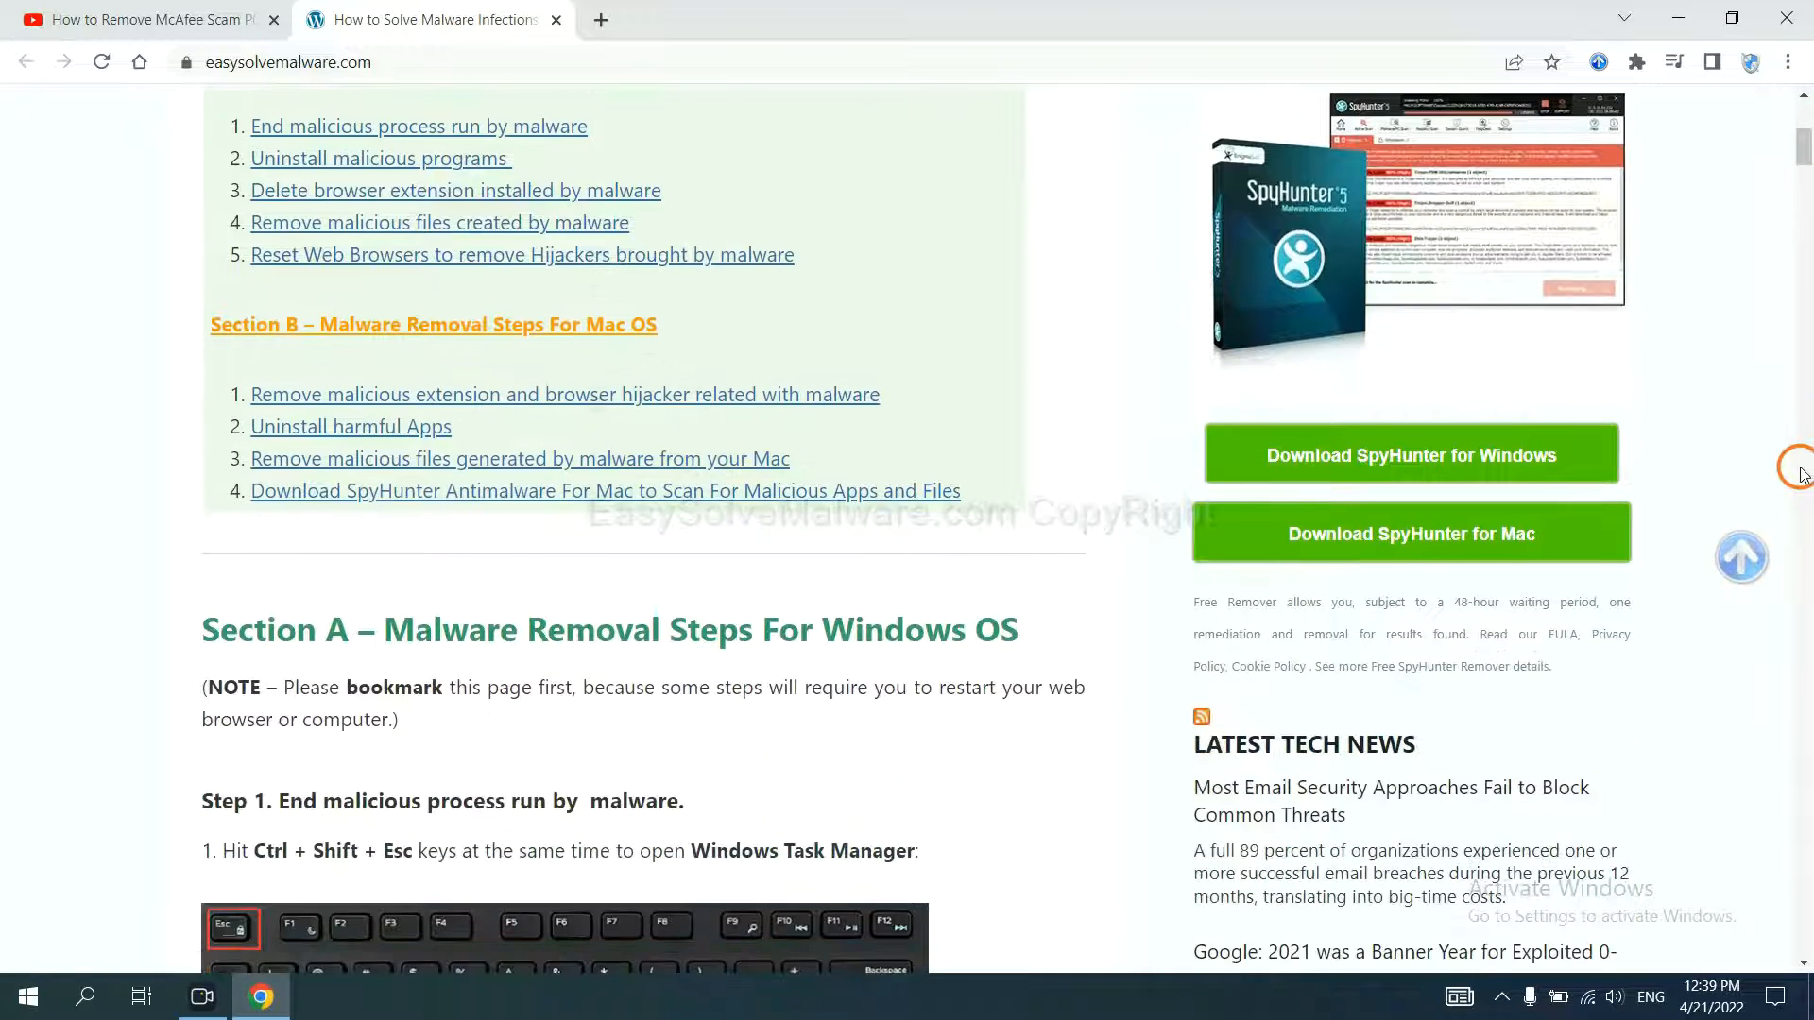
pyautogui.click(1409, 454)
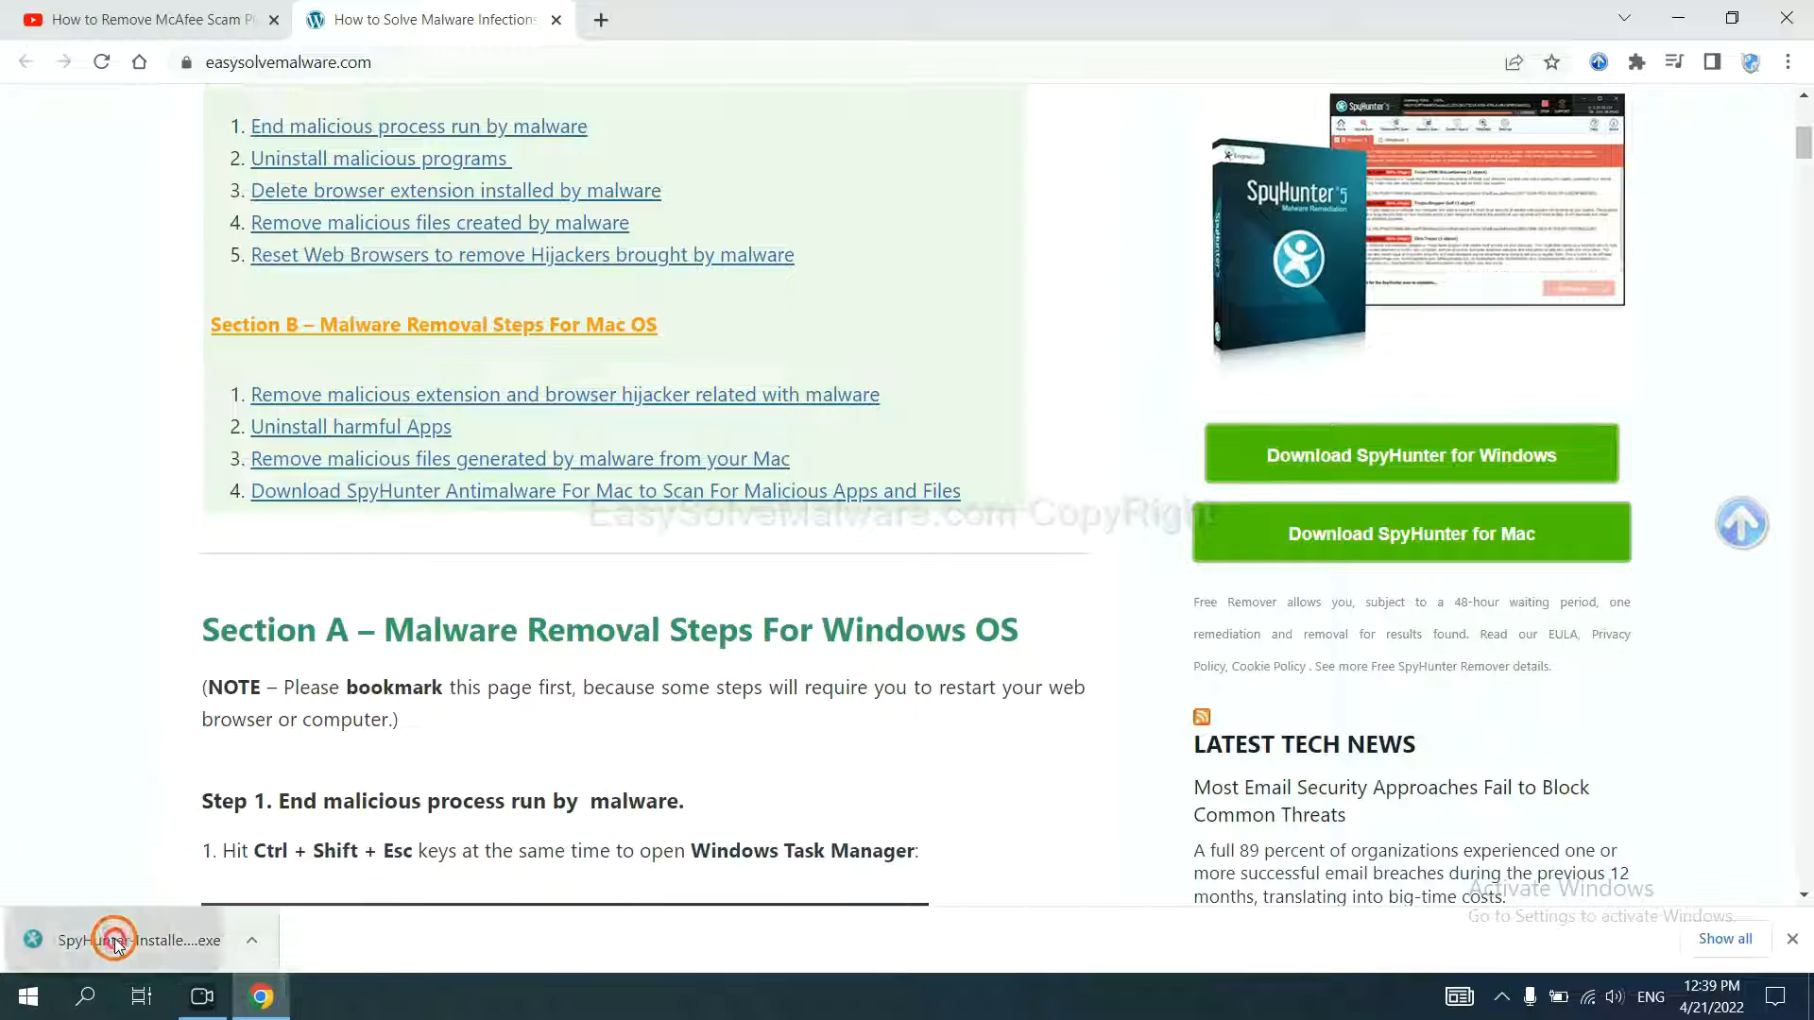
# Run the SpyHunter 5 installer in English, accept the EULA and install
pyautogui.click(110, 939)
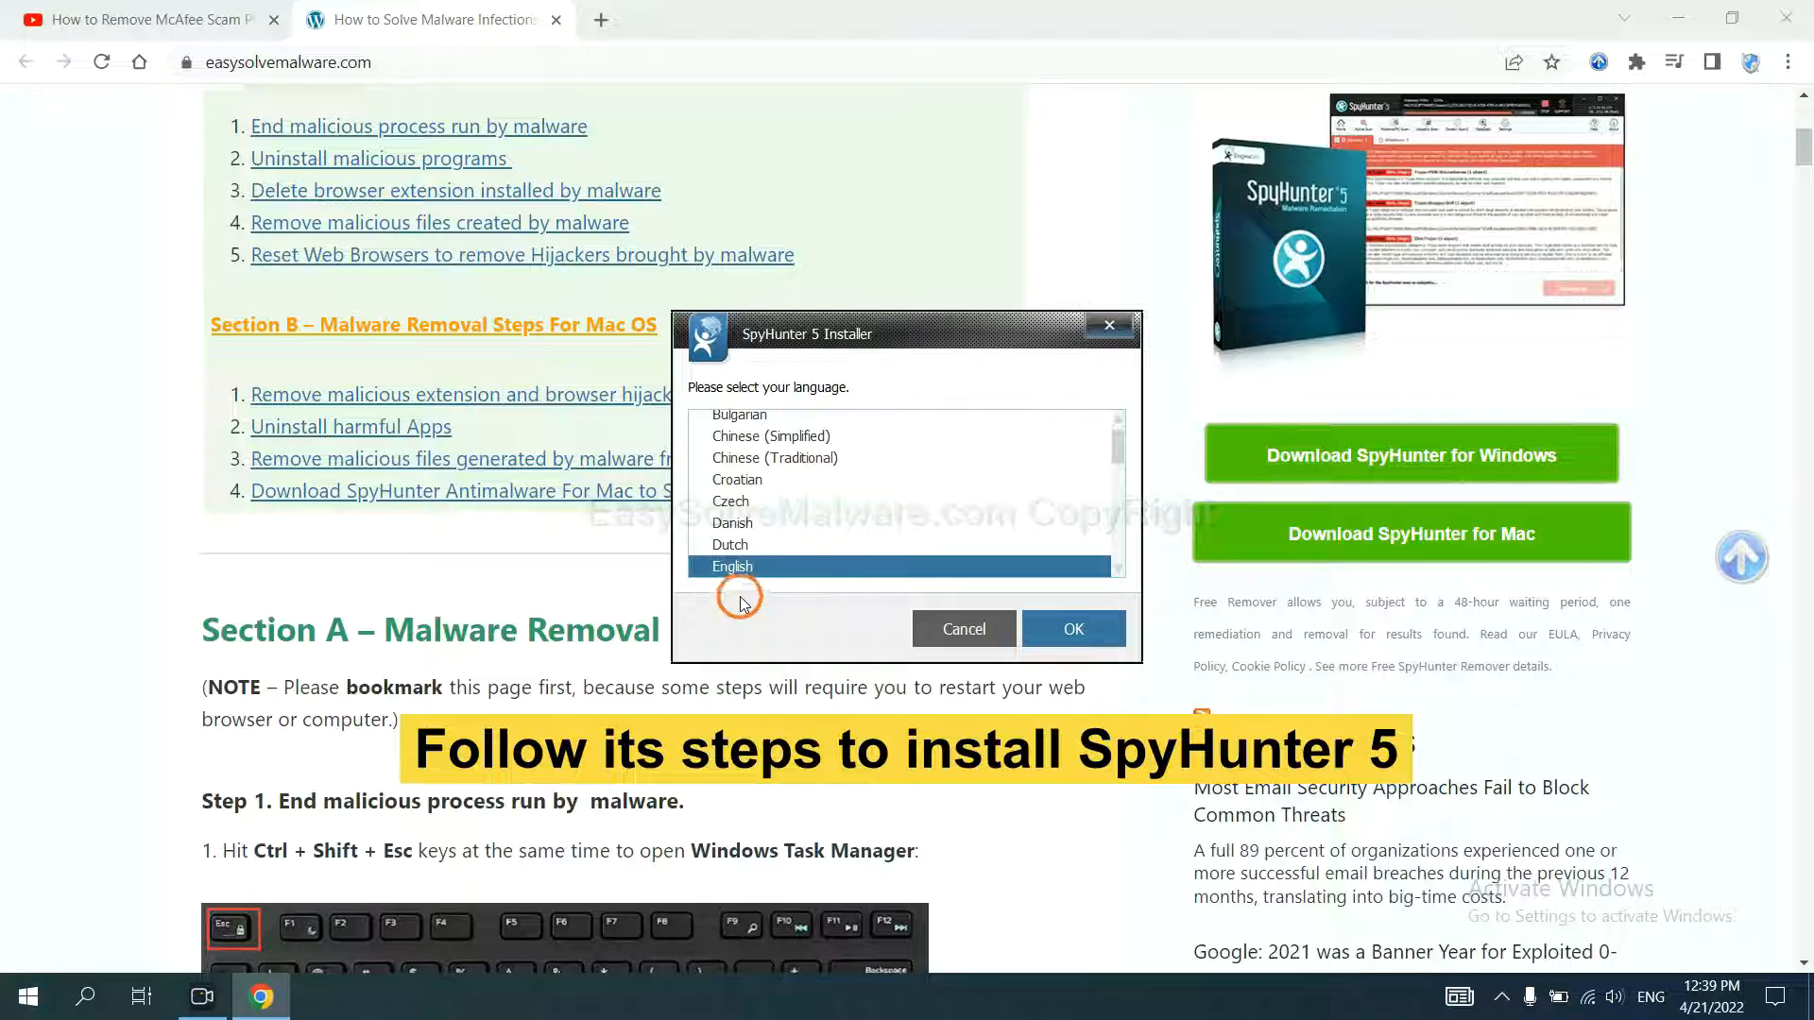
pyautogui.click(1070, 629)
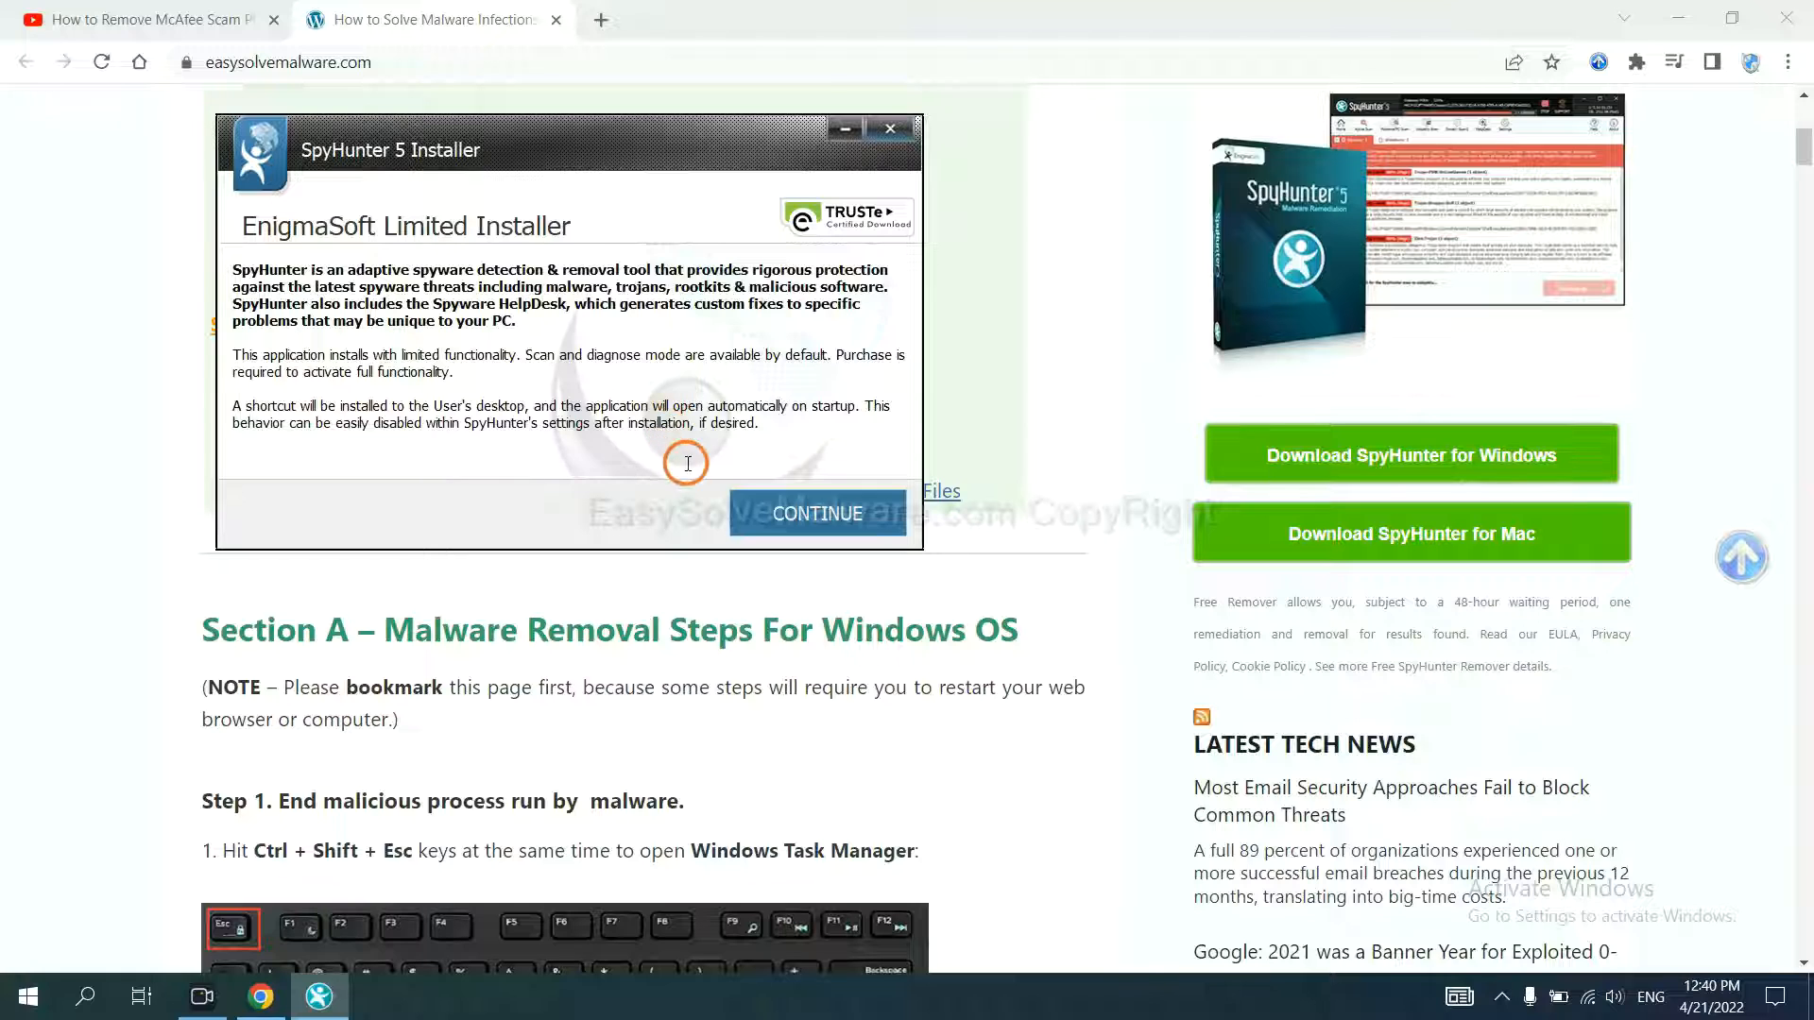
pyautogui.click(816, 514)
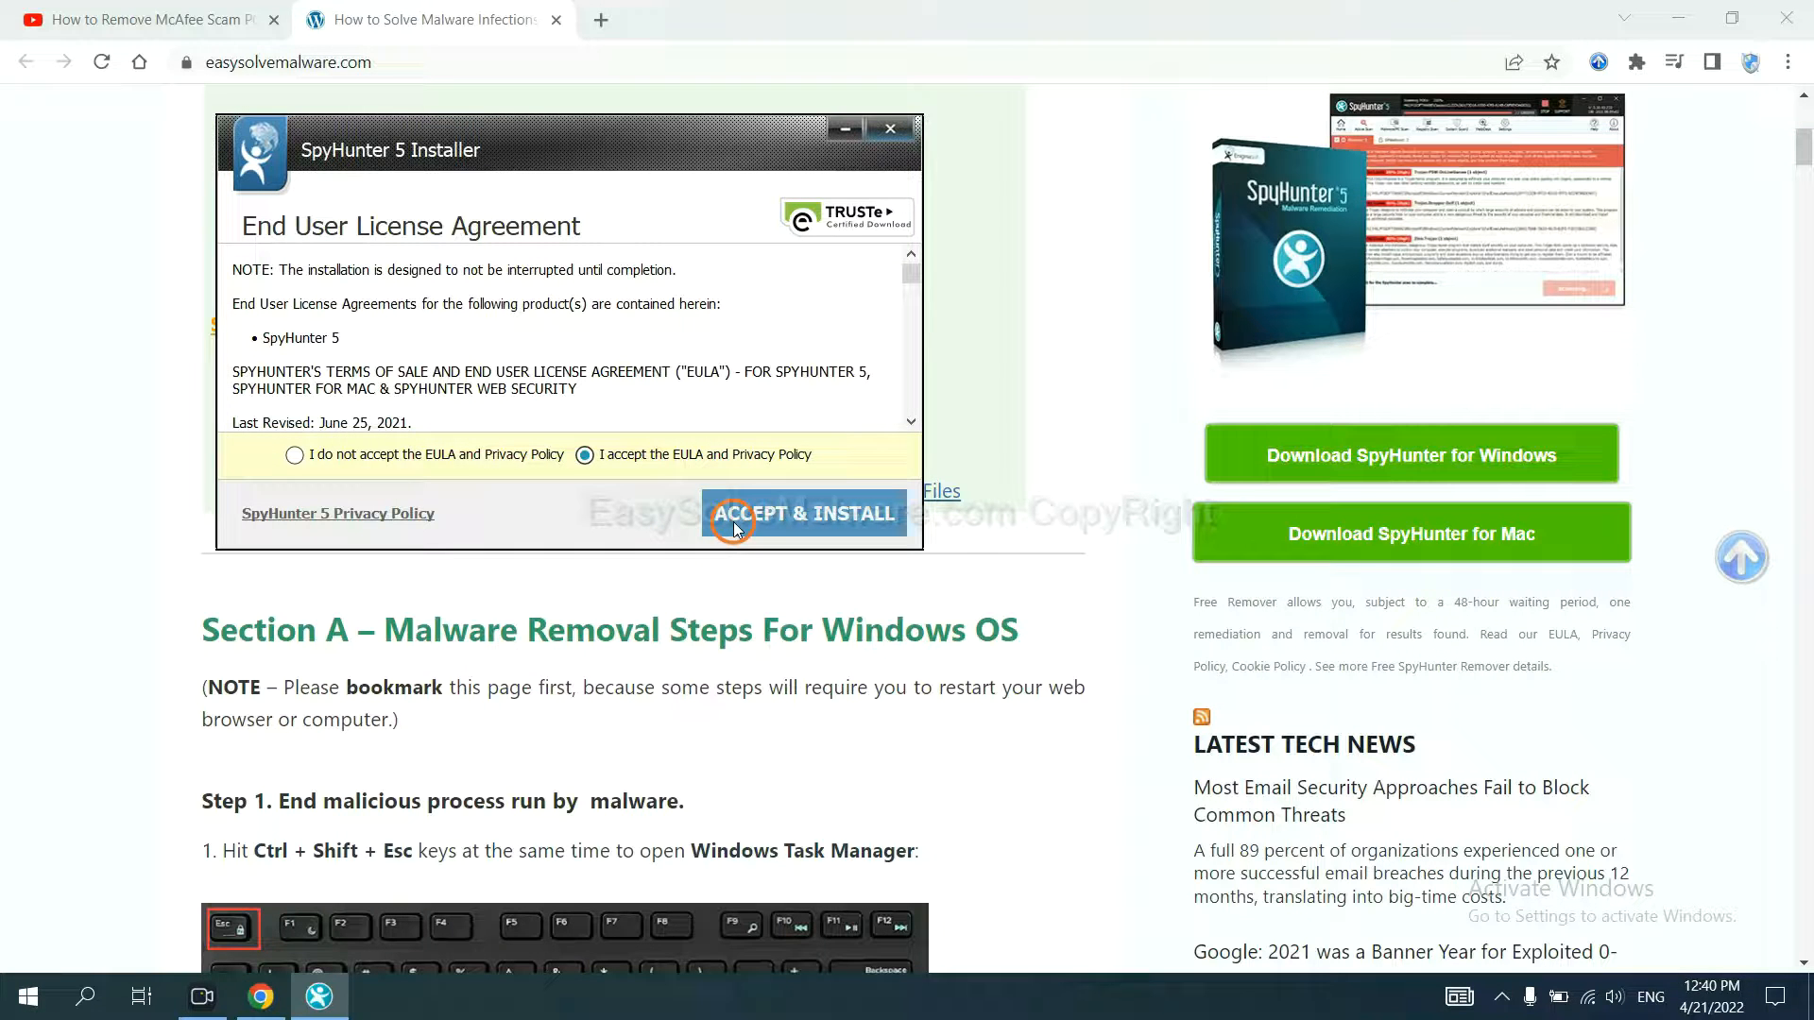
pyautogui.click(804, 513)
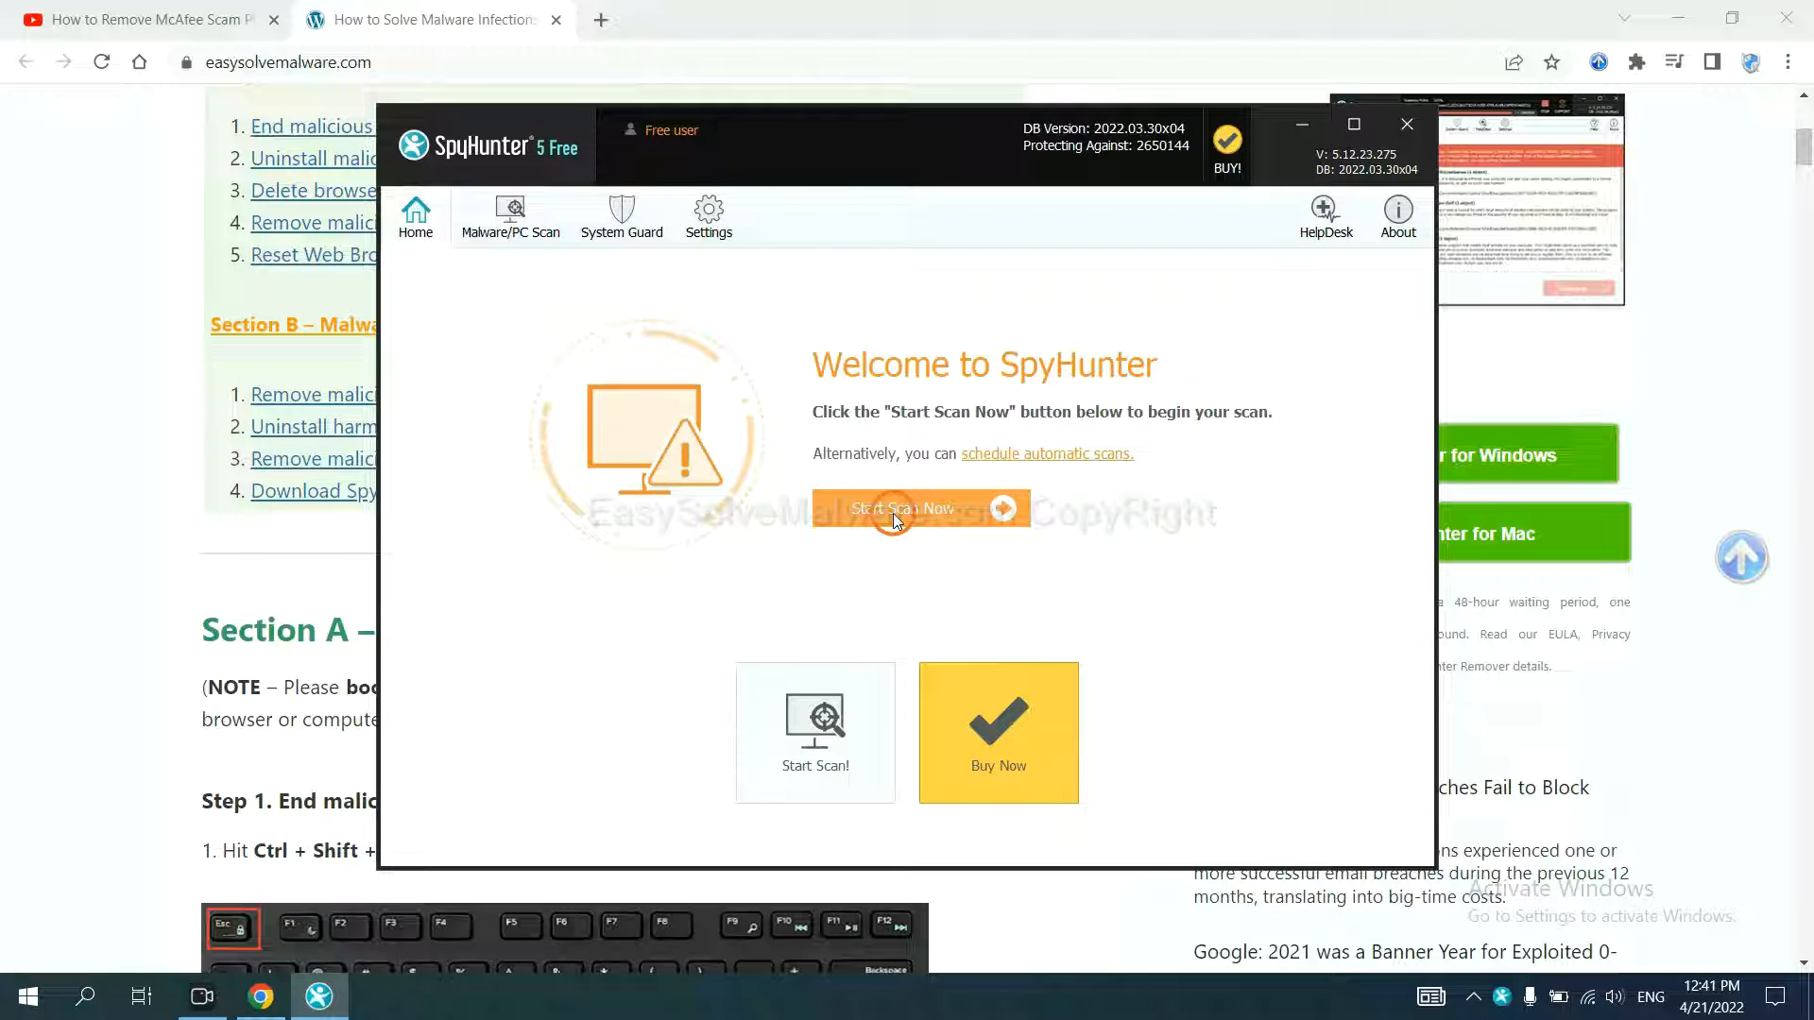
pyautogui.moveTo(1081, 547)
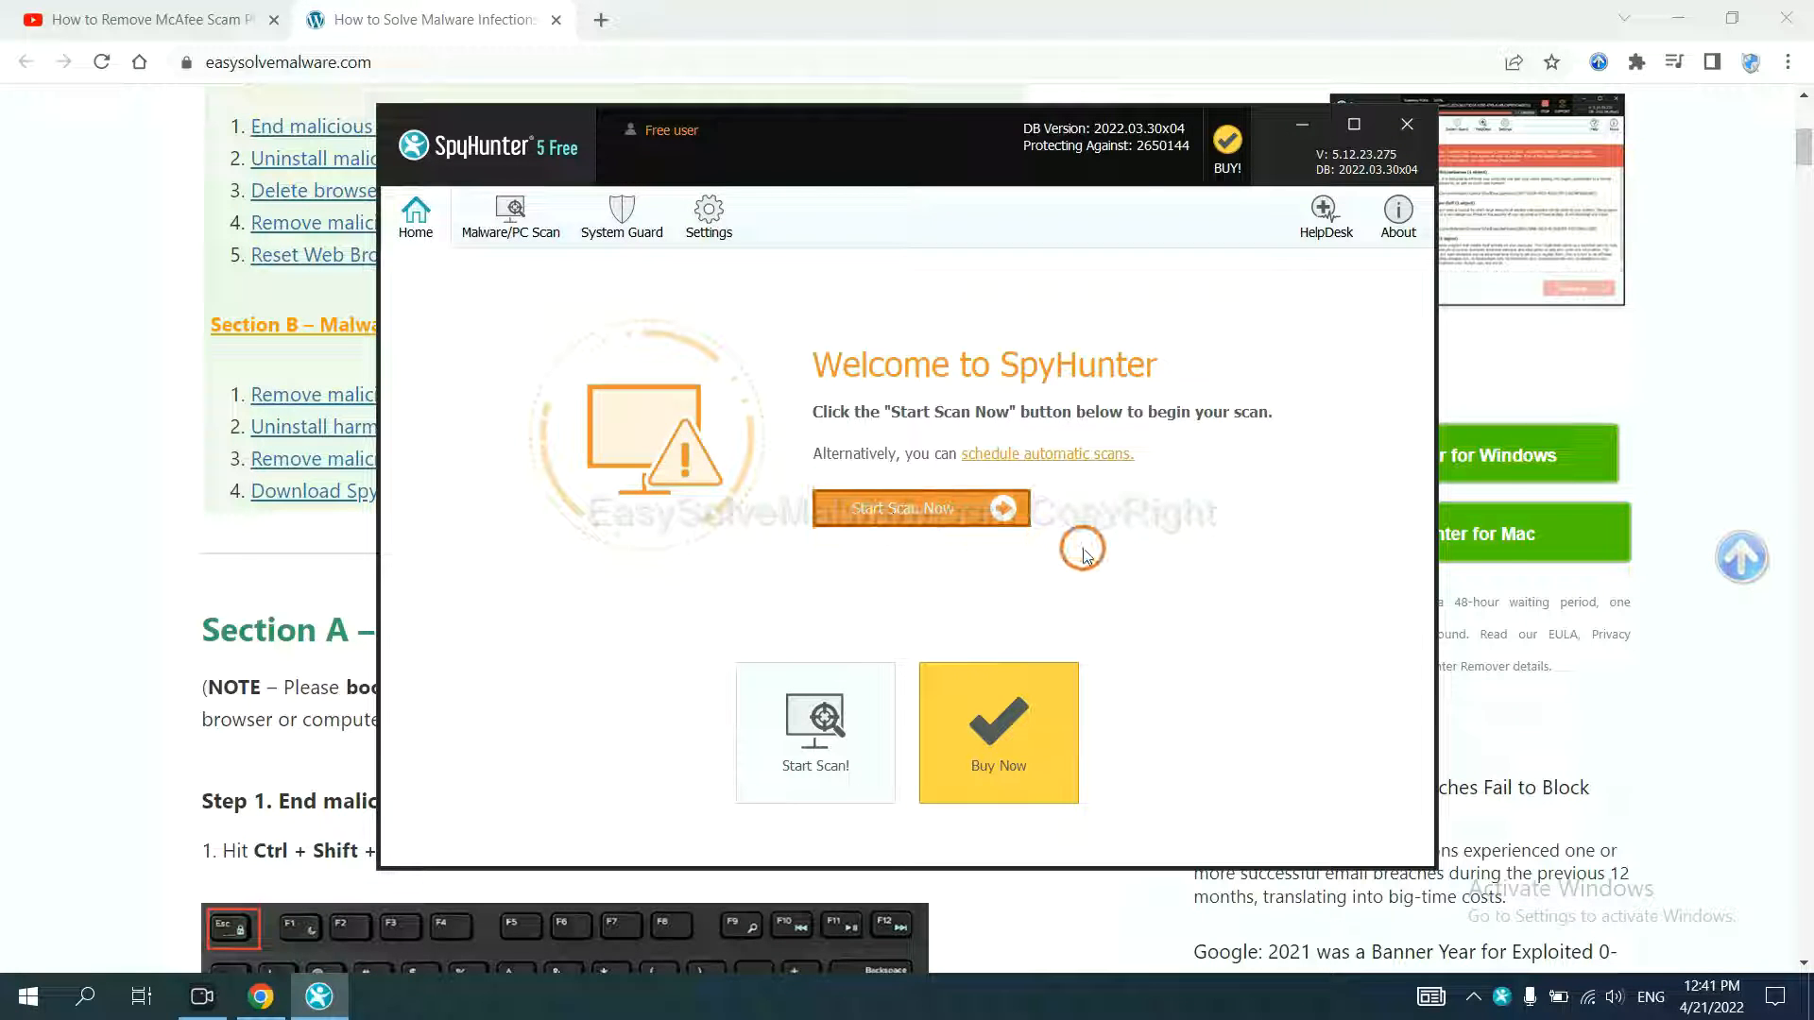
# Scan the computer and keep the unknown object remove360.bat set to Disable
pyautogui.click(919, 509)
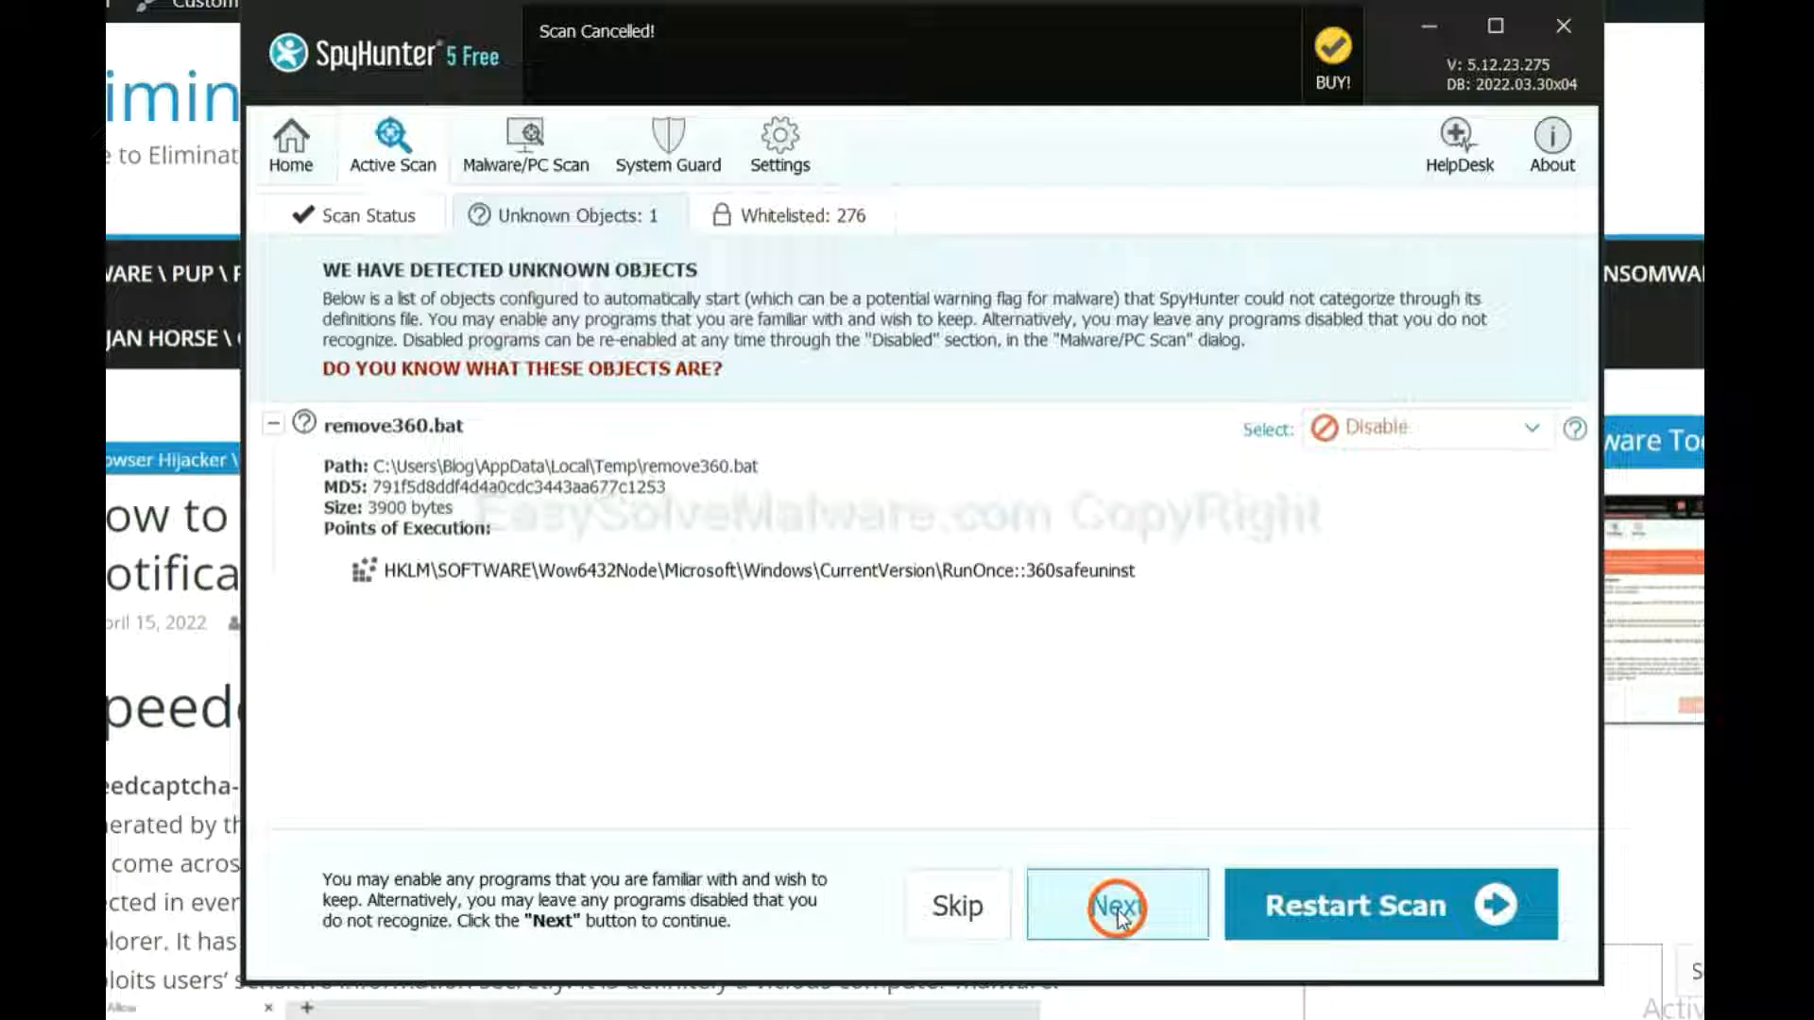
pyautogui.click(1114, 905)
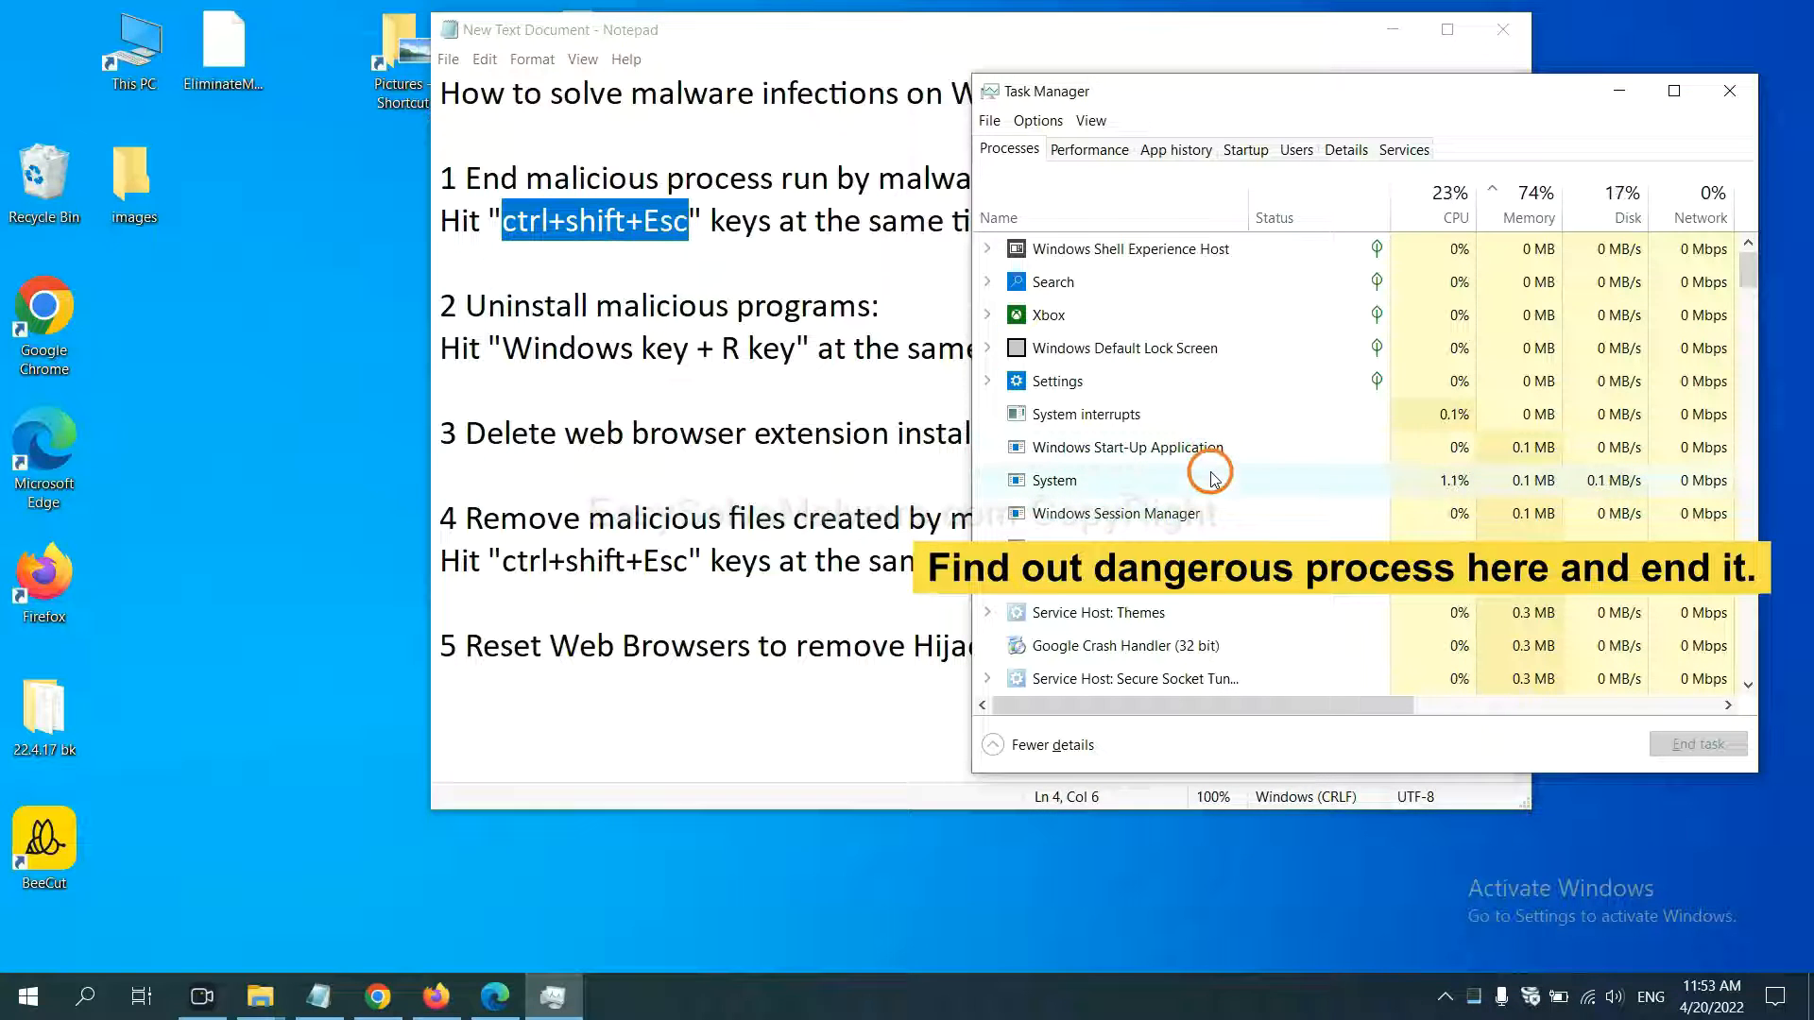
# Select a suspicious process in Task Manager's Processes list, then close Task Manager
pyautogui.click(1050, 480)
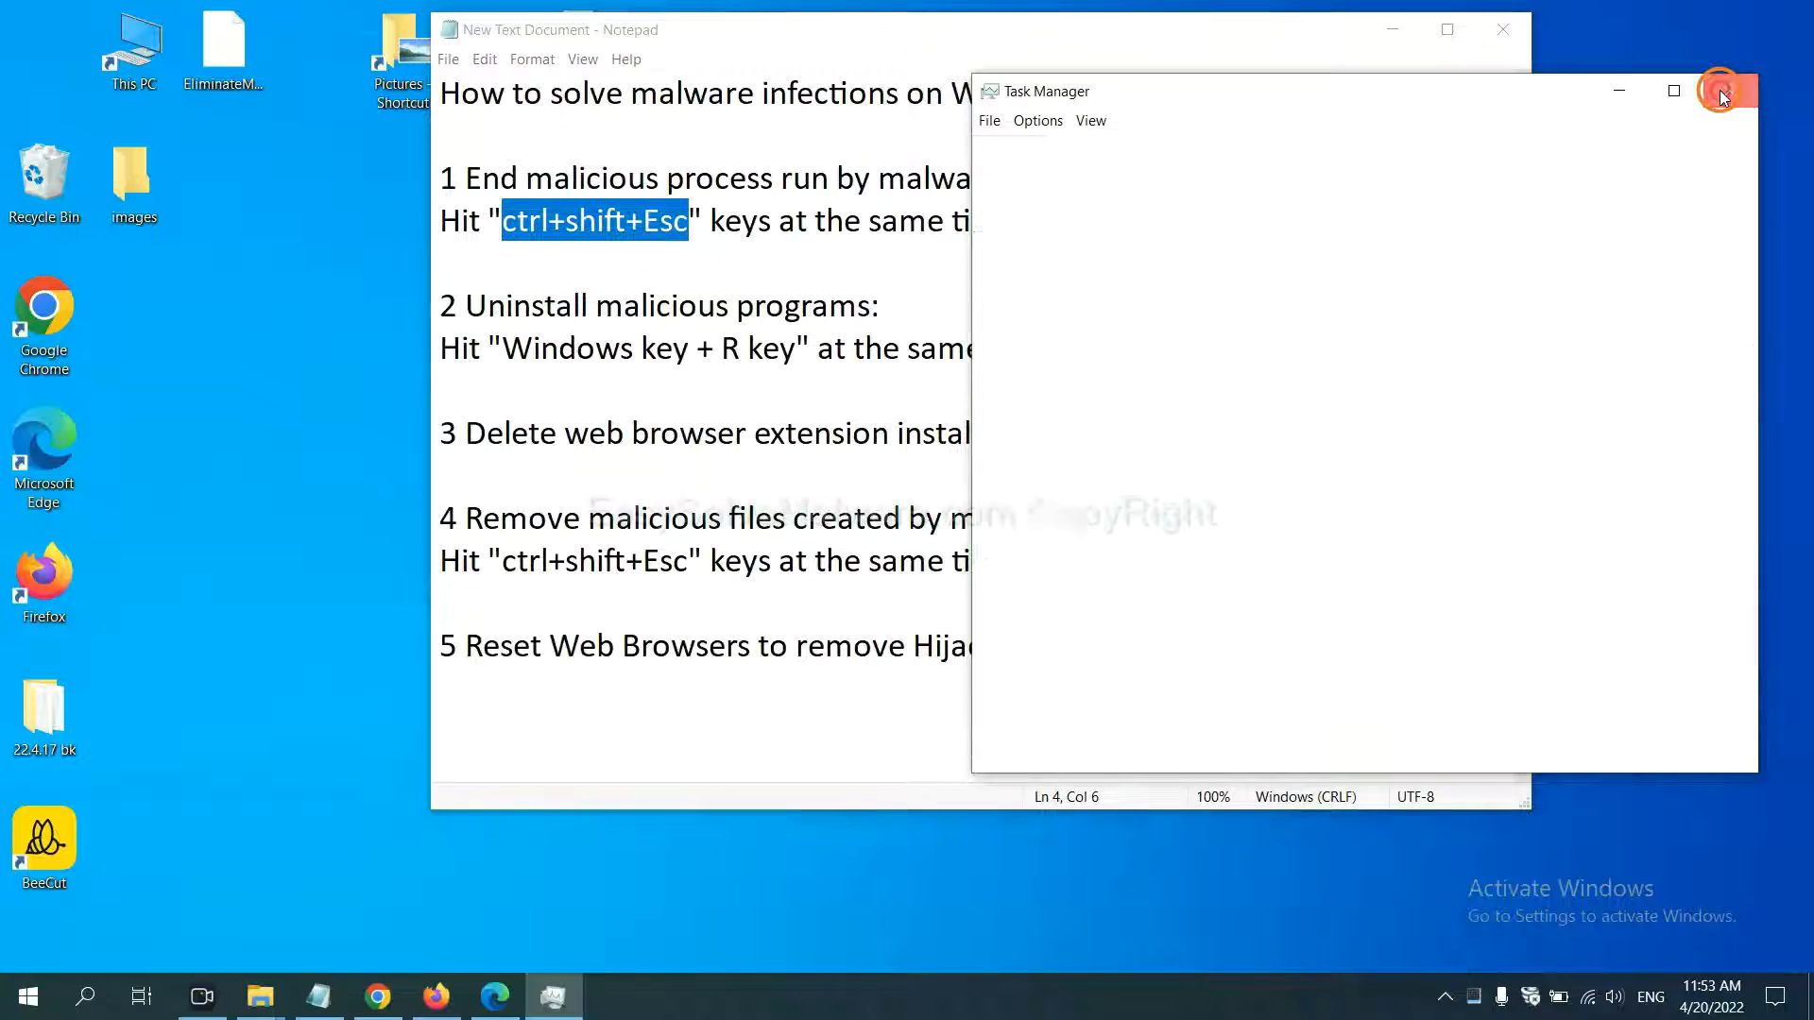
pyautogui.click(1723, 91)
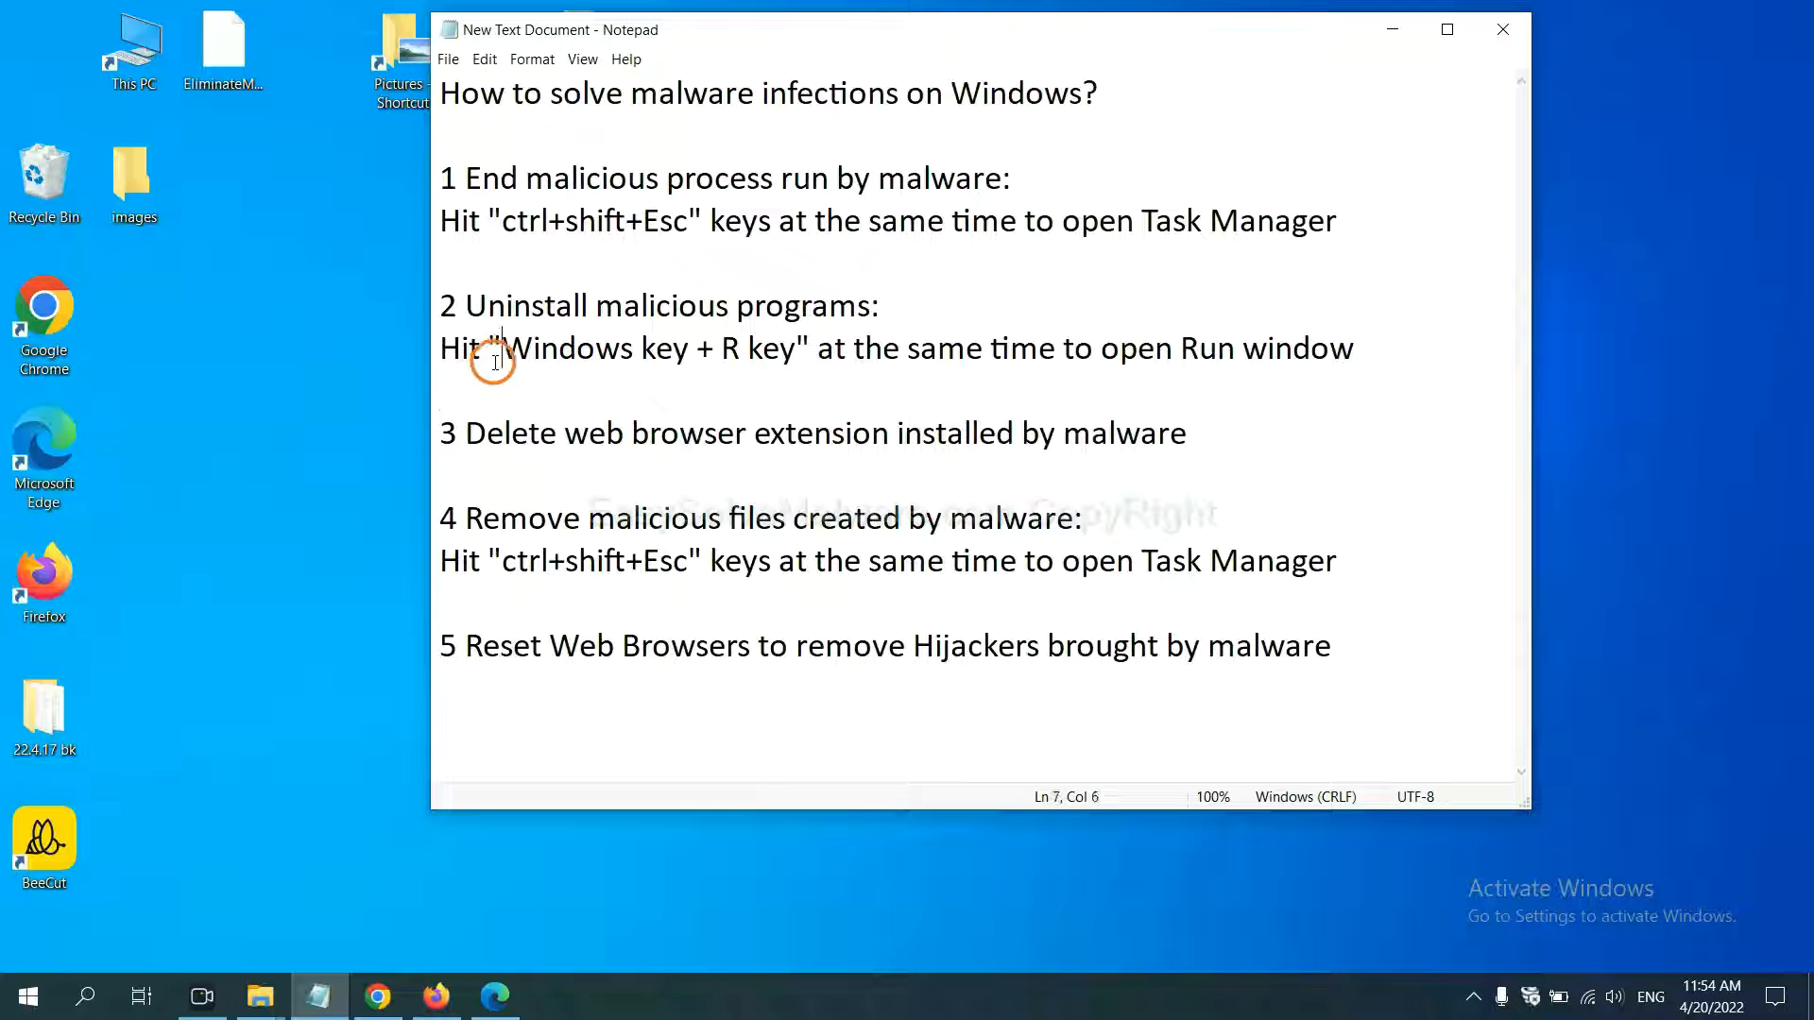
# Open Control Panel's Uninstall a program list via Run and select a suspect program
pyautogui.moveTo(500, 348); pyautogui.dragTo(798, 348)
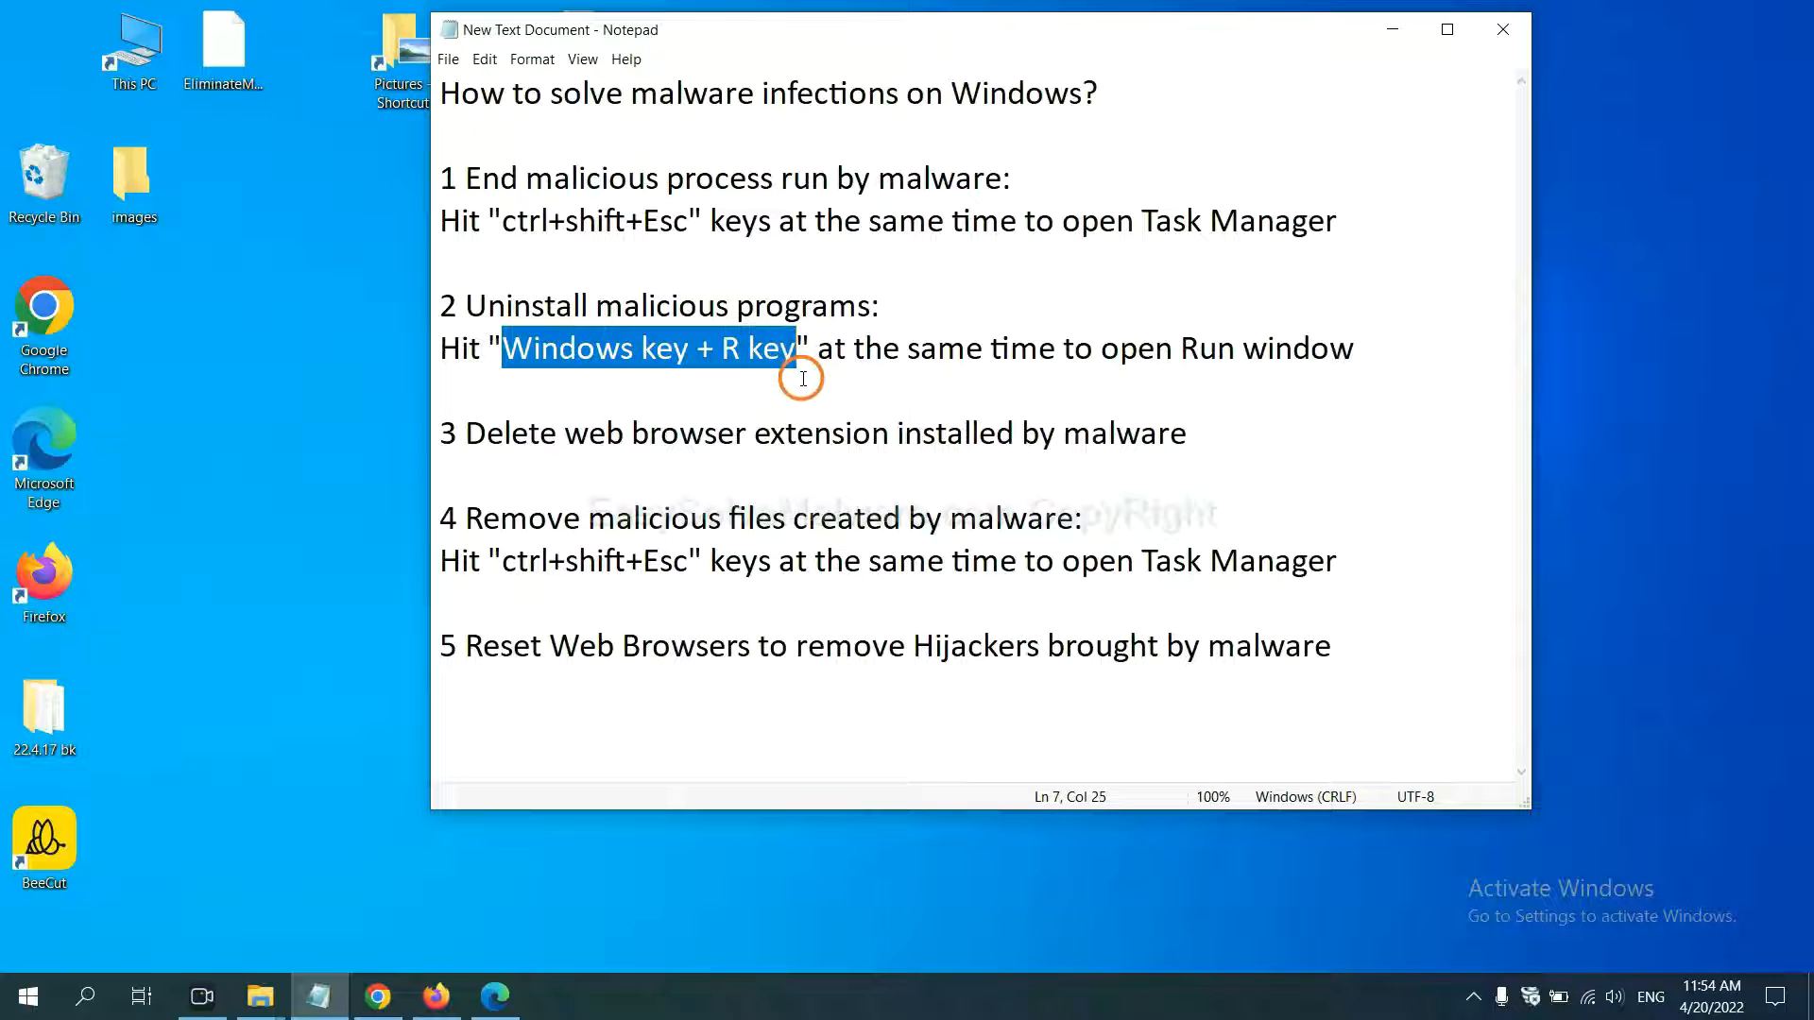
pyautogui.press('win+r')
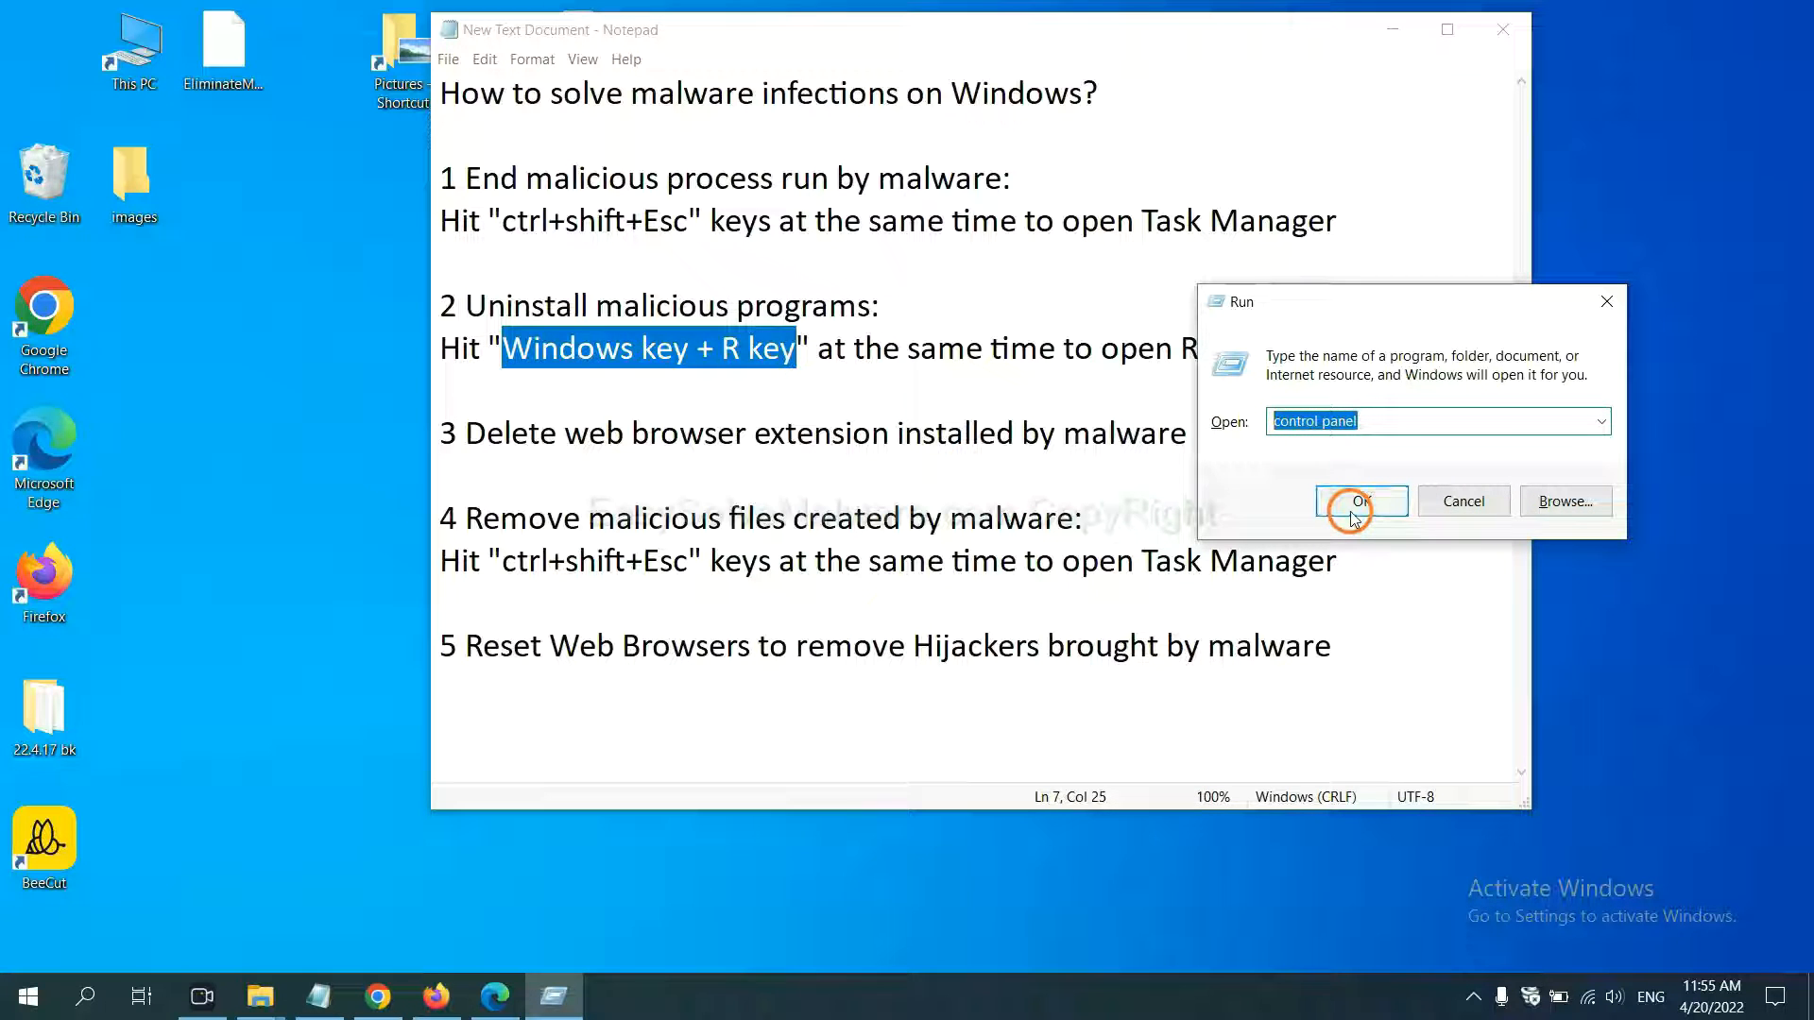
pyautogui.click(1360, 501)
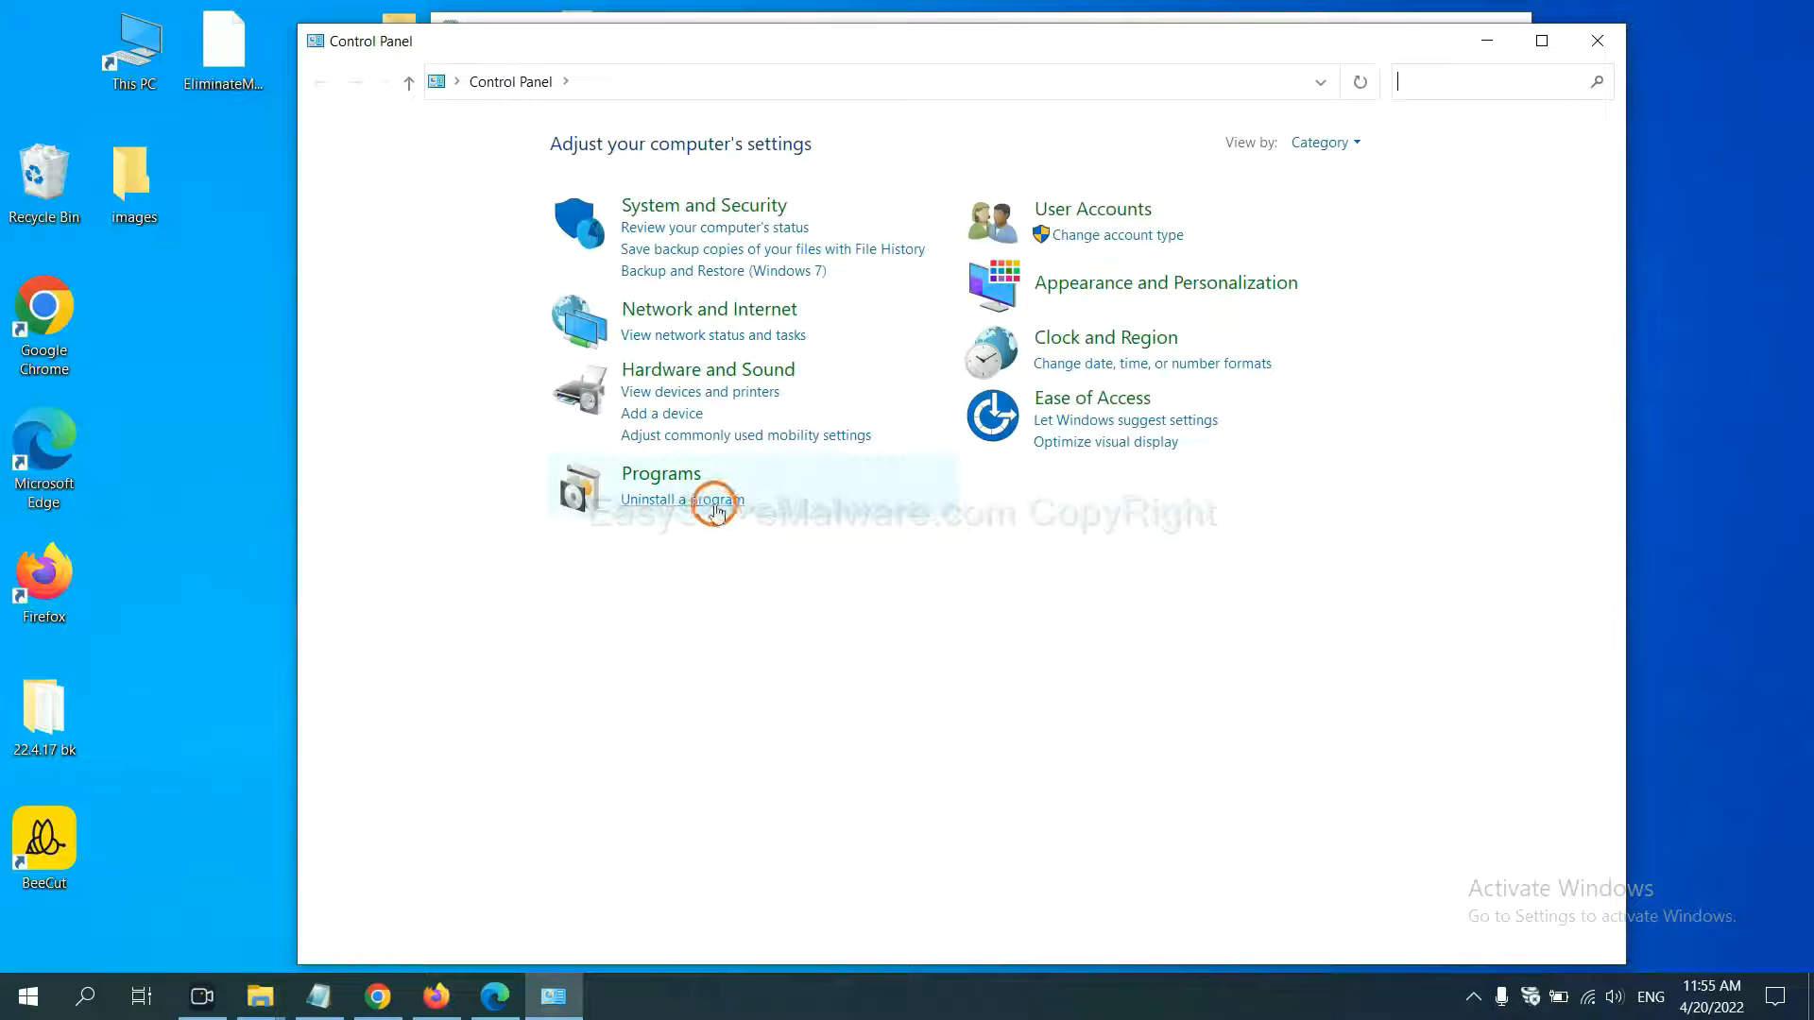
pyautogui.click(681, 499)
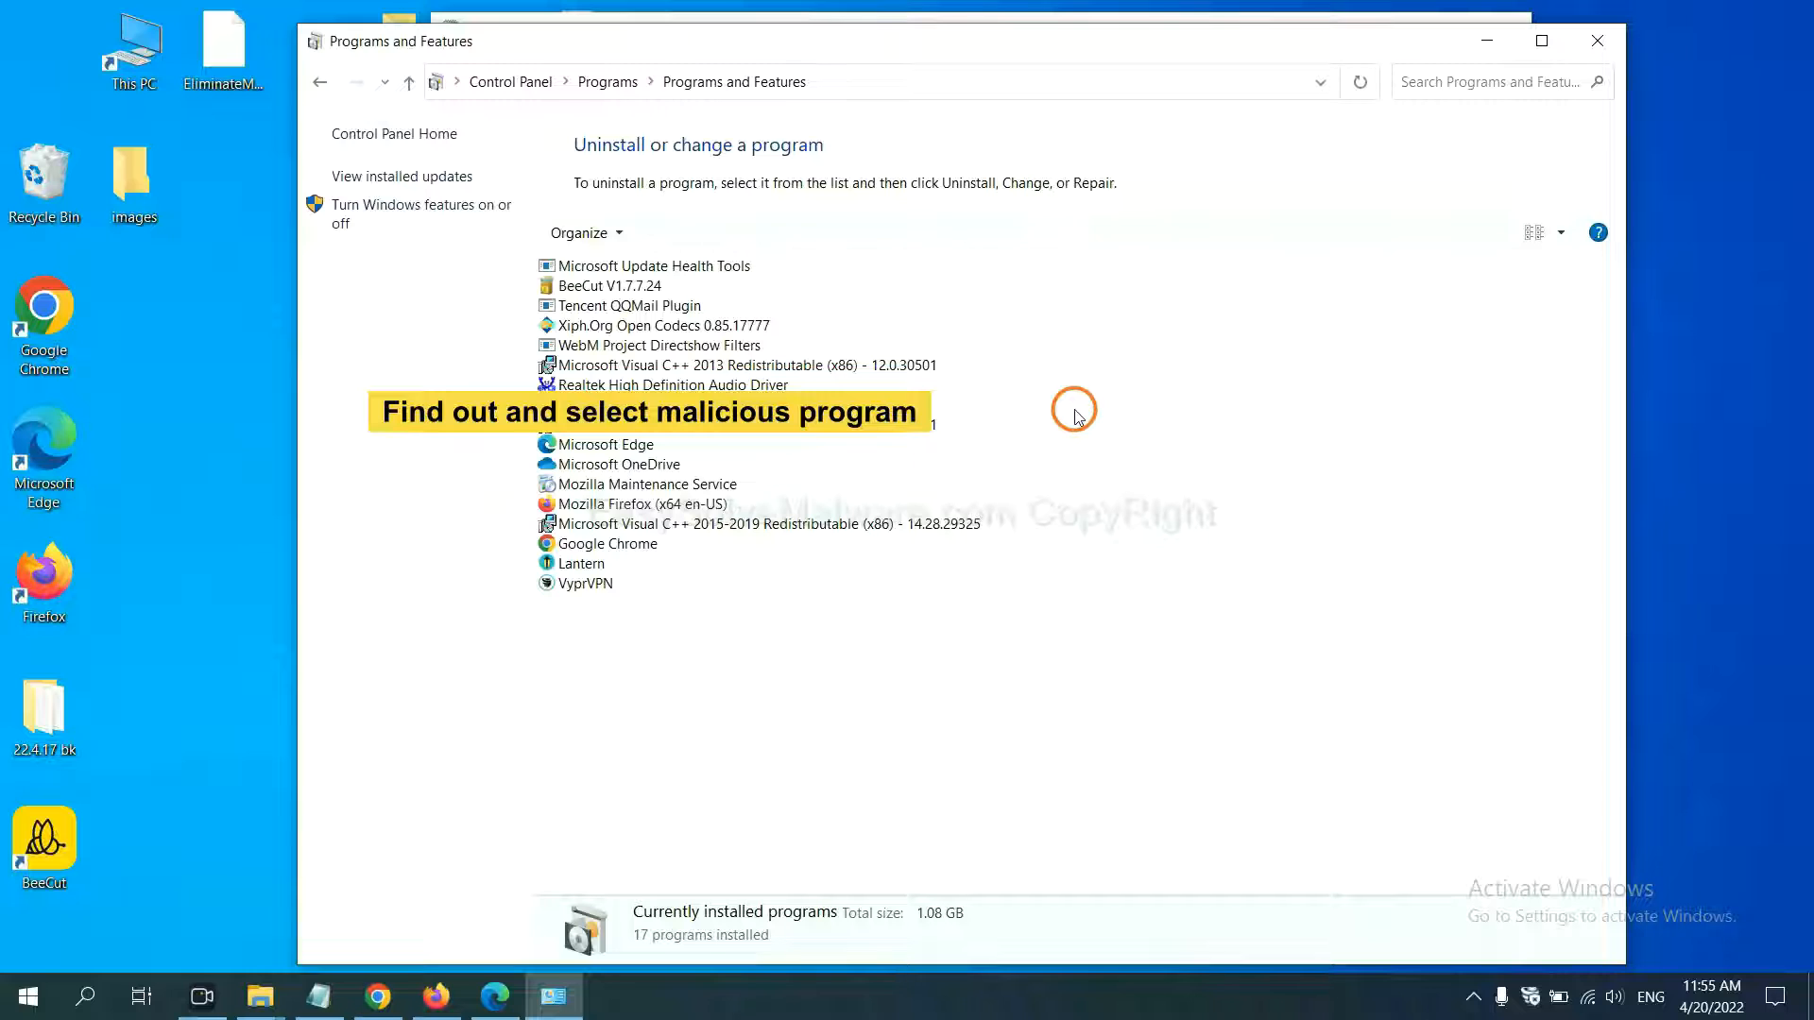
pyautogui.moveTo(1086, 391)
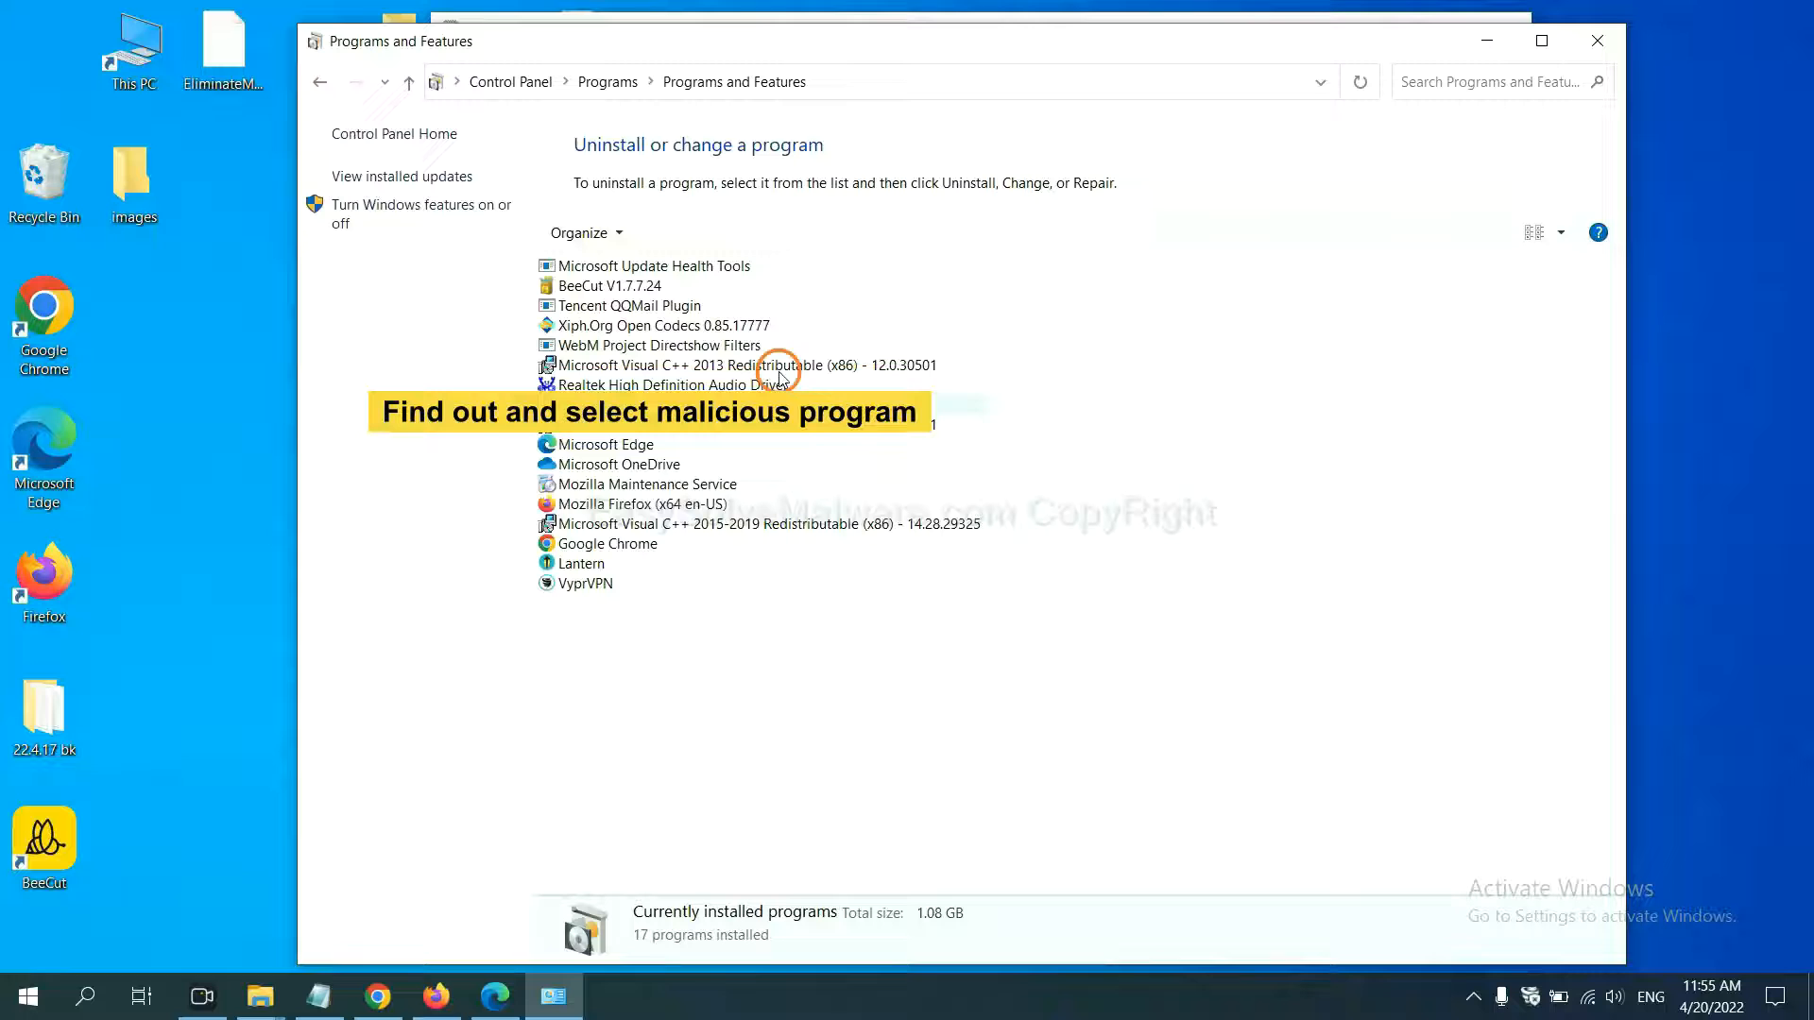
pyautogui.click(655, 325)
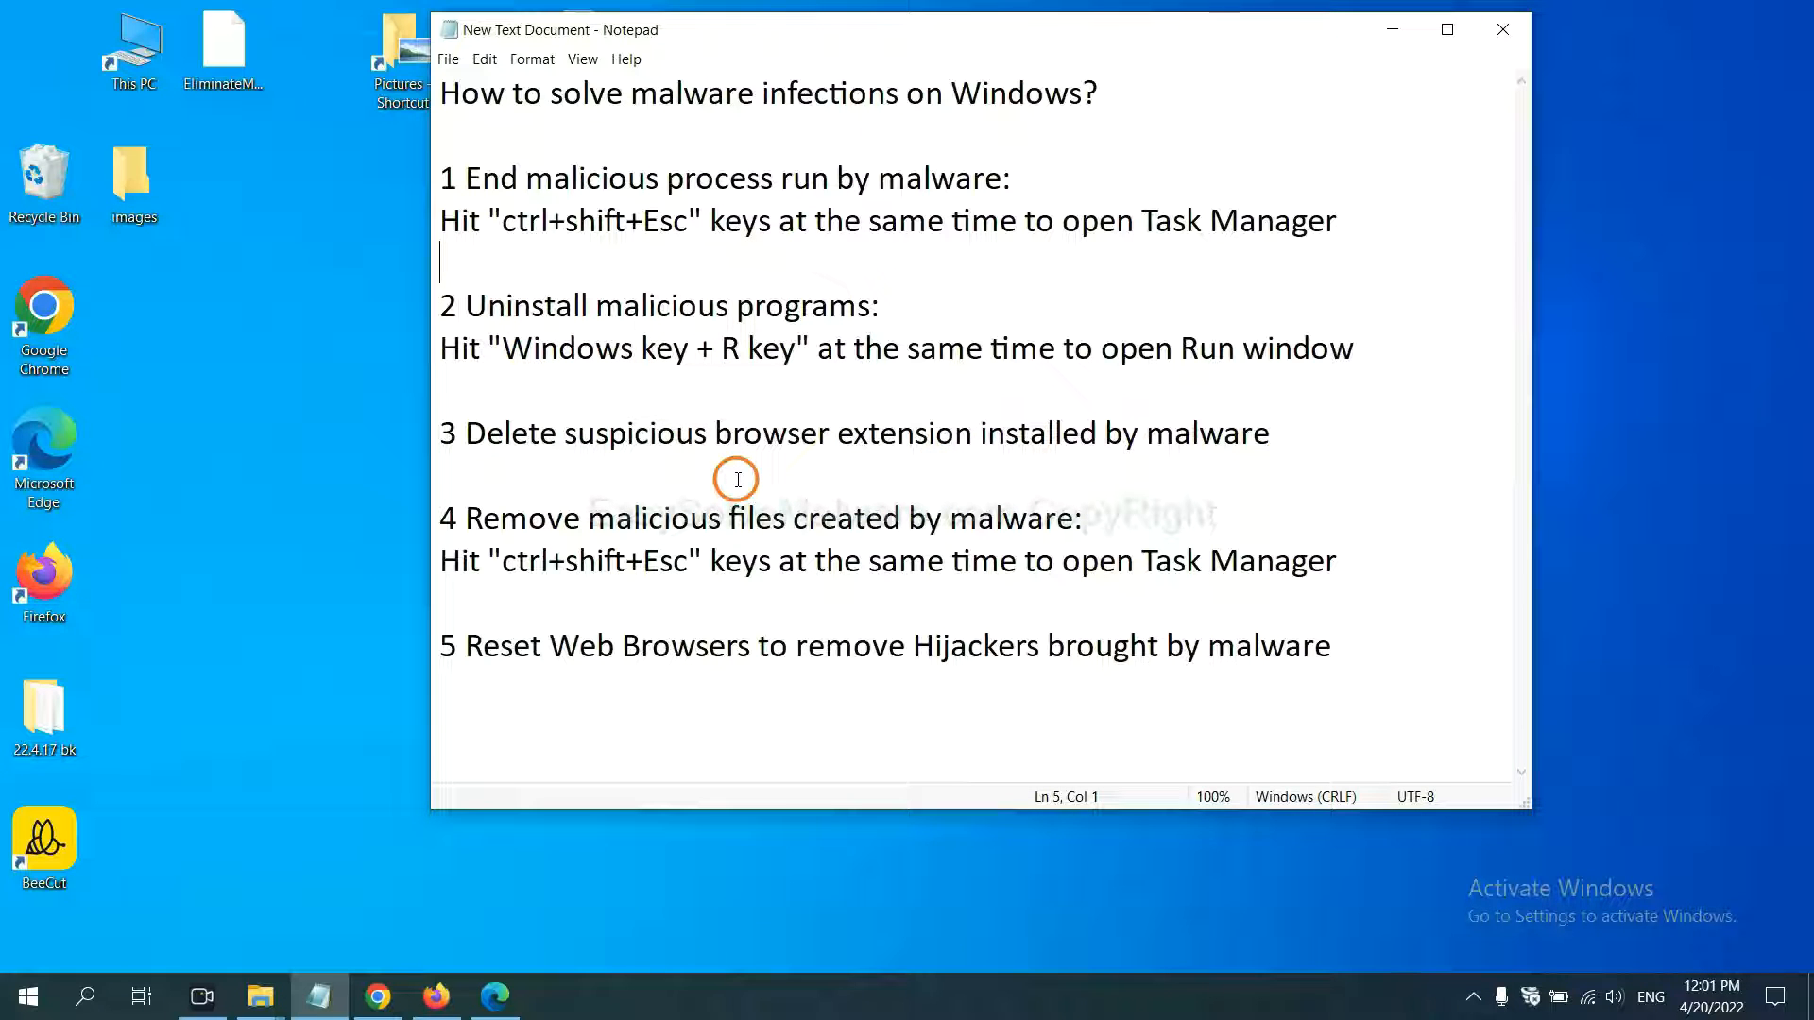
pyautogui.moveTo(486, 869)
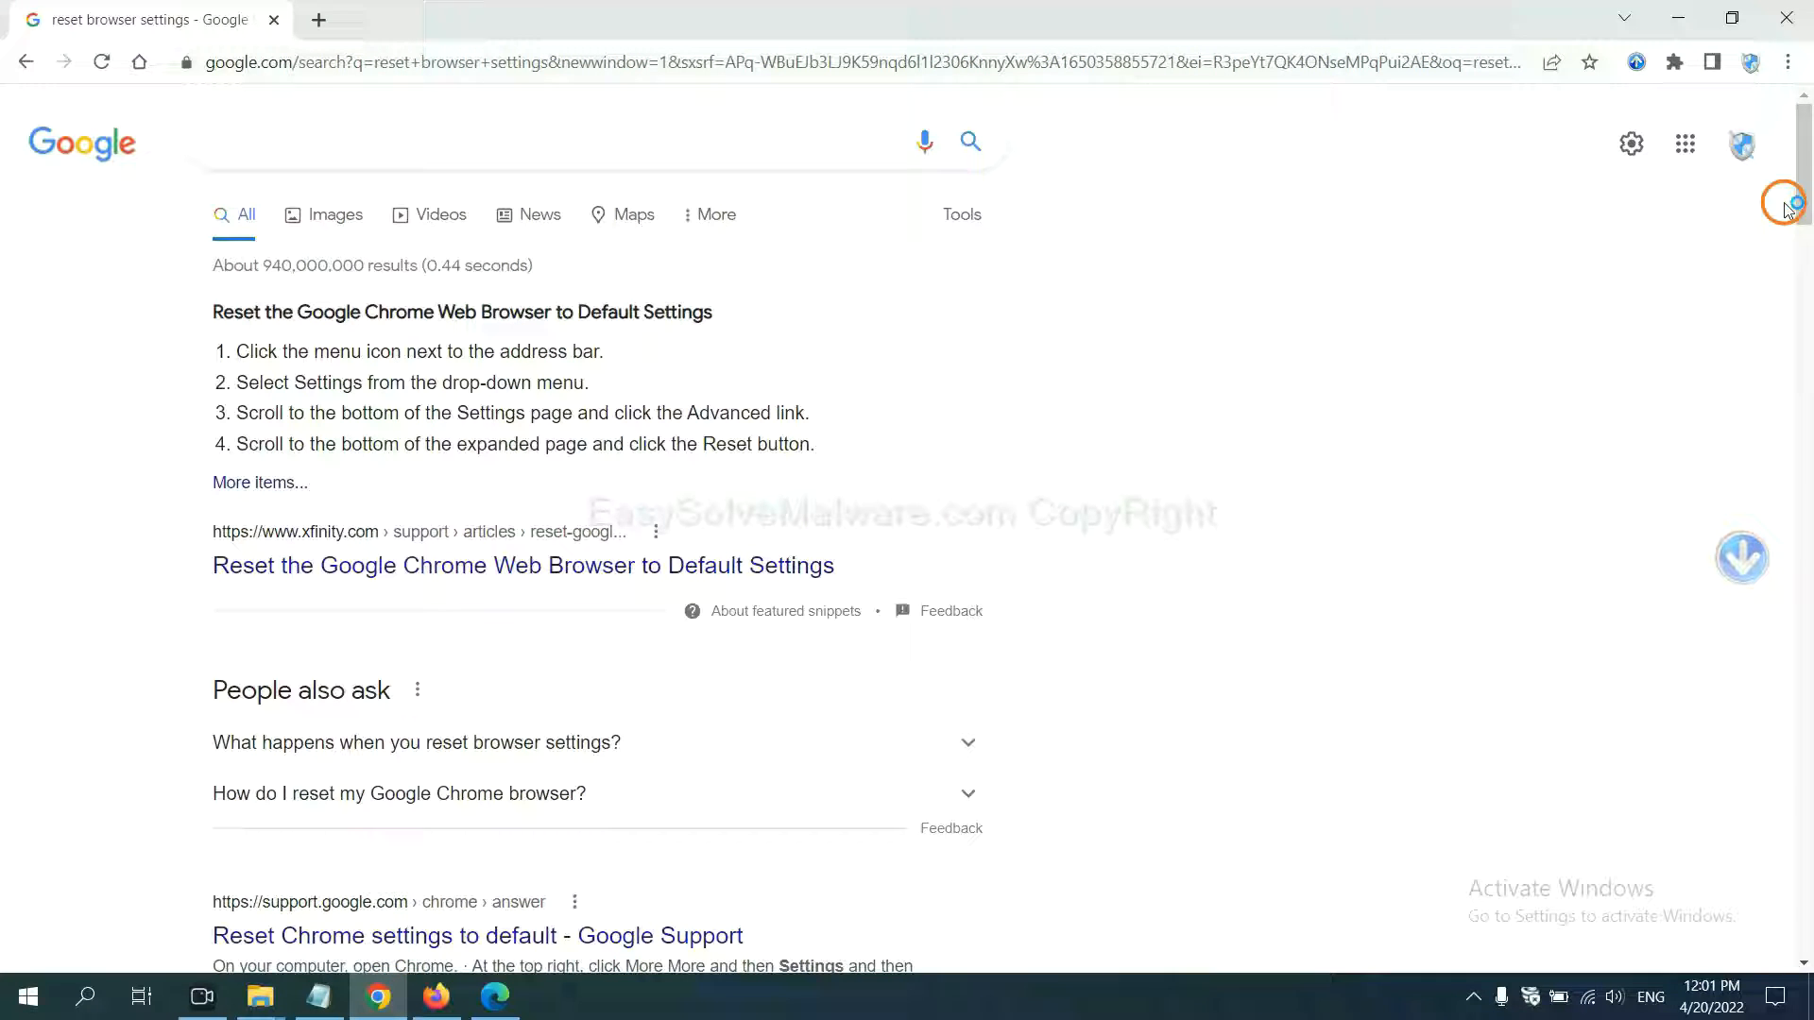
# Open Chrome's Extensions page from More tools, showing the Scroll To Top extension
pyautogui.click(1783, 63)
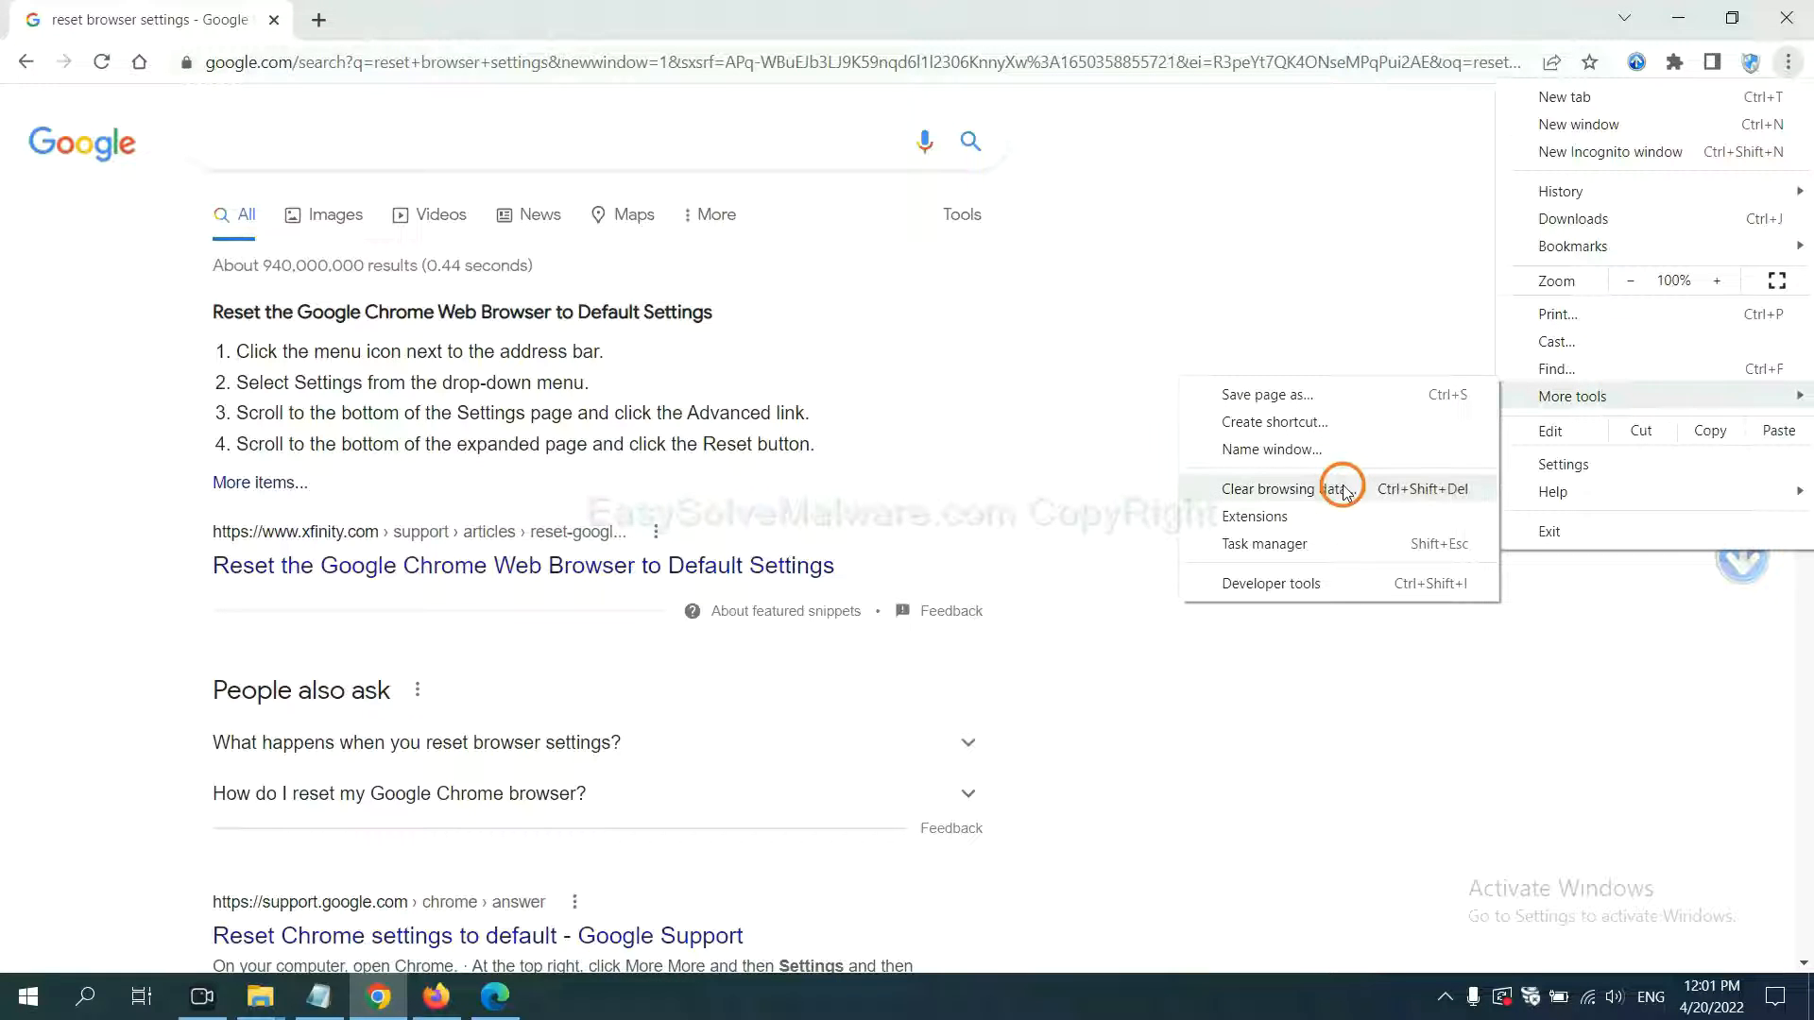
pyautogui.click(1254, 516)
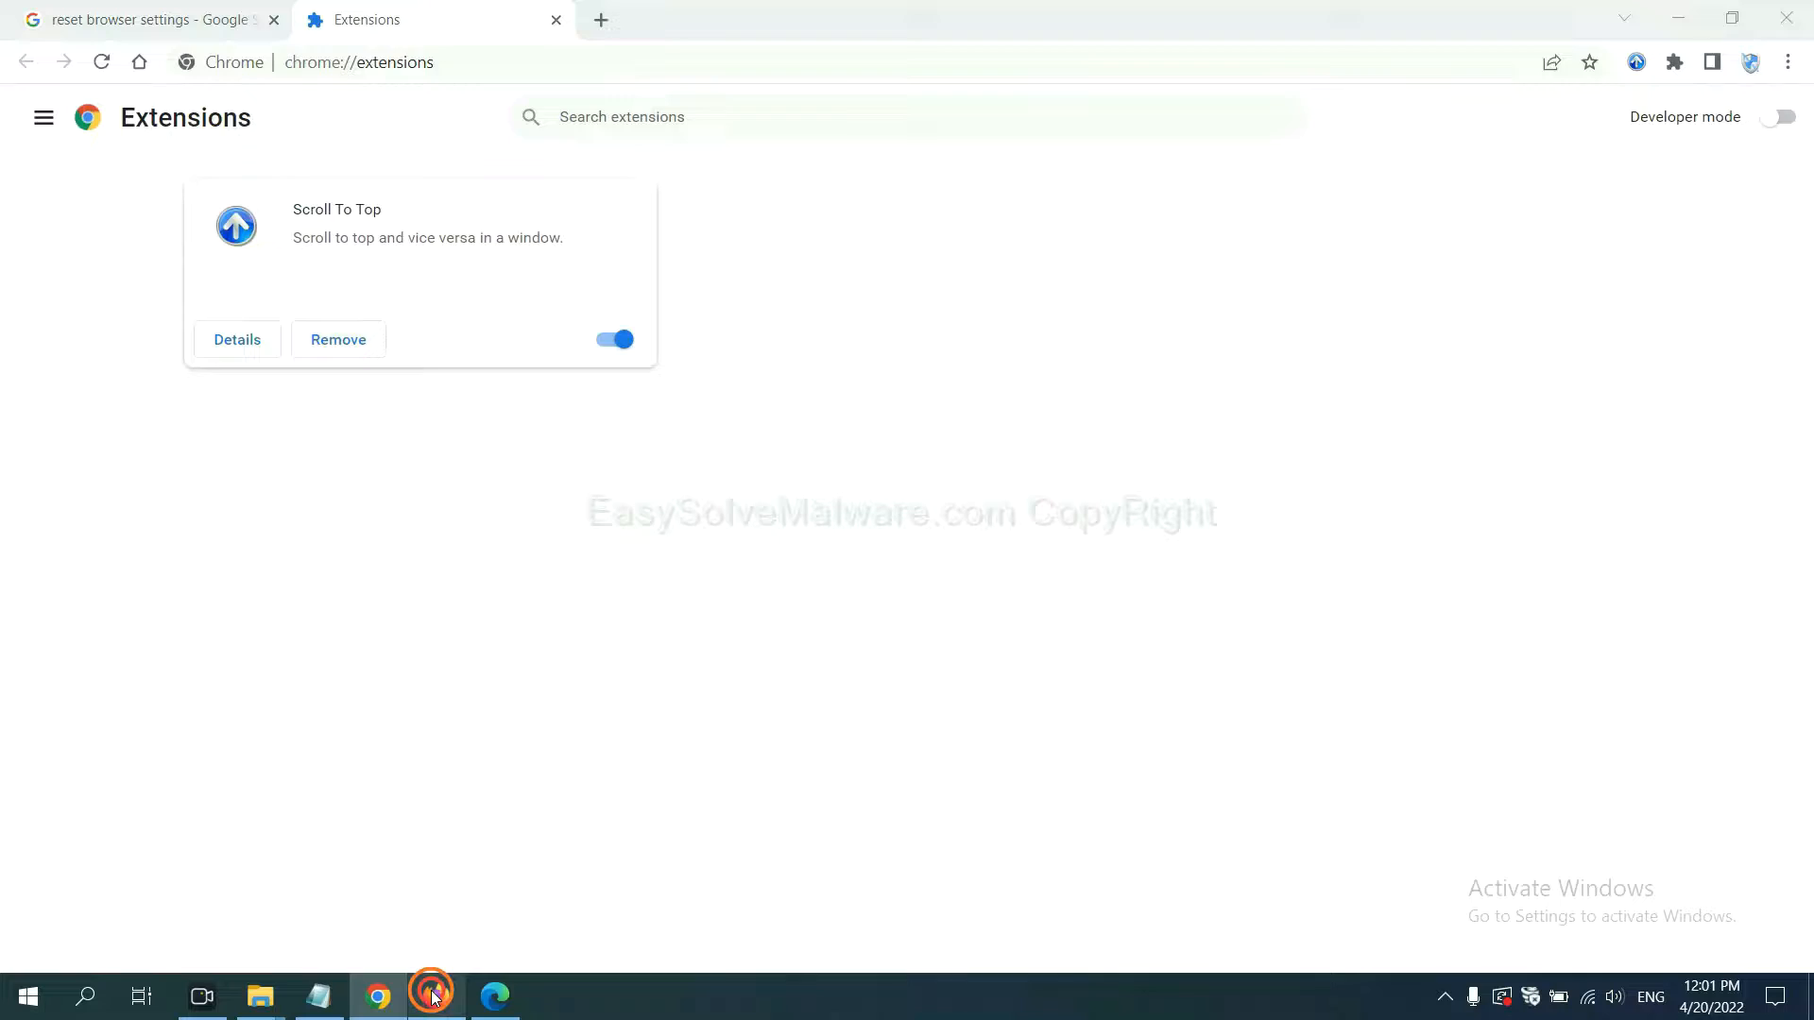
# Switch to Firefox, open Add-ons and themes, and open GIPHY for Firefox's options
pyautogui.click(433, 994)
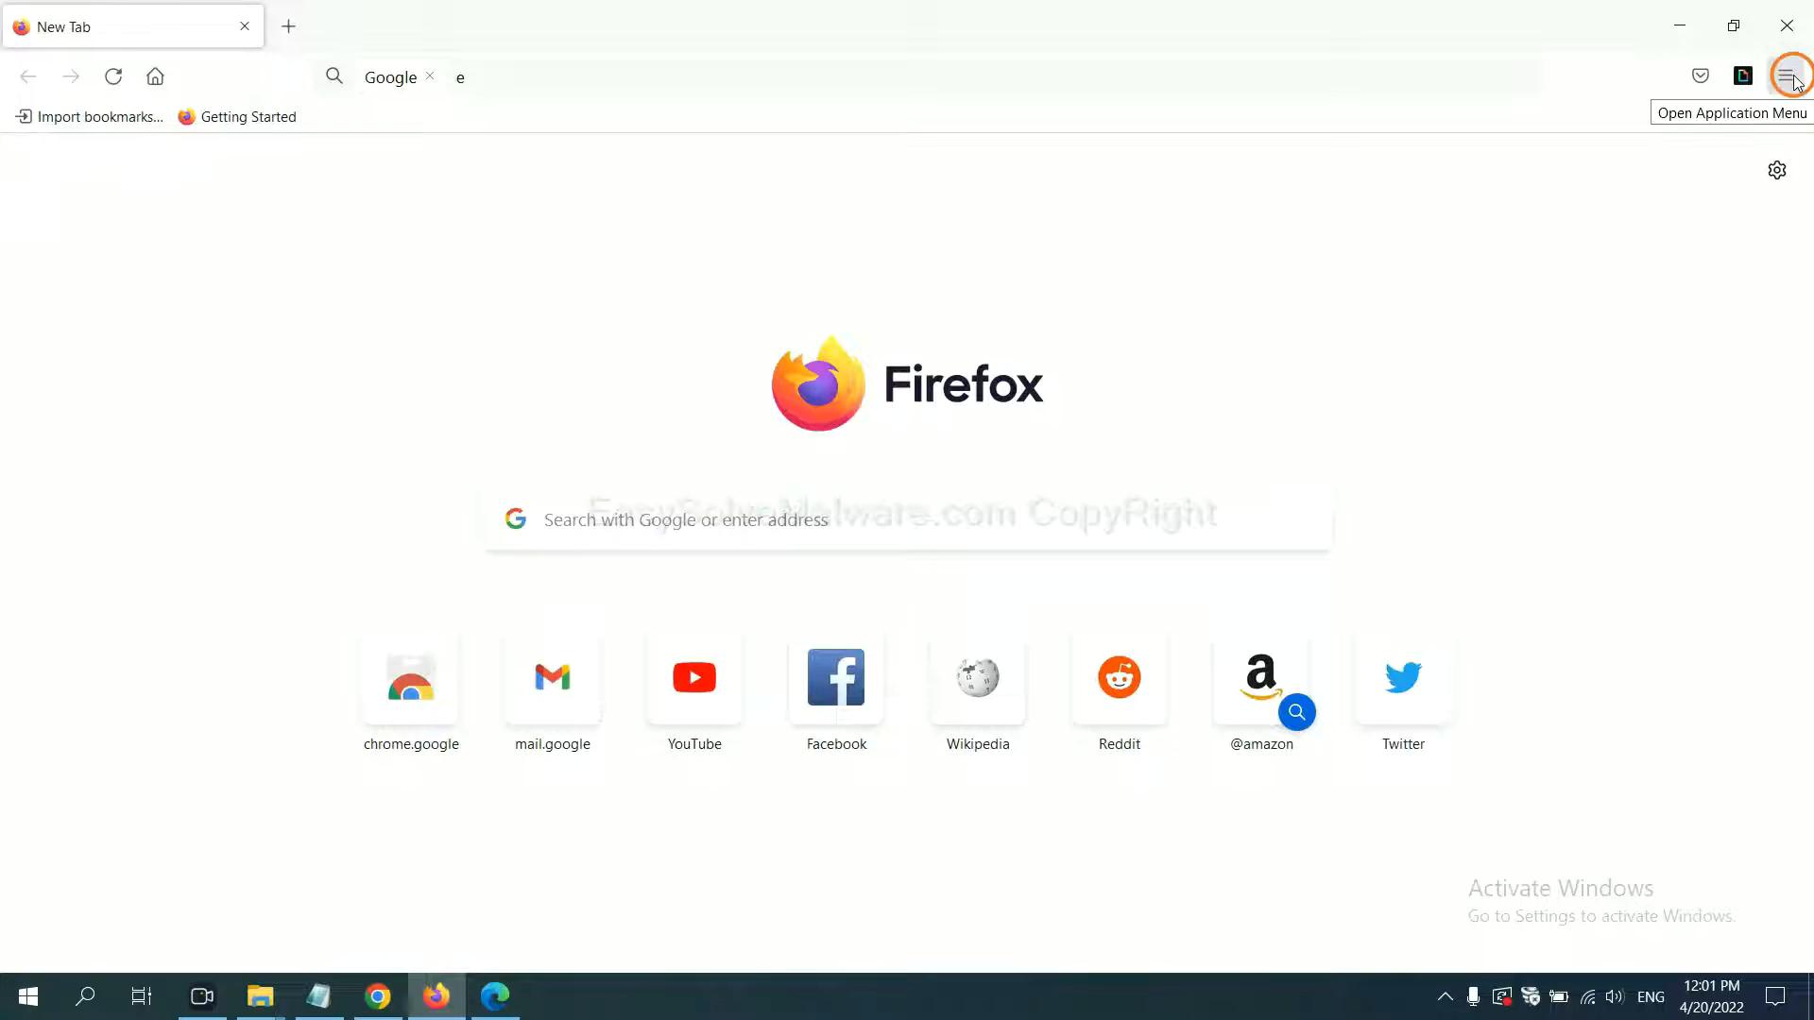
pyautogui.click(1785, 77)
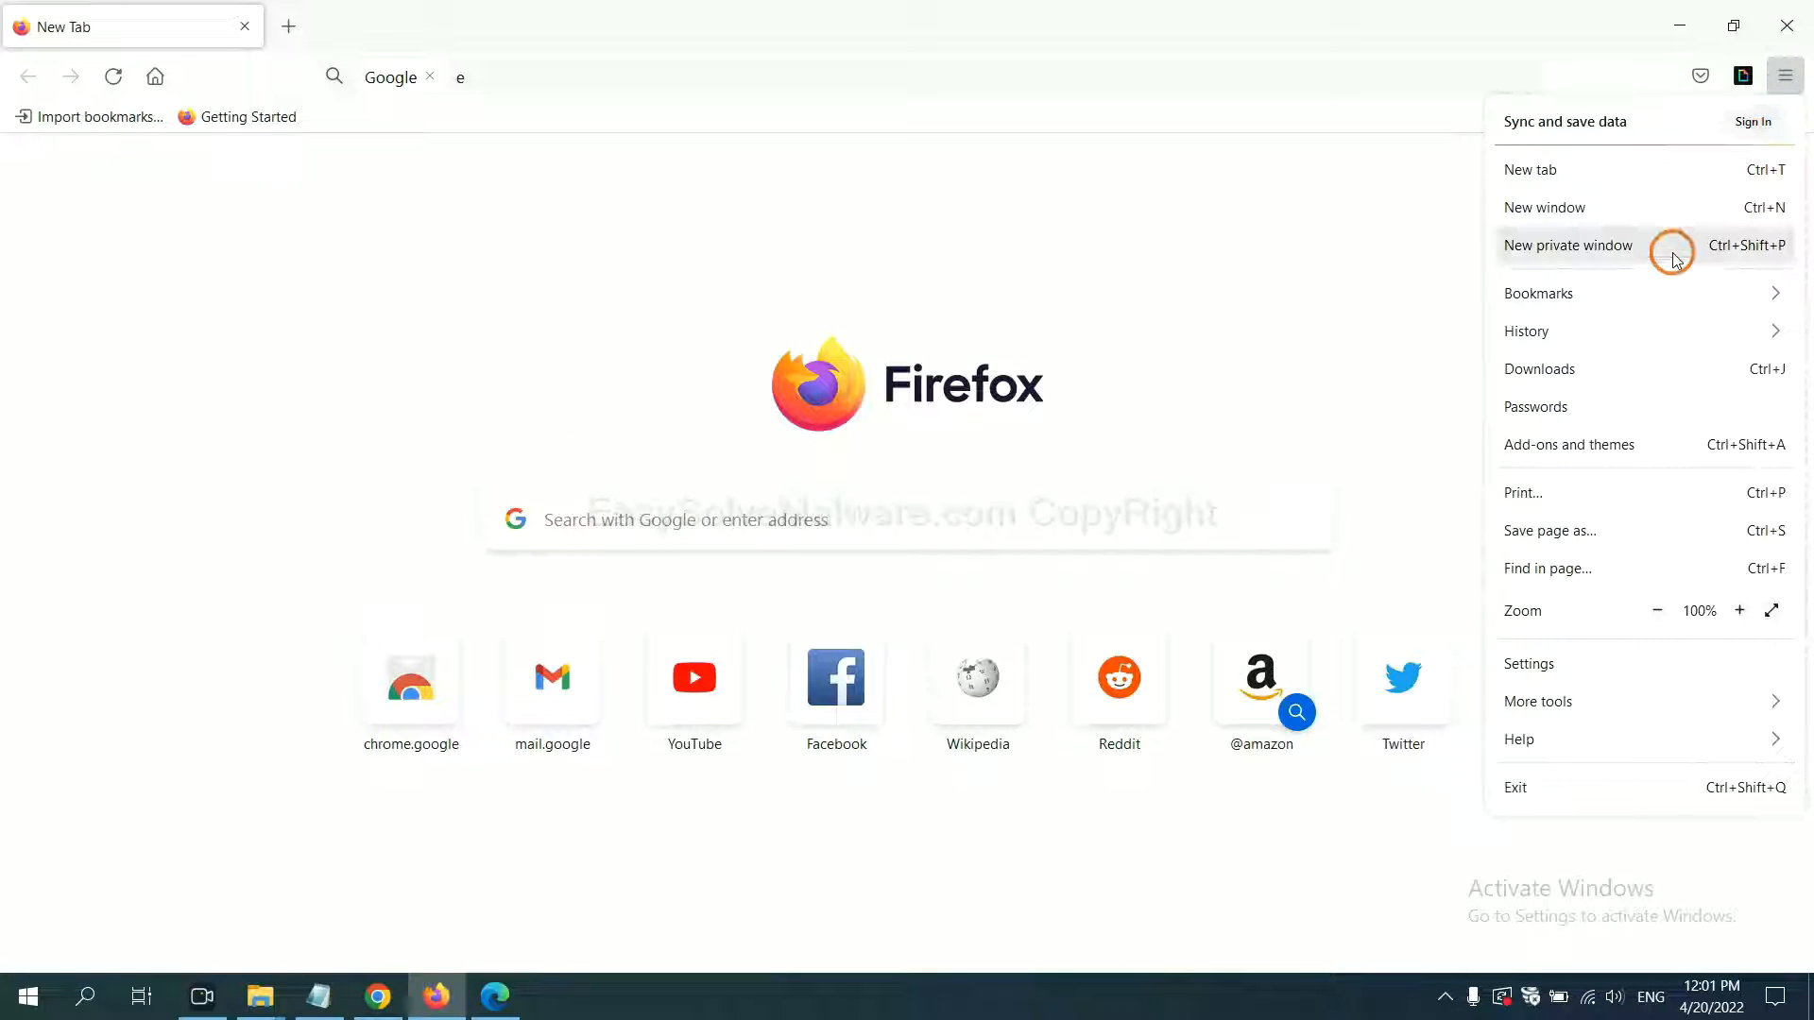
pyautogui.moveTo(1587, 452)
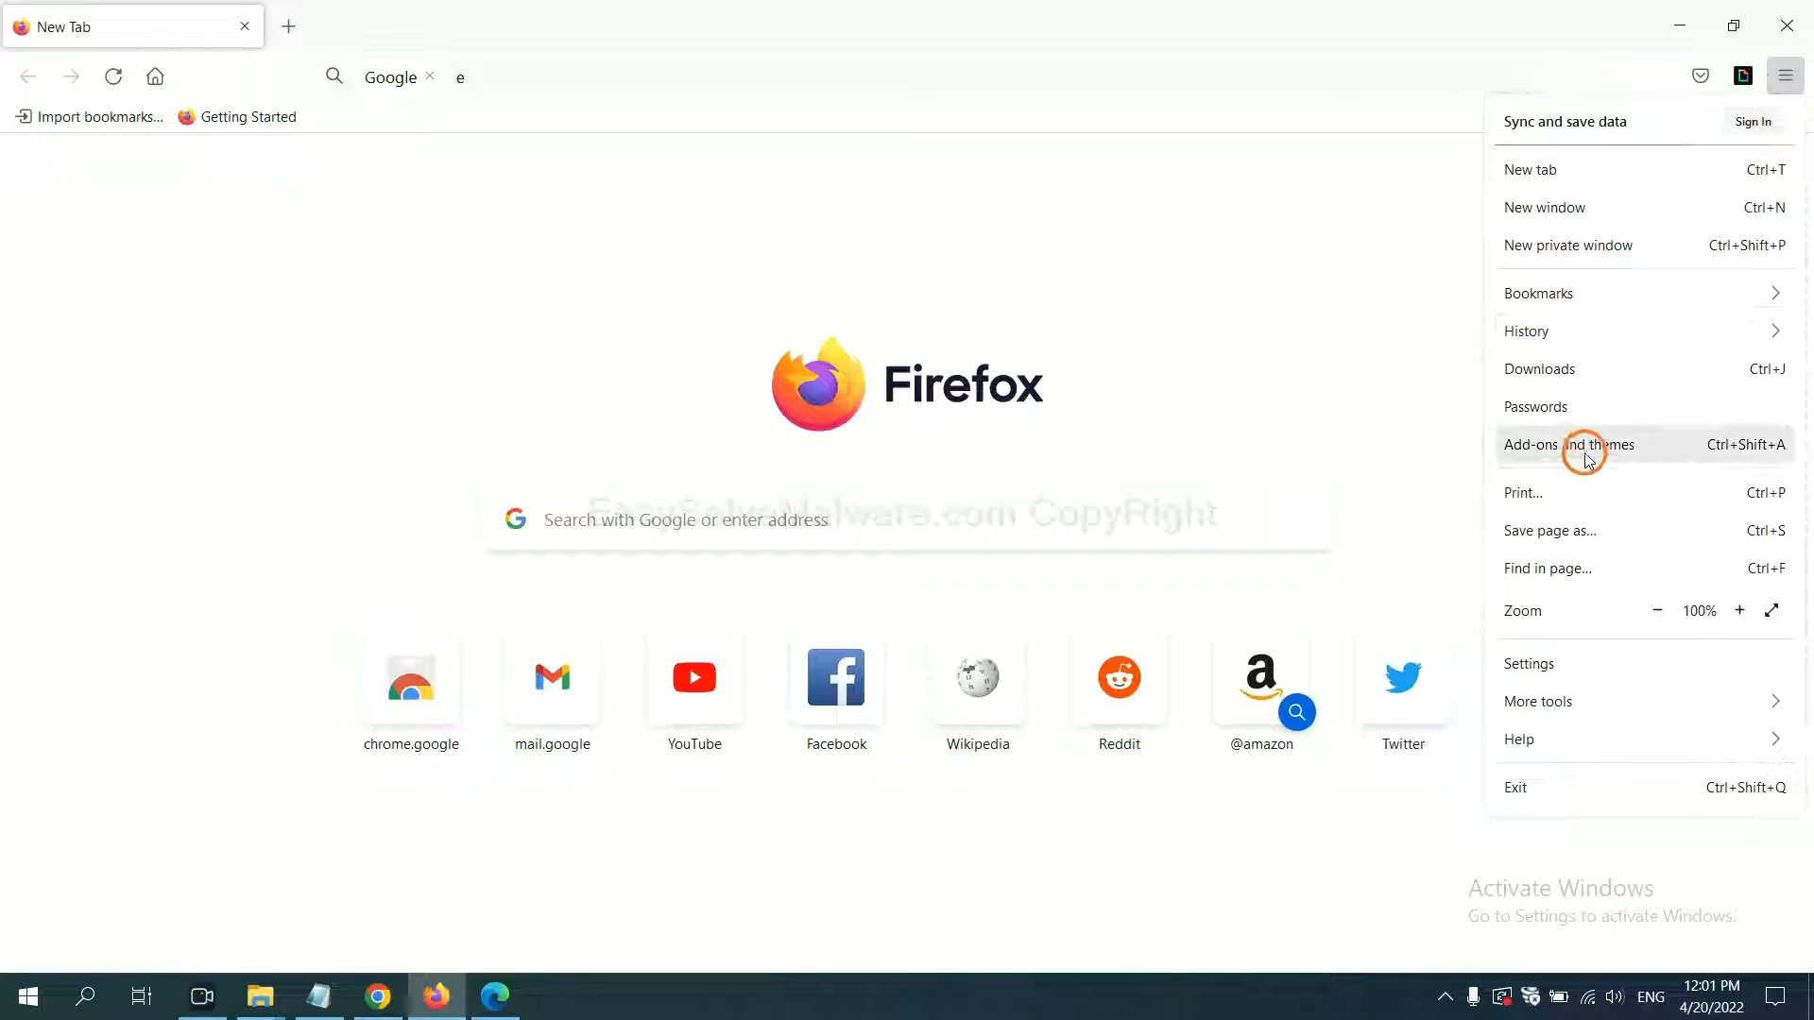
pyautogui.click(1586, 450)
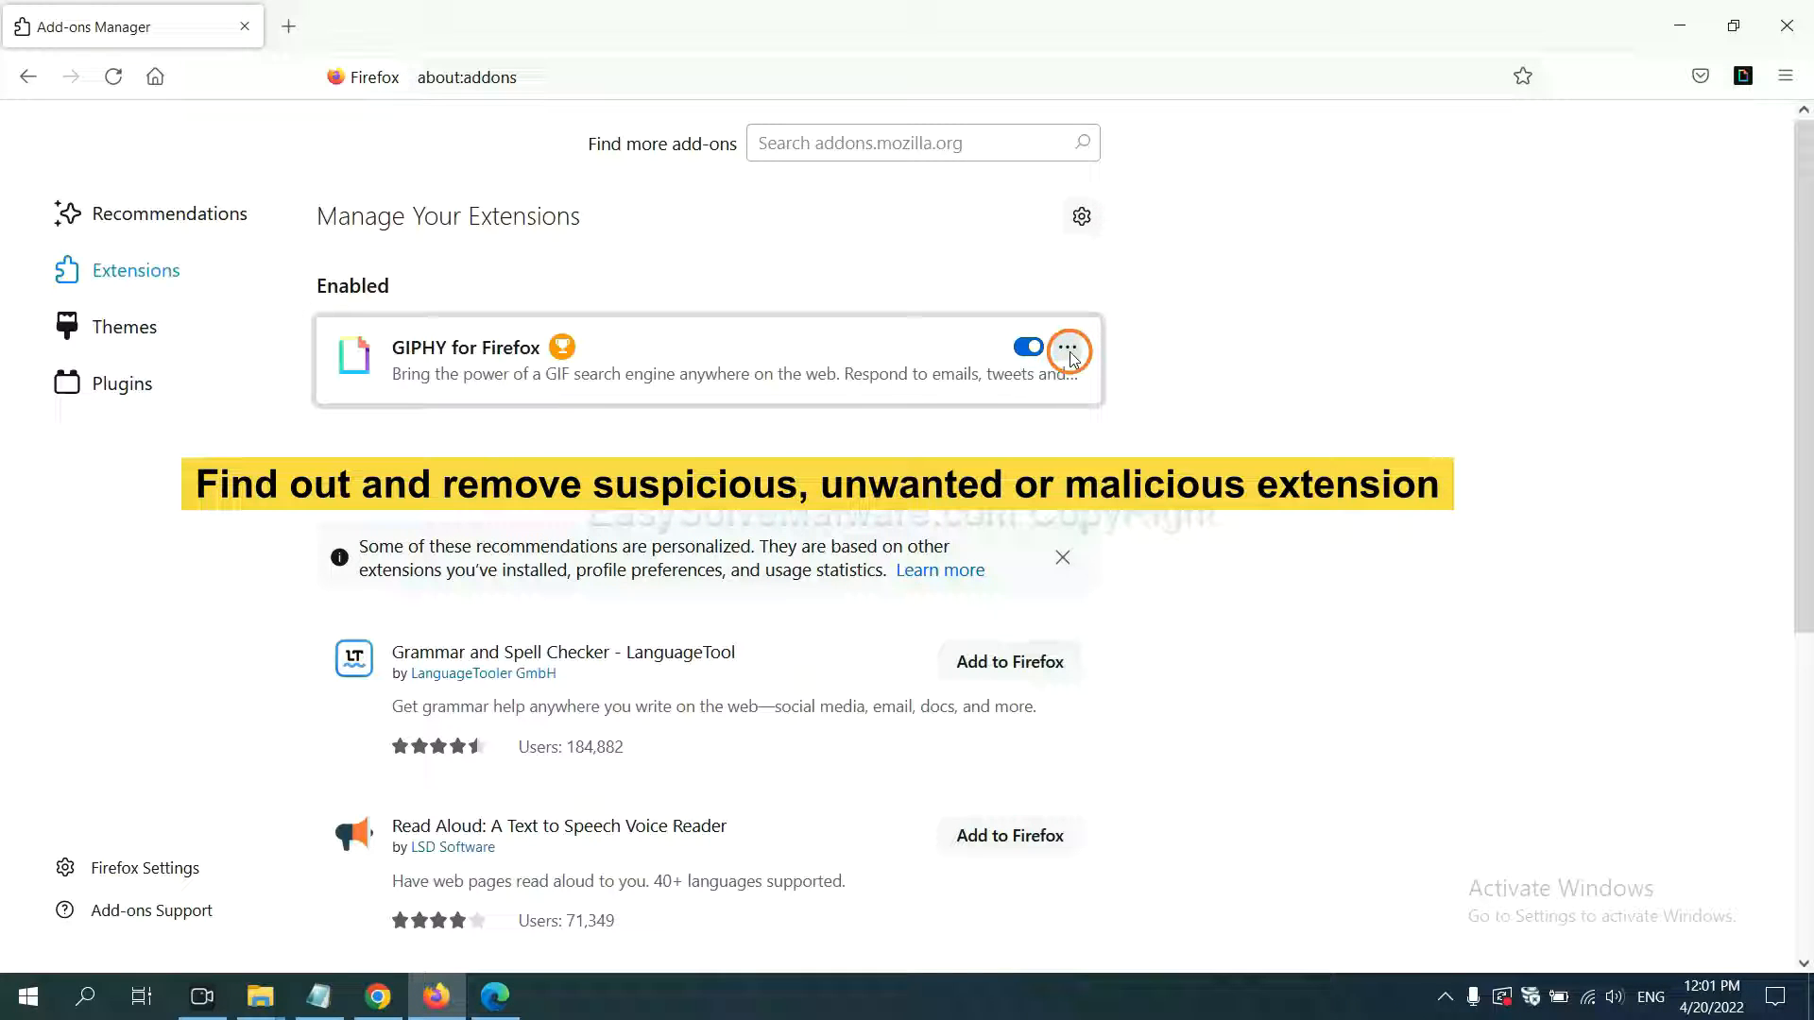
pyautogui.click(1067, 346)
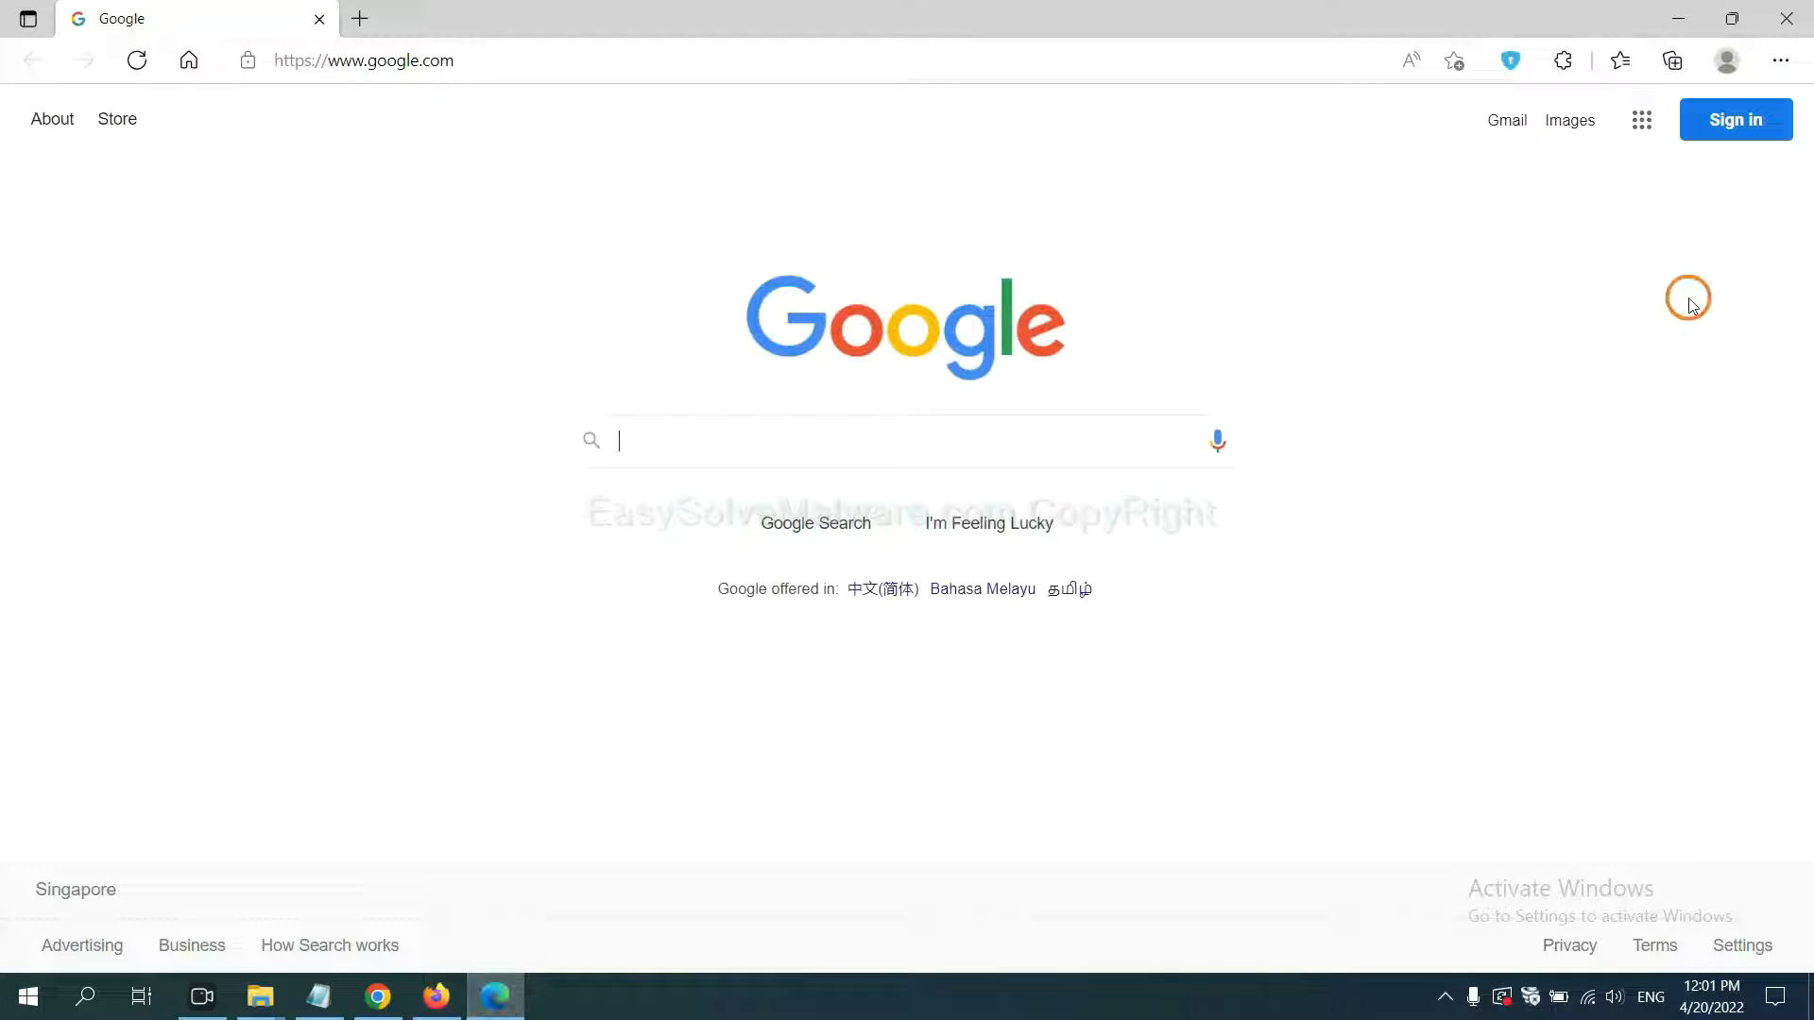
pyautogui.moveTo(1779, 62)
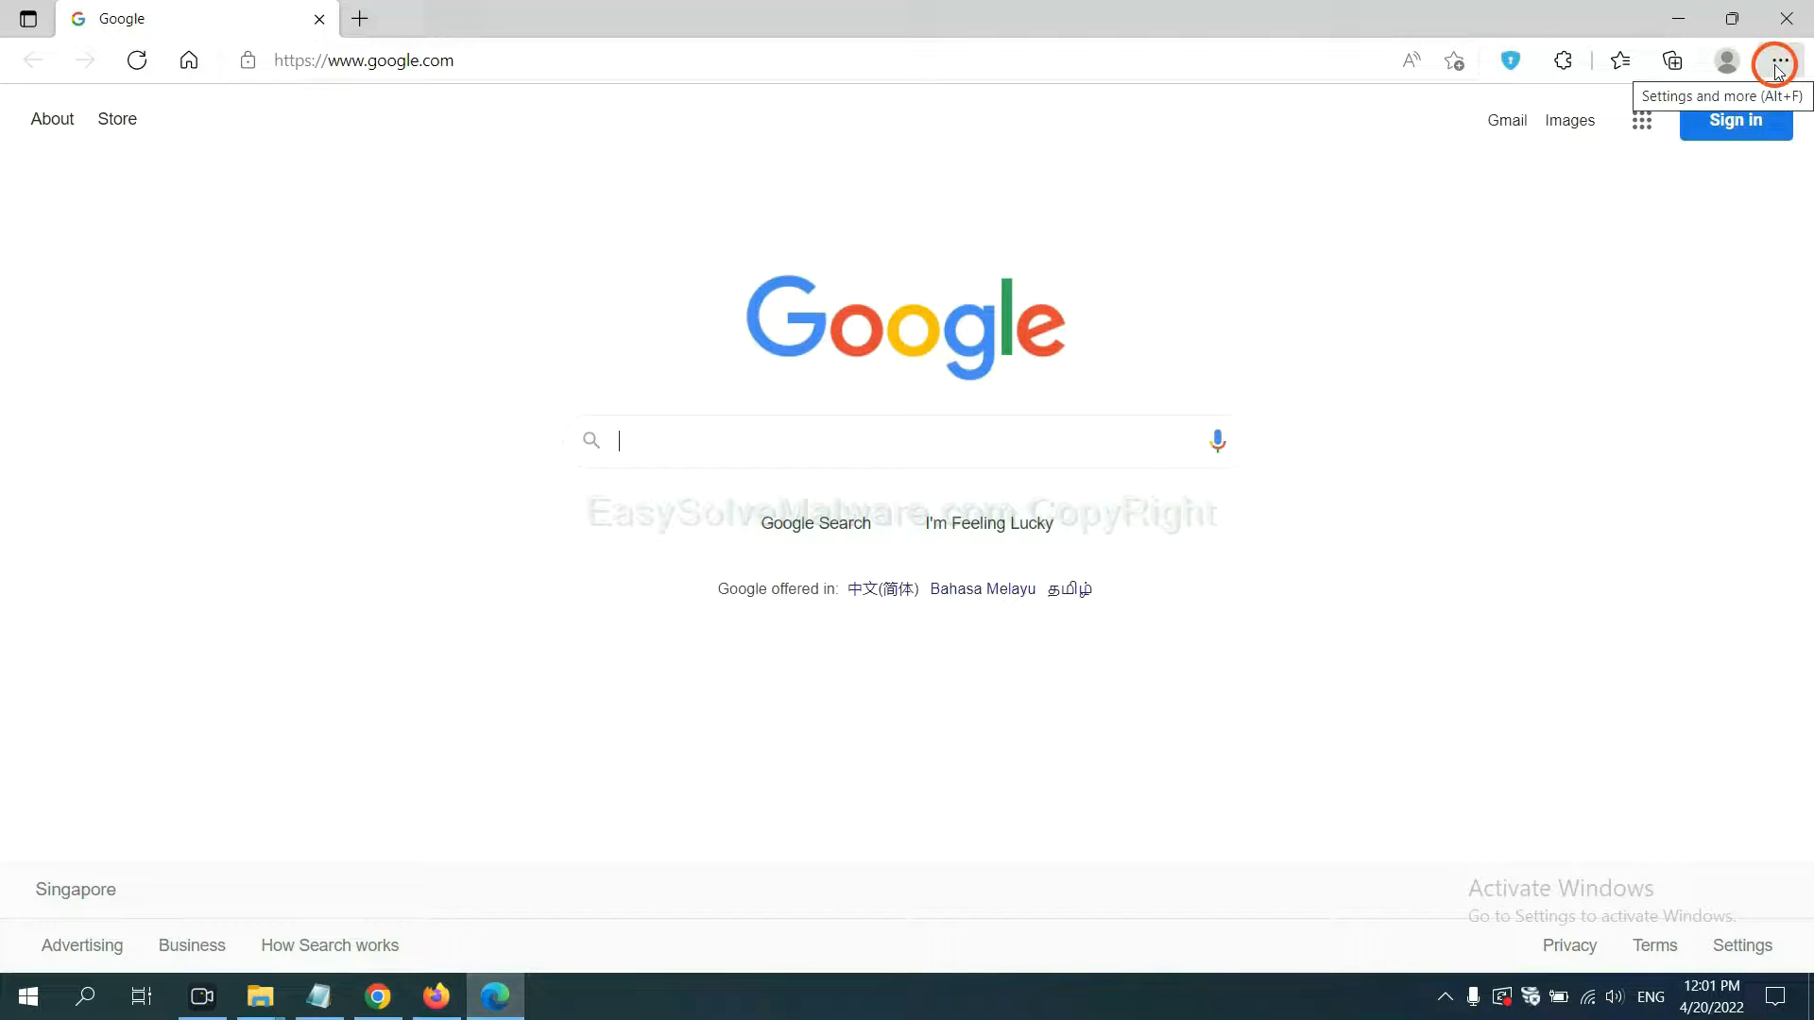
# Remove the ArcVpn Free Fast VPN Proxy extension from Edge's extensions page and confirm
pyautogui.click(1778, 60)
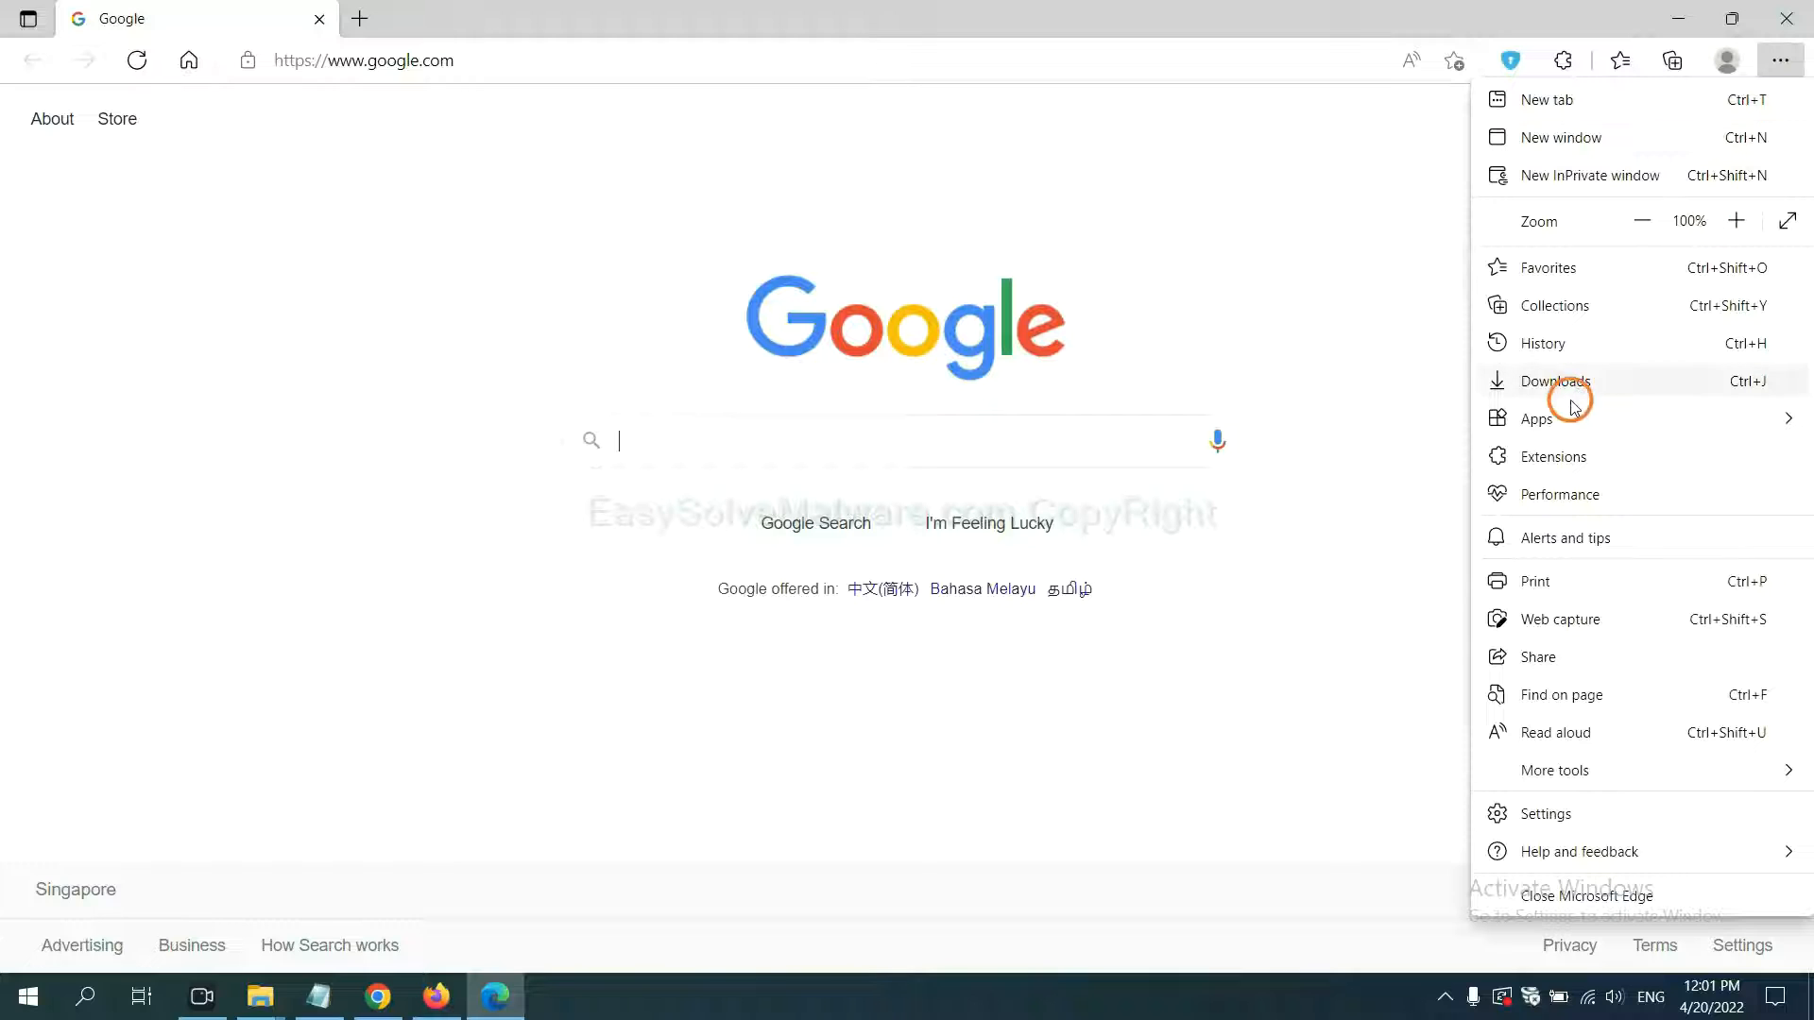
pyautogui.moveTo(1560, 455)
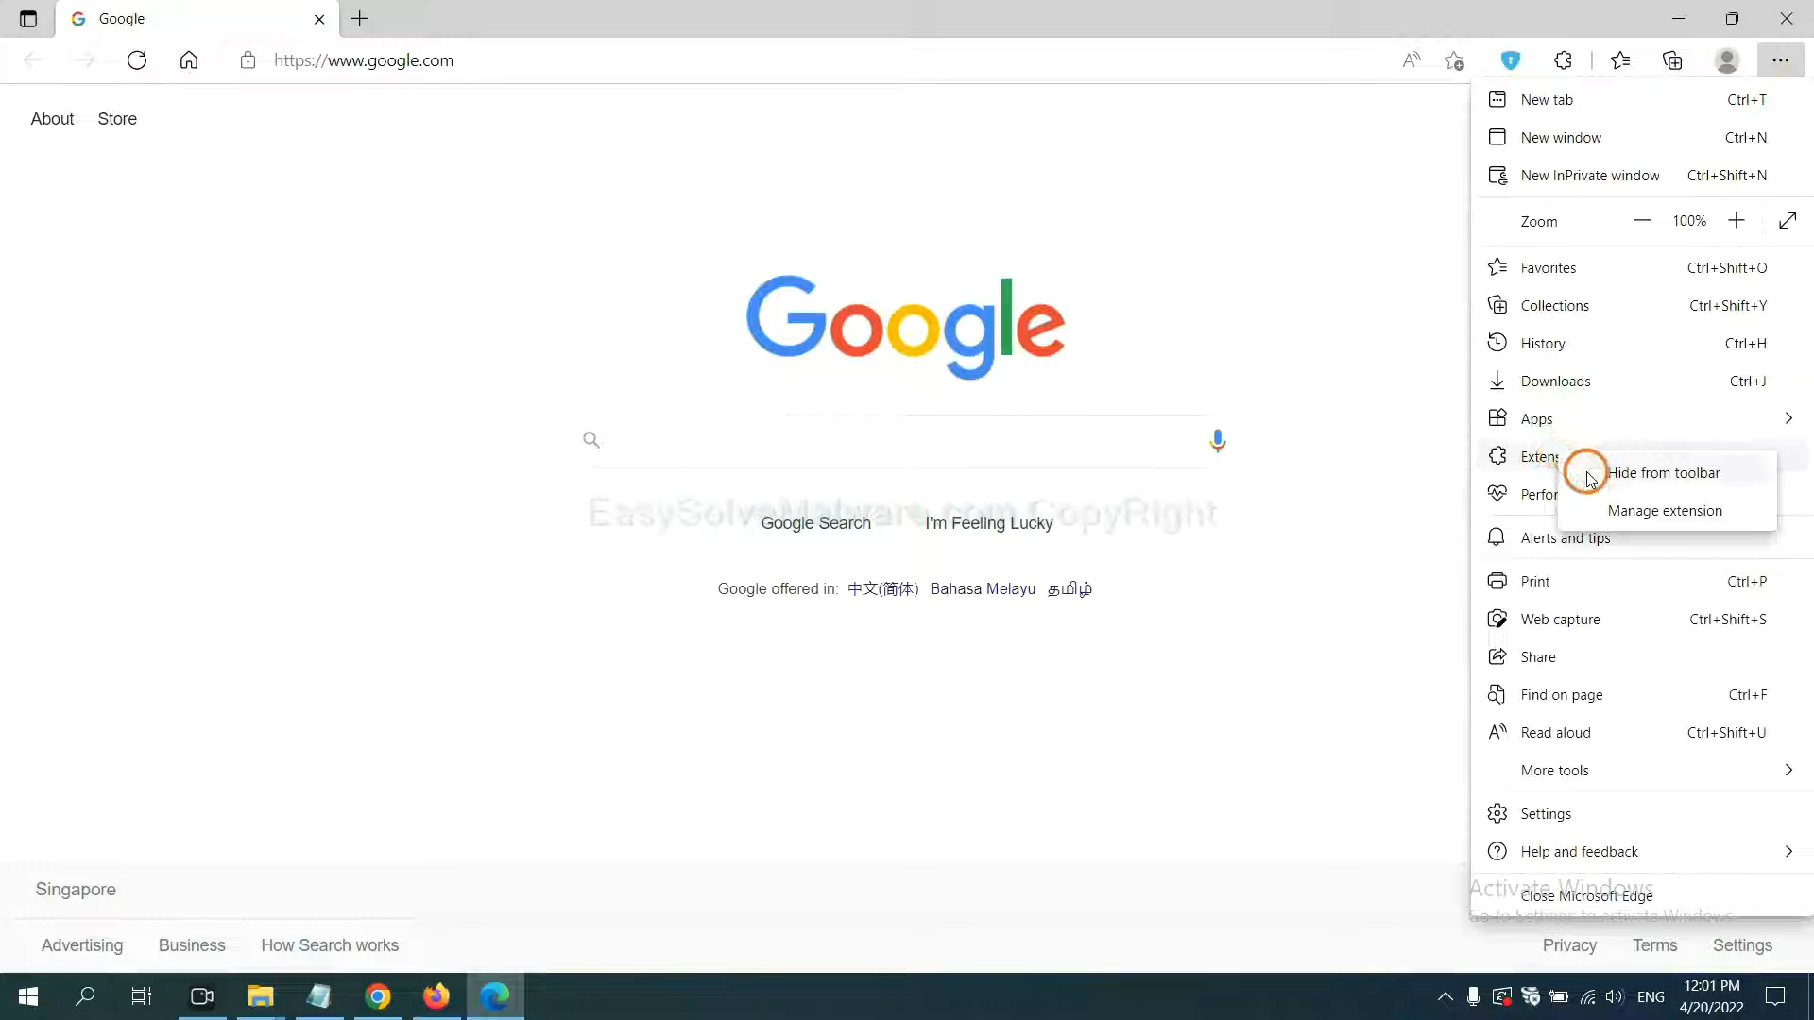
pyautogui.moveTo(1632, 510)
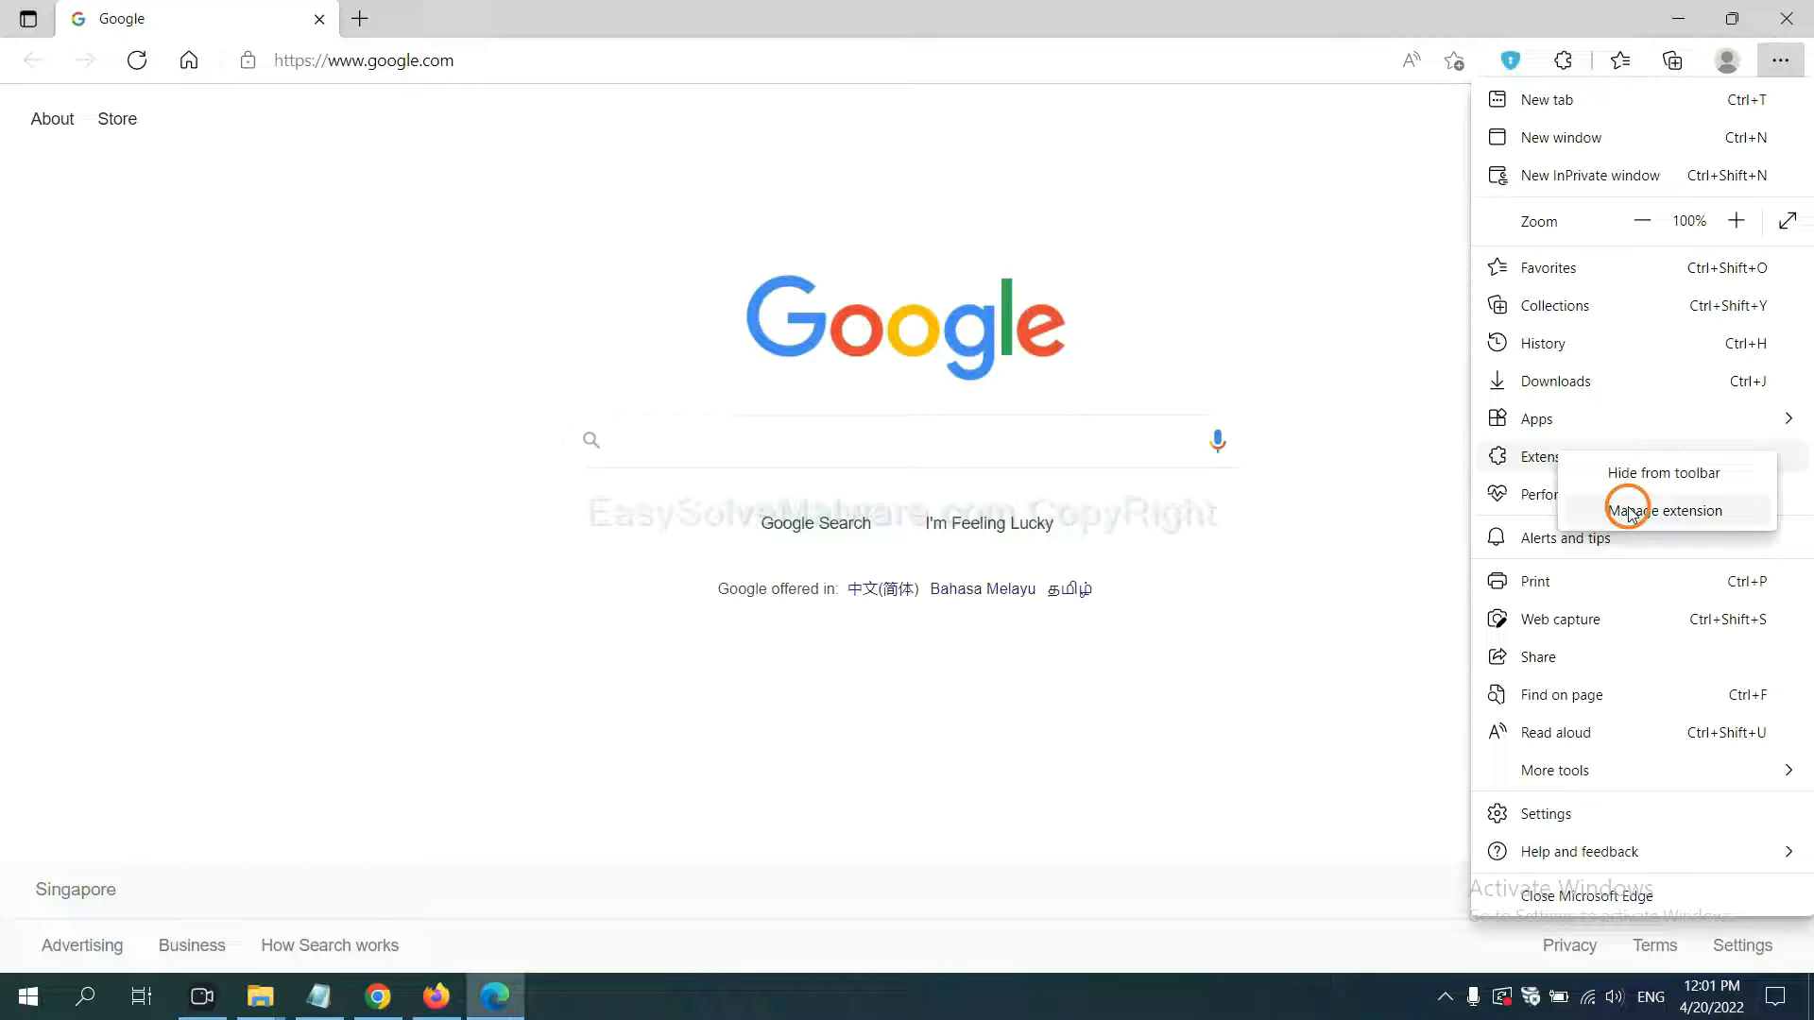
pyautogui.click(1663, 510)
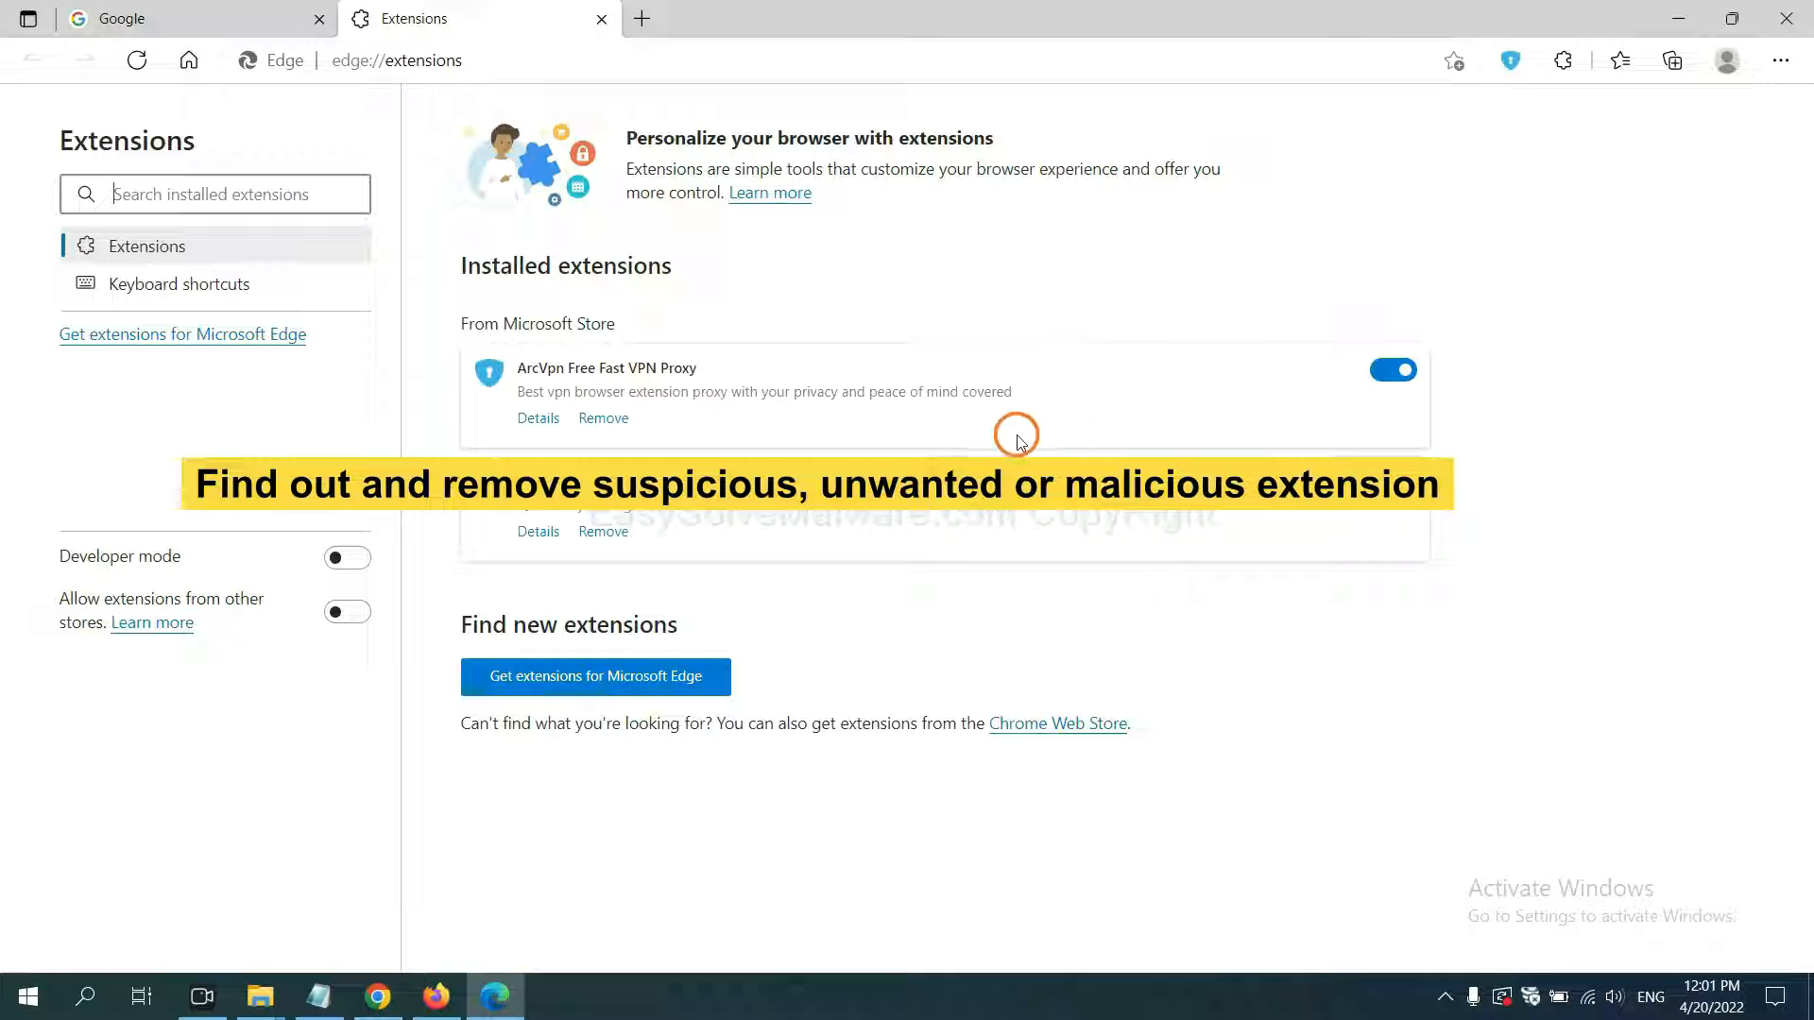
pyautogui.moveTo(749, 449)
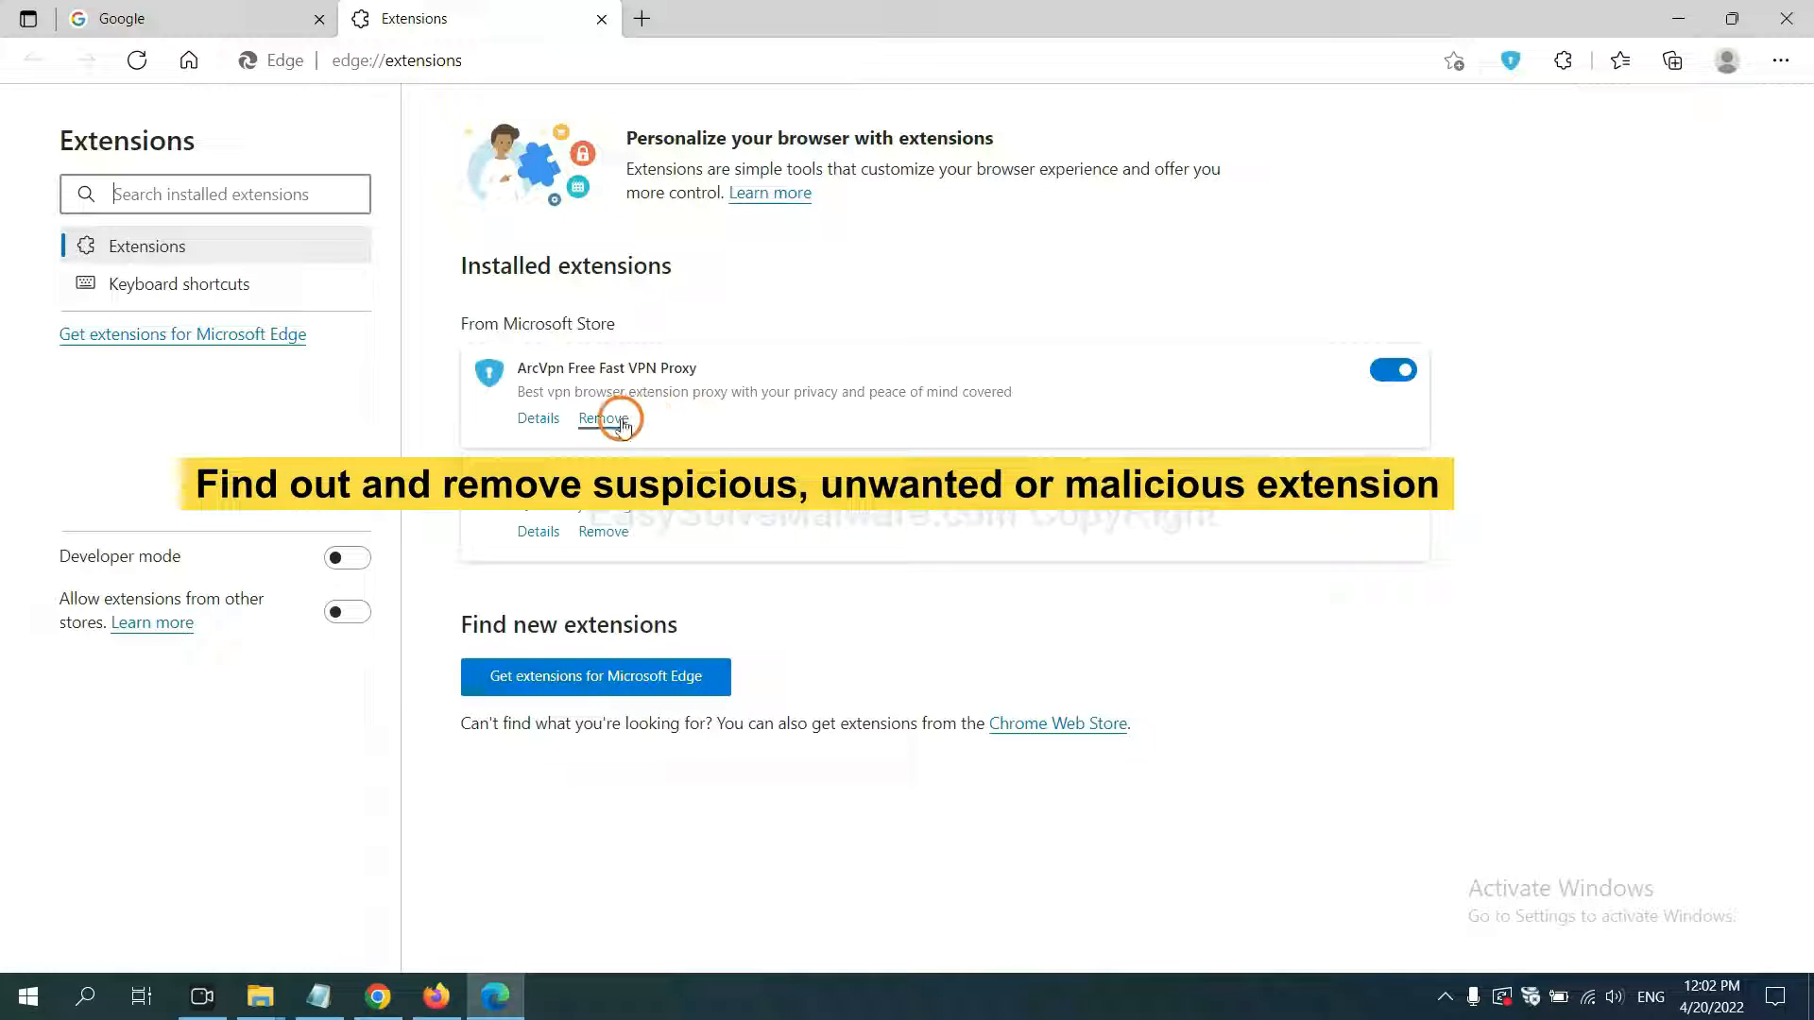
pyautogui.click(602, 417)
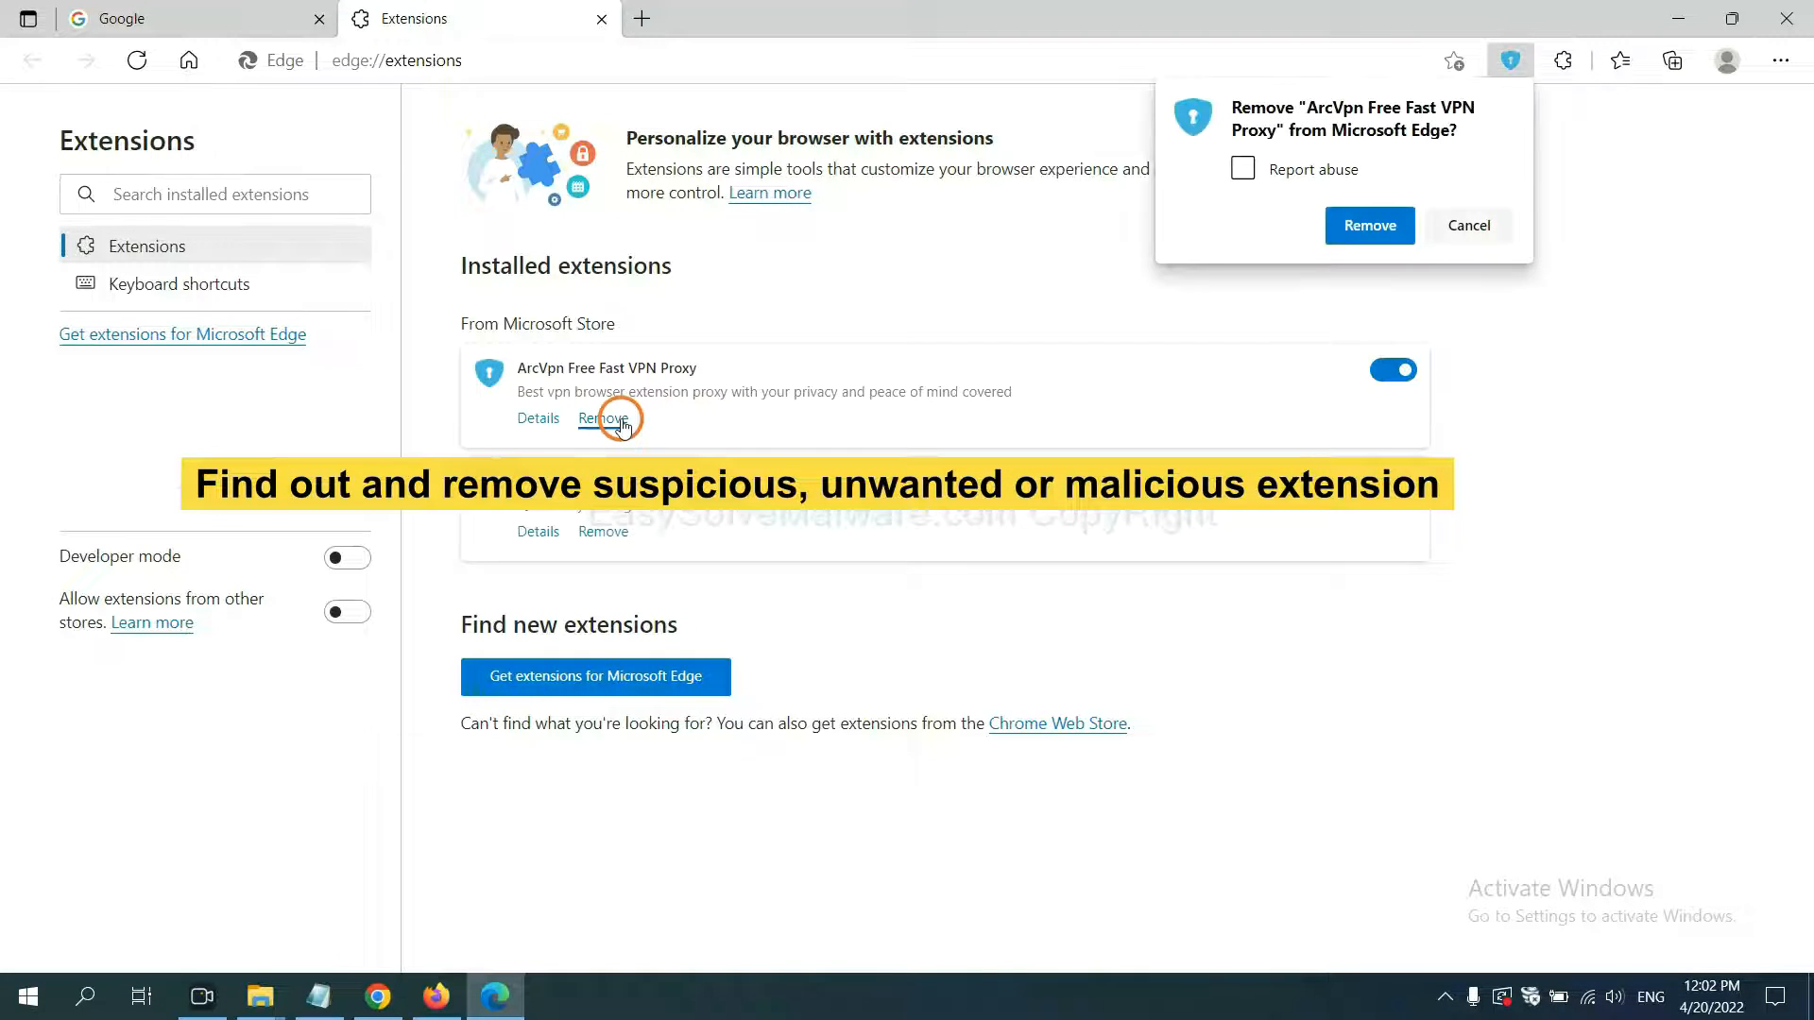
pyautogui.click(1369, 225)
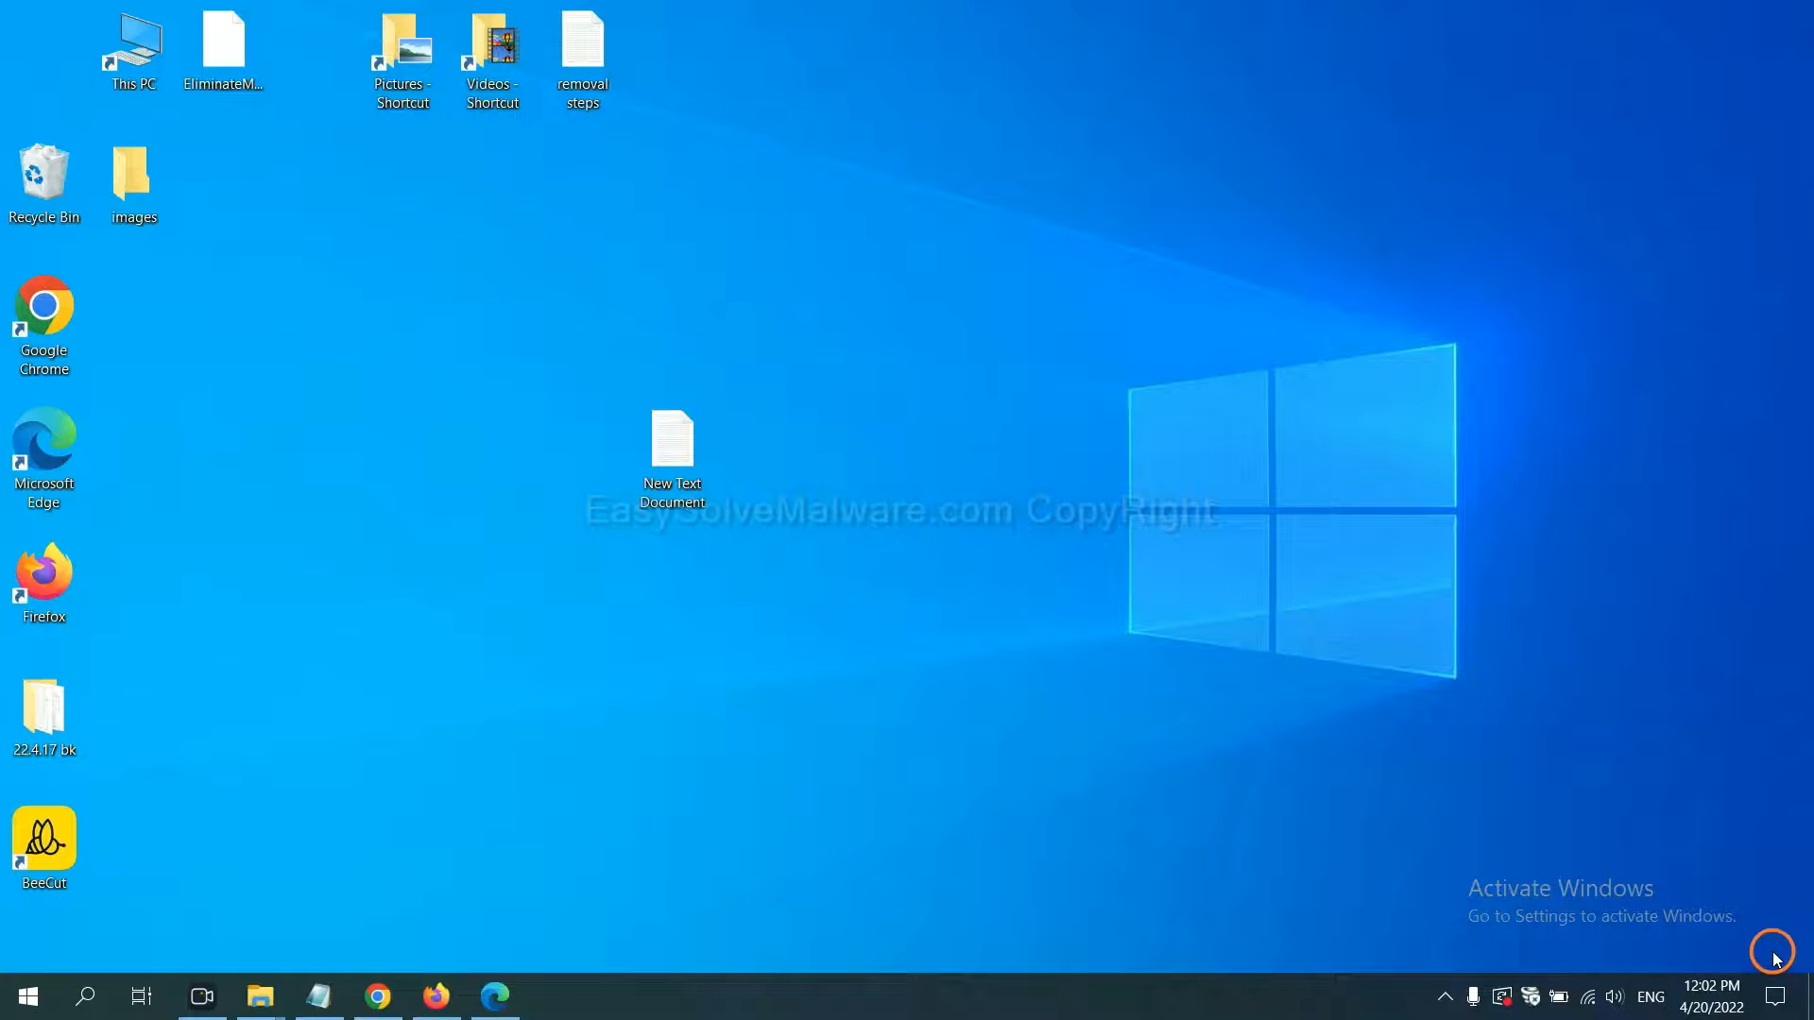
# Open the New Text Document steps note and bring up the Run box
pyautogui.doubleClick(670, 451)
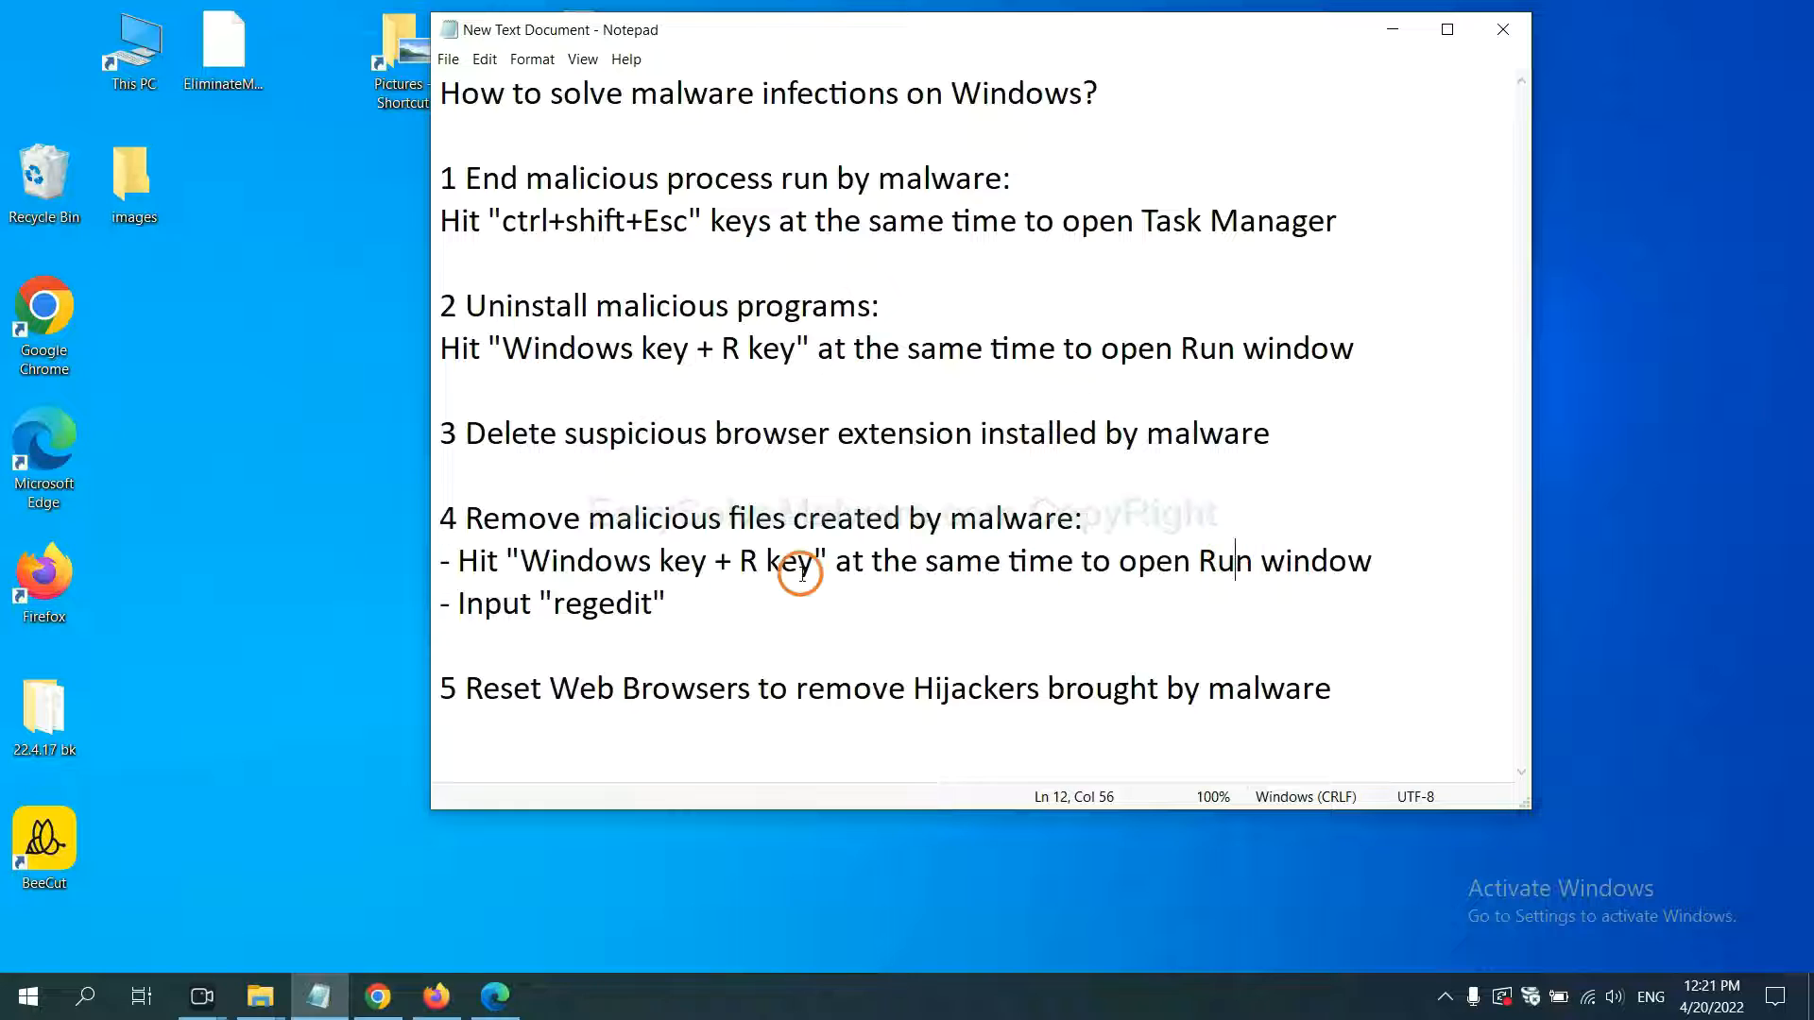
pyautogui.moveTo(588, 561)
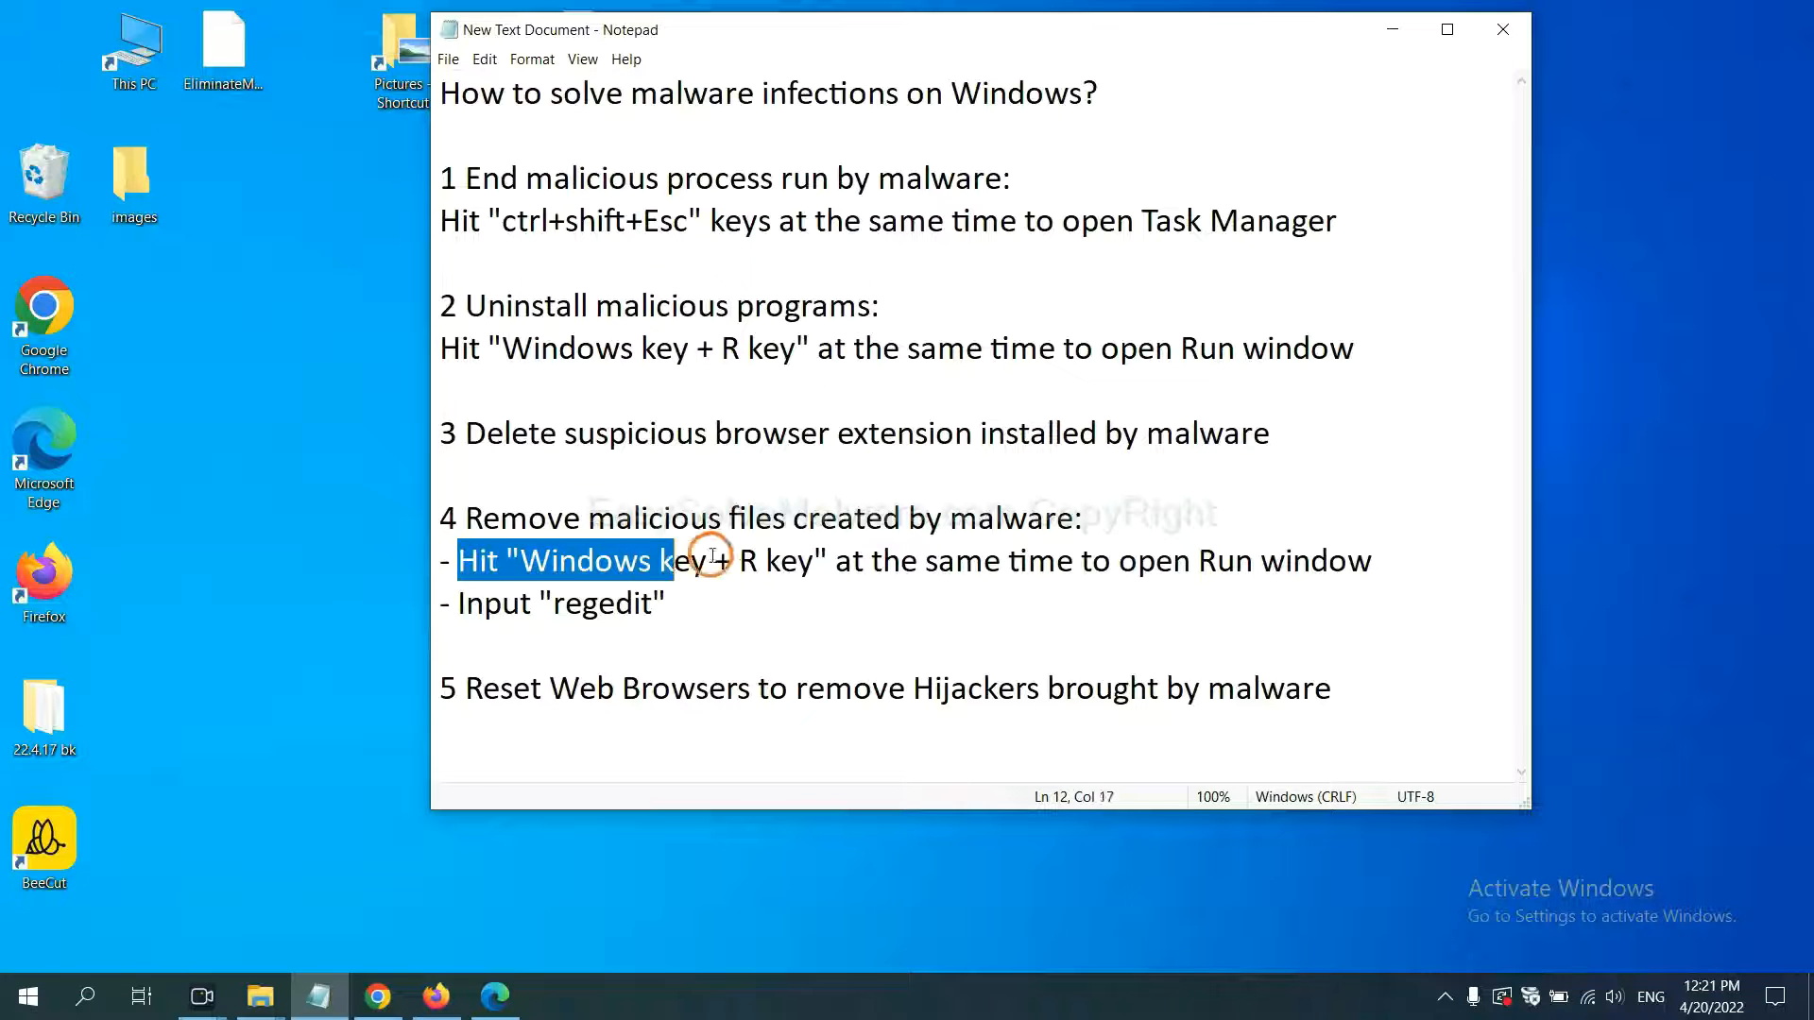
pyautogui.click(1054, 561)
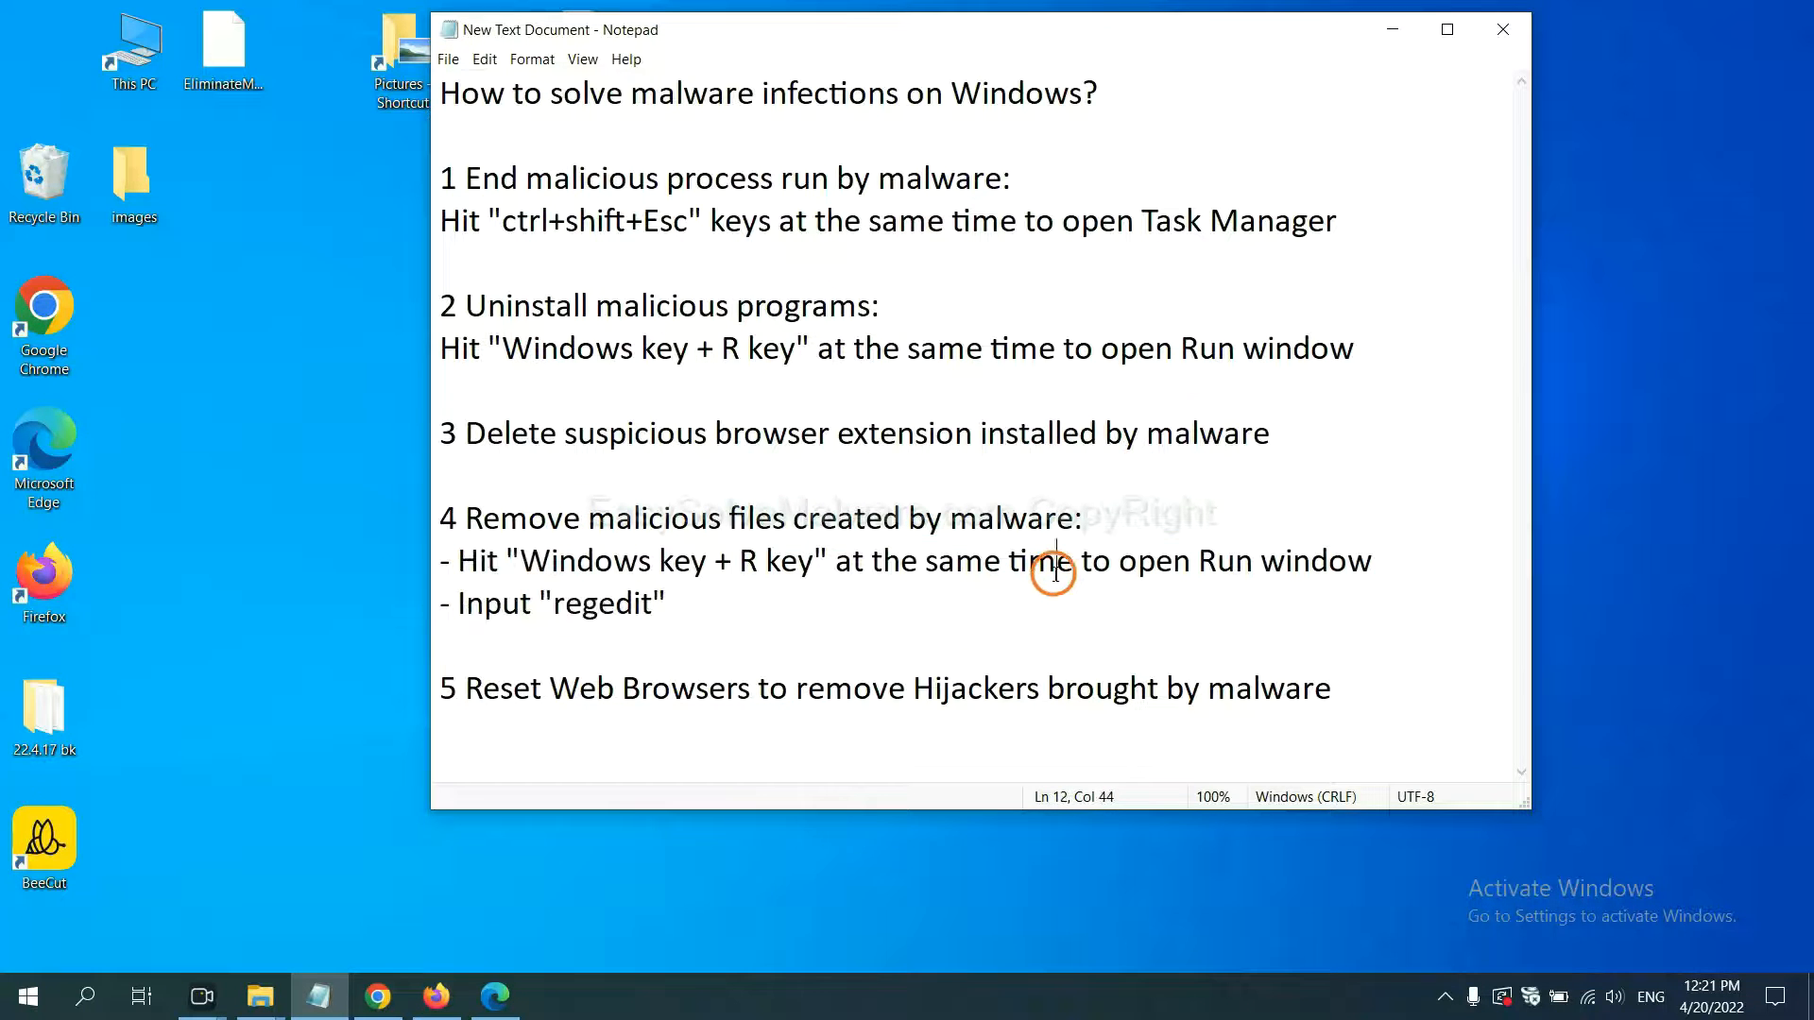
pyautogui.press('Win+r')
pyautogui.write('regedit')
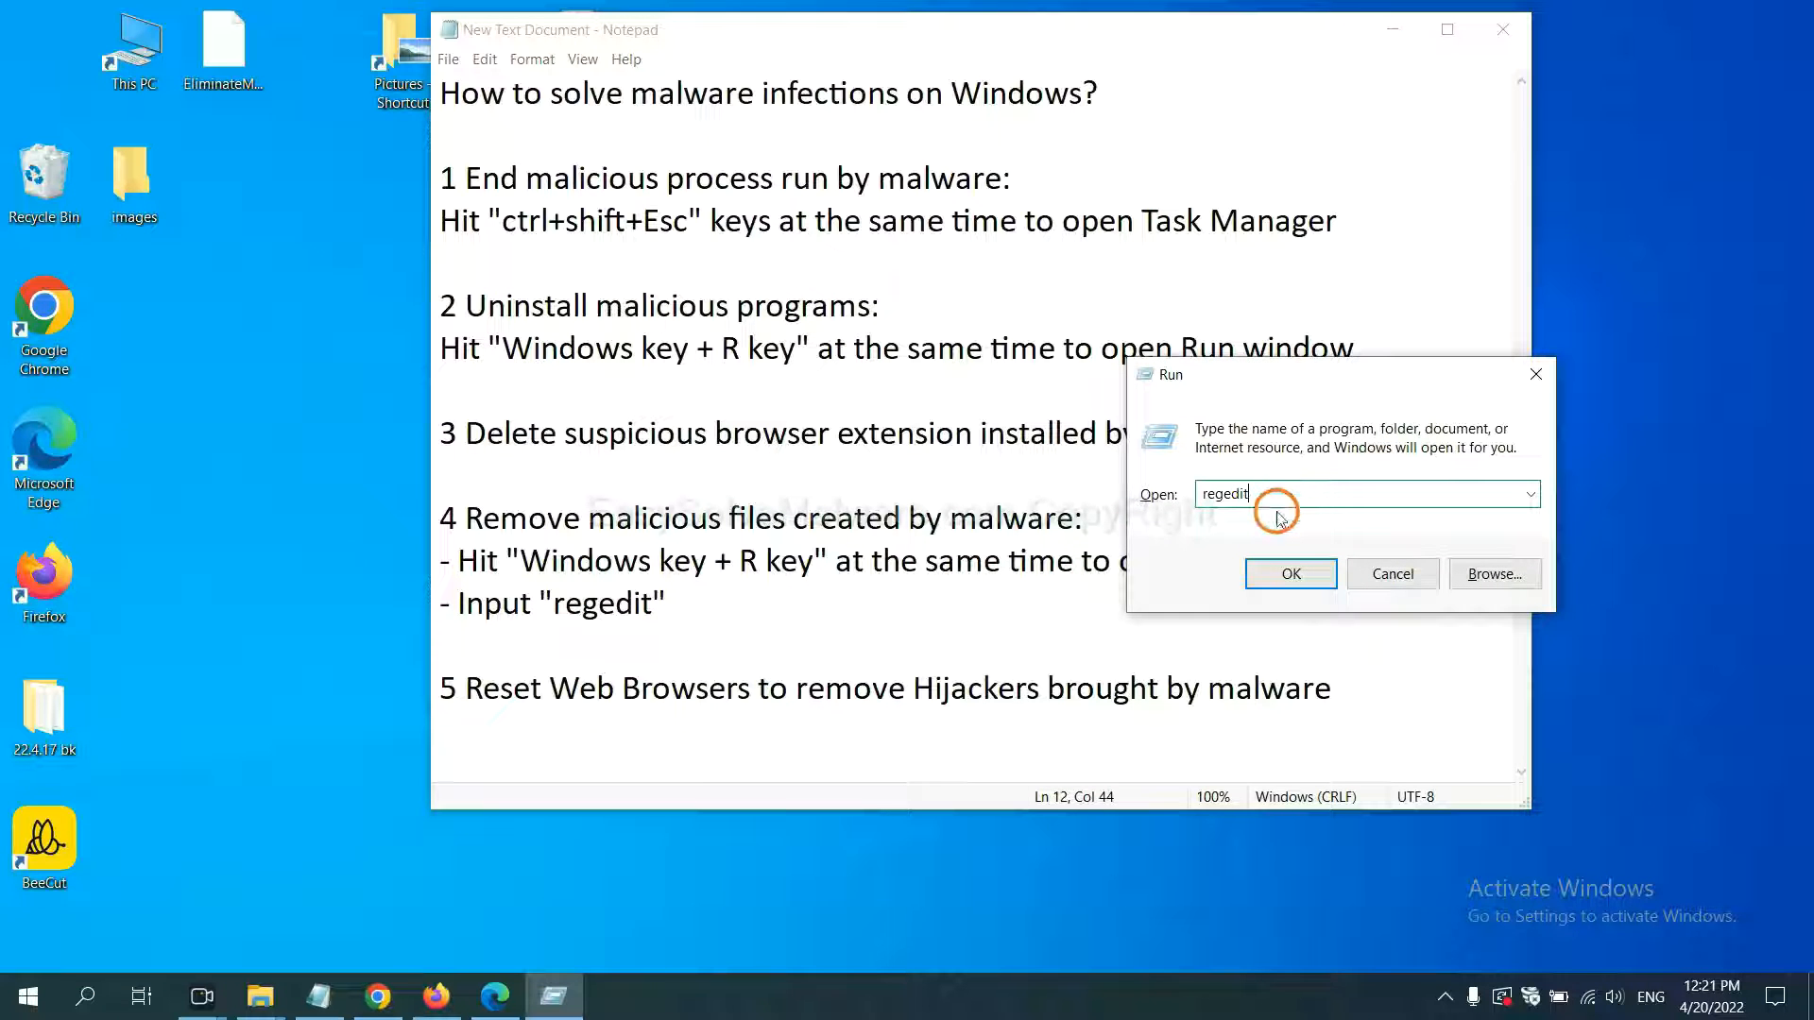
# Launch Registry Editor and search for 'beecut', finding BeeCut.exe under FEATURE_BROWSER_EMULATION
pyautogui.click(1289, 574)
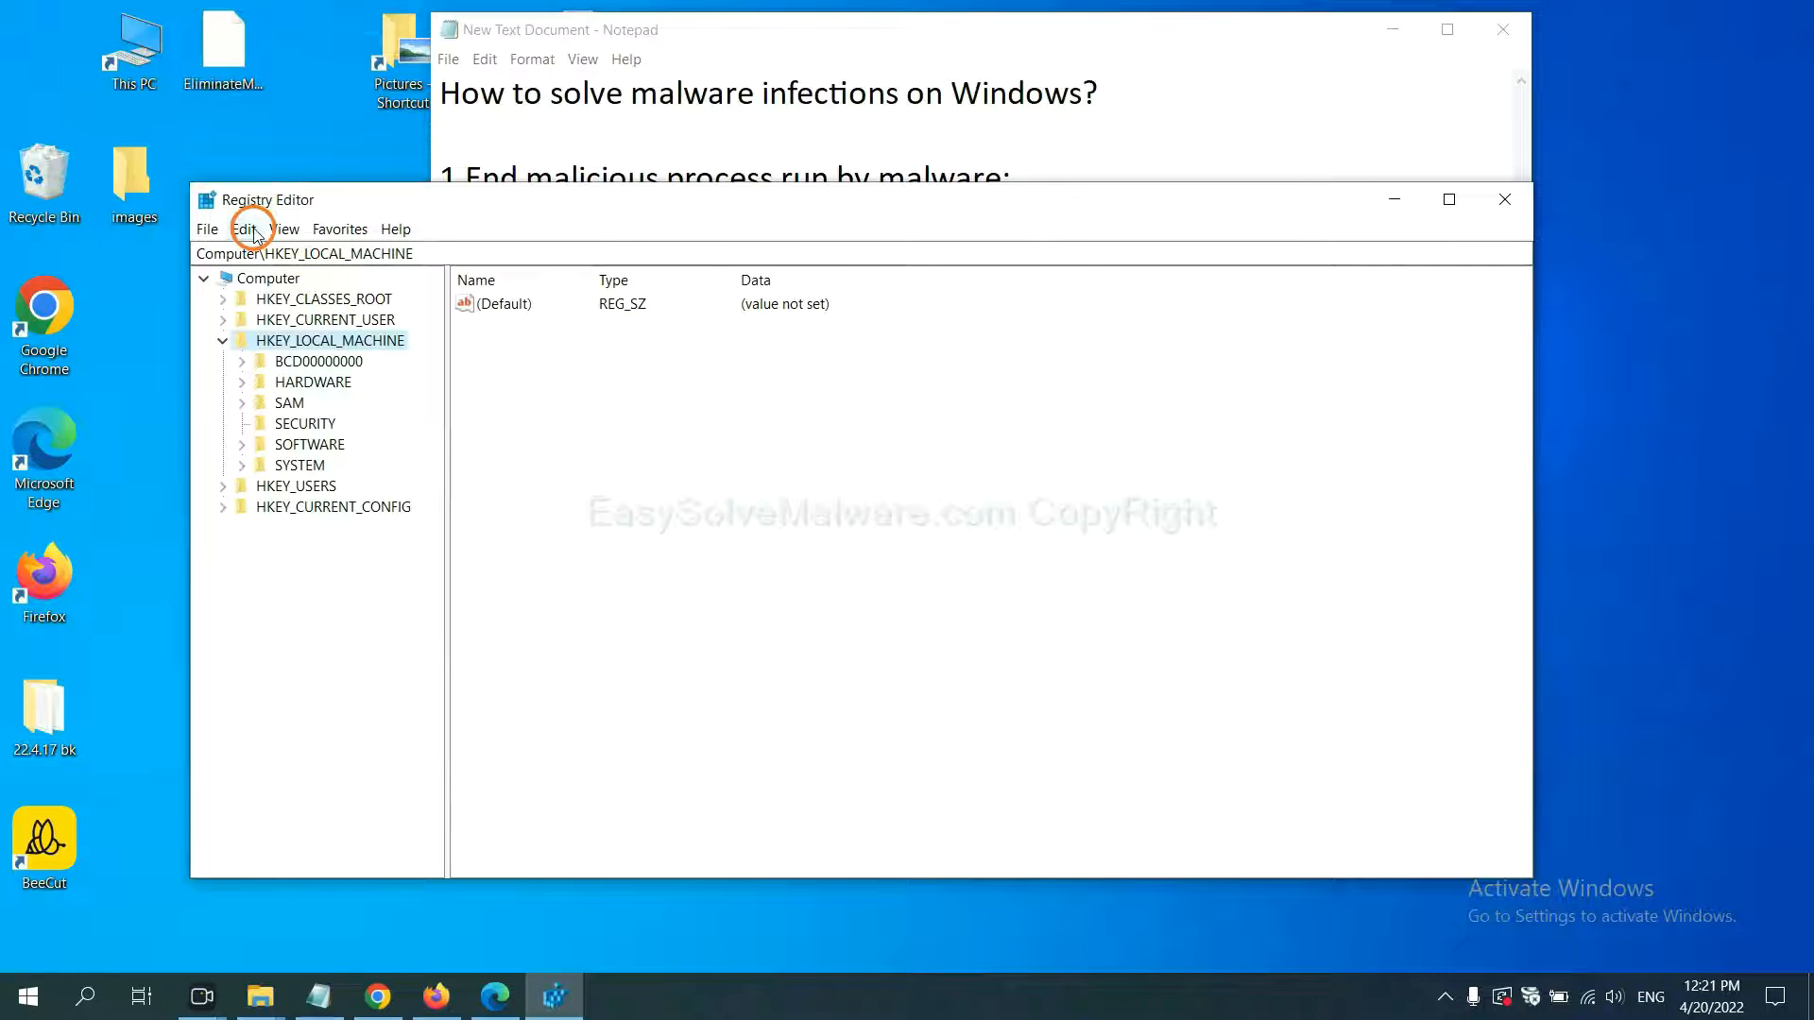
pyautogui.click(243, 228)
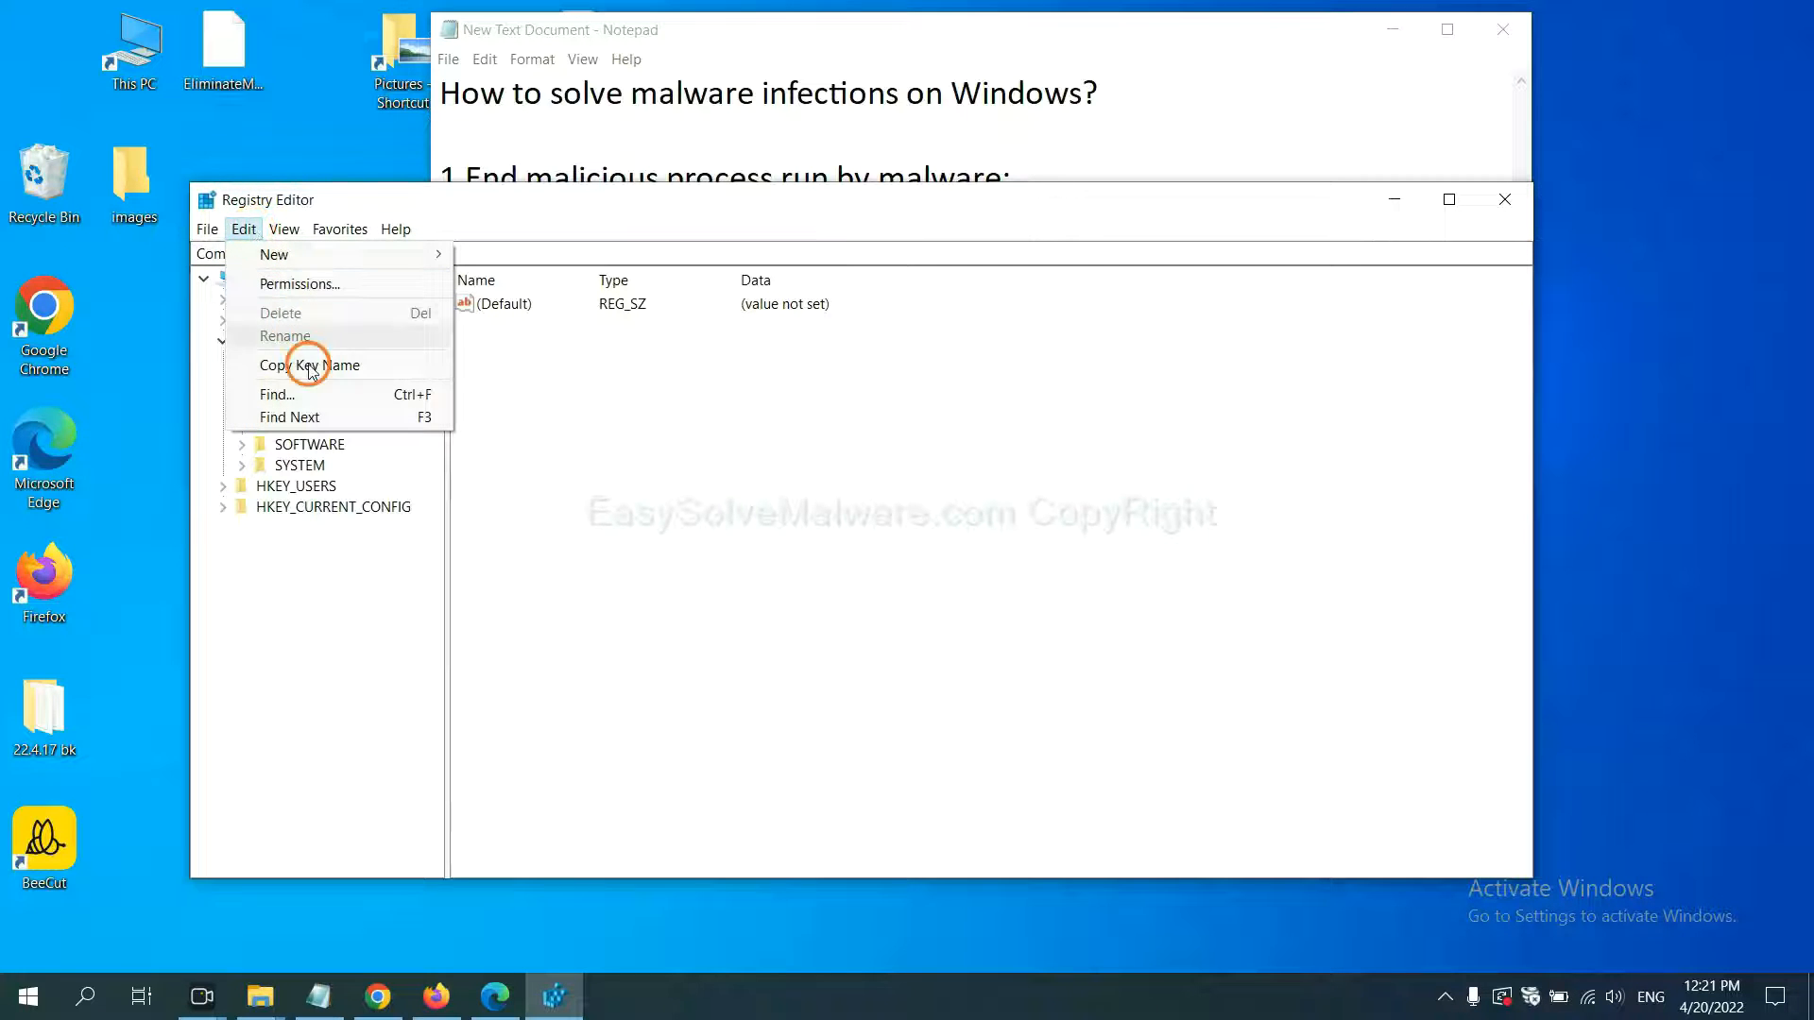
pyautogui.moveTo(318, 395)
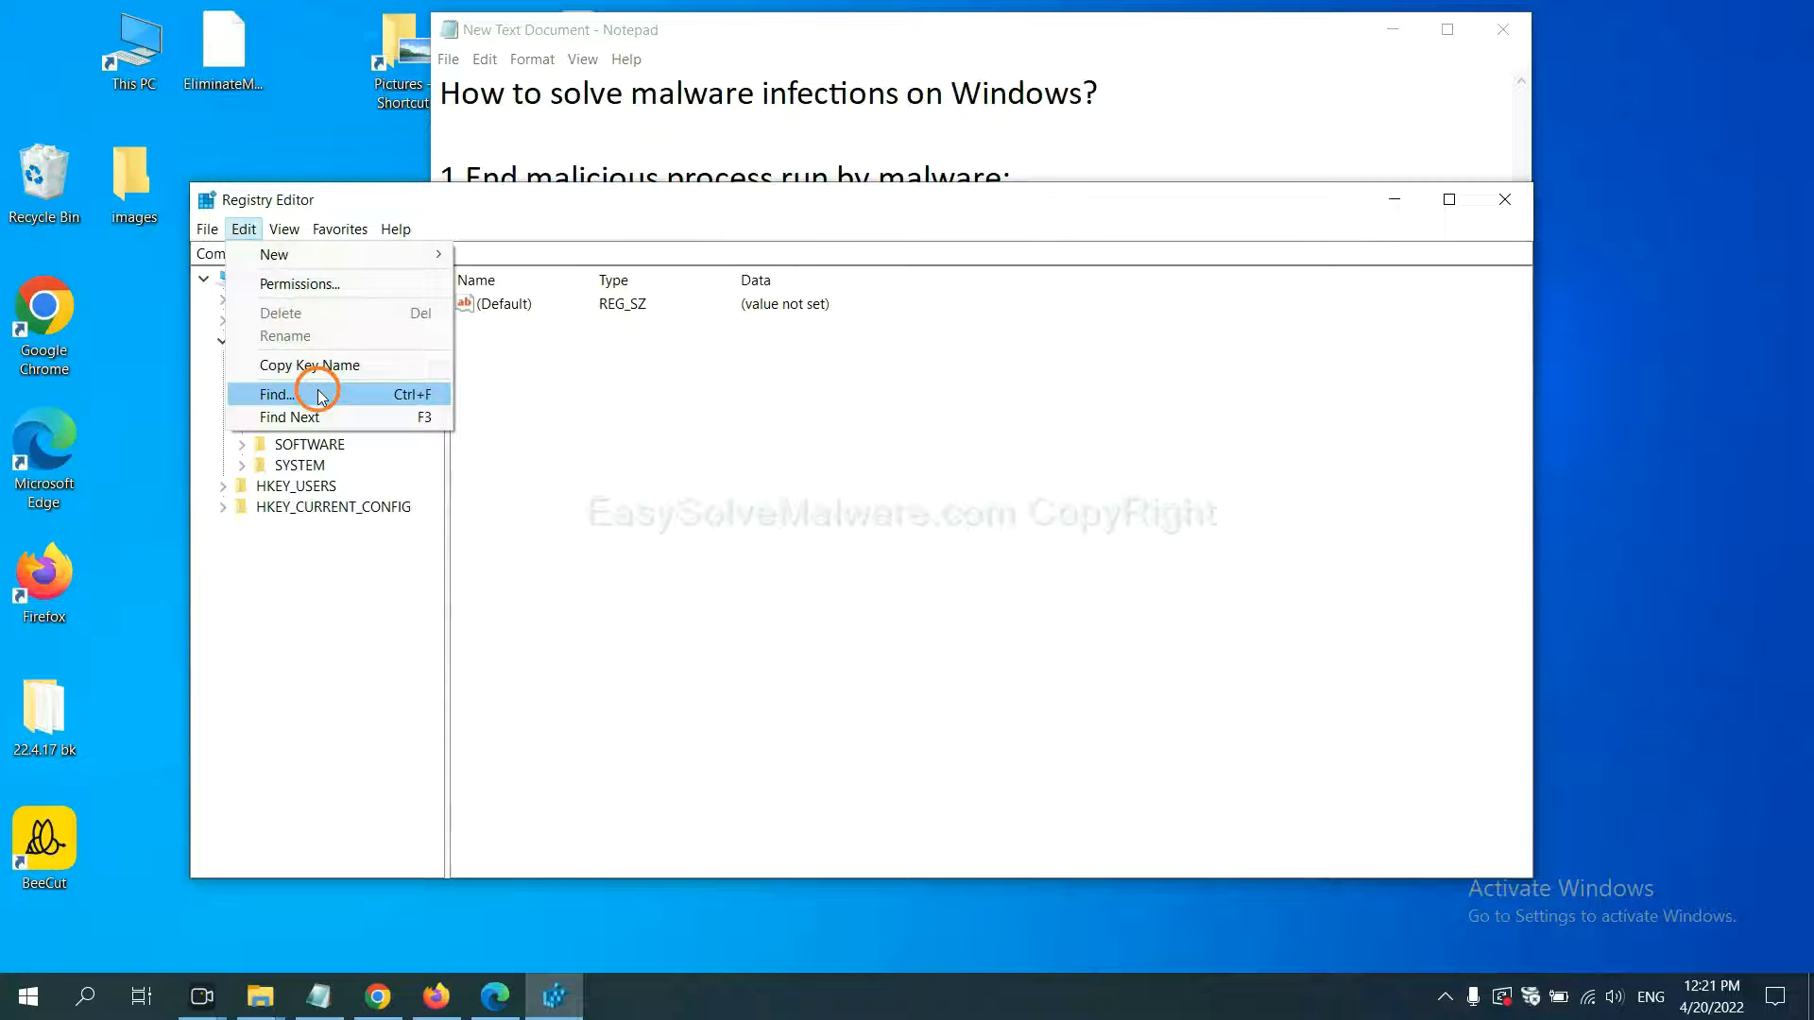
pyautogui.click(275, 393)
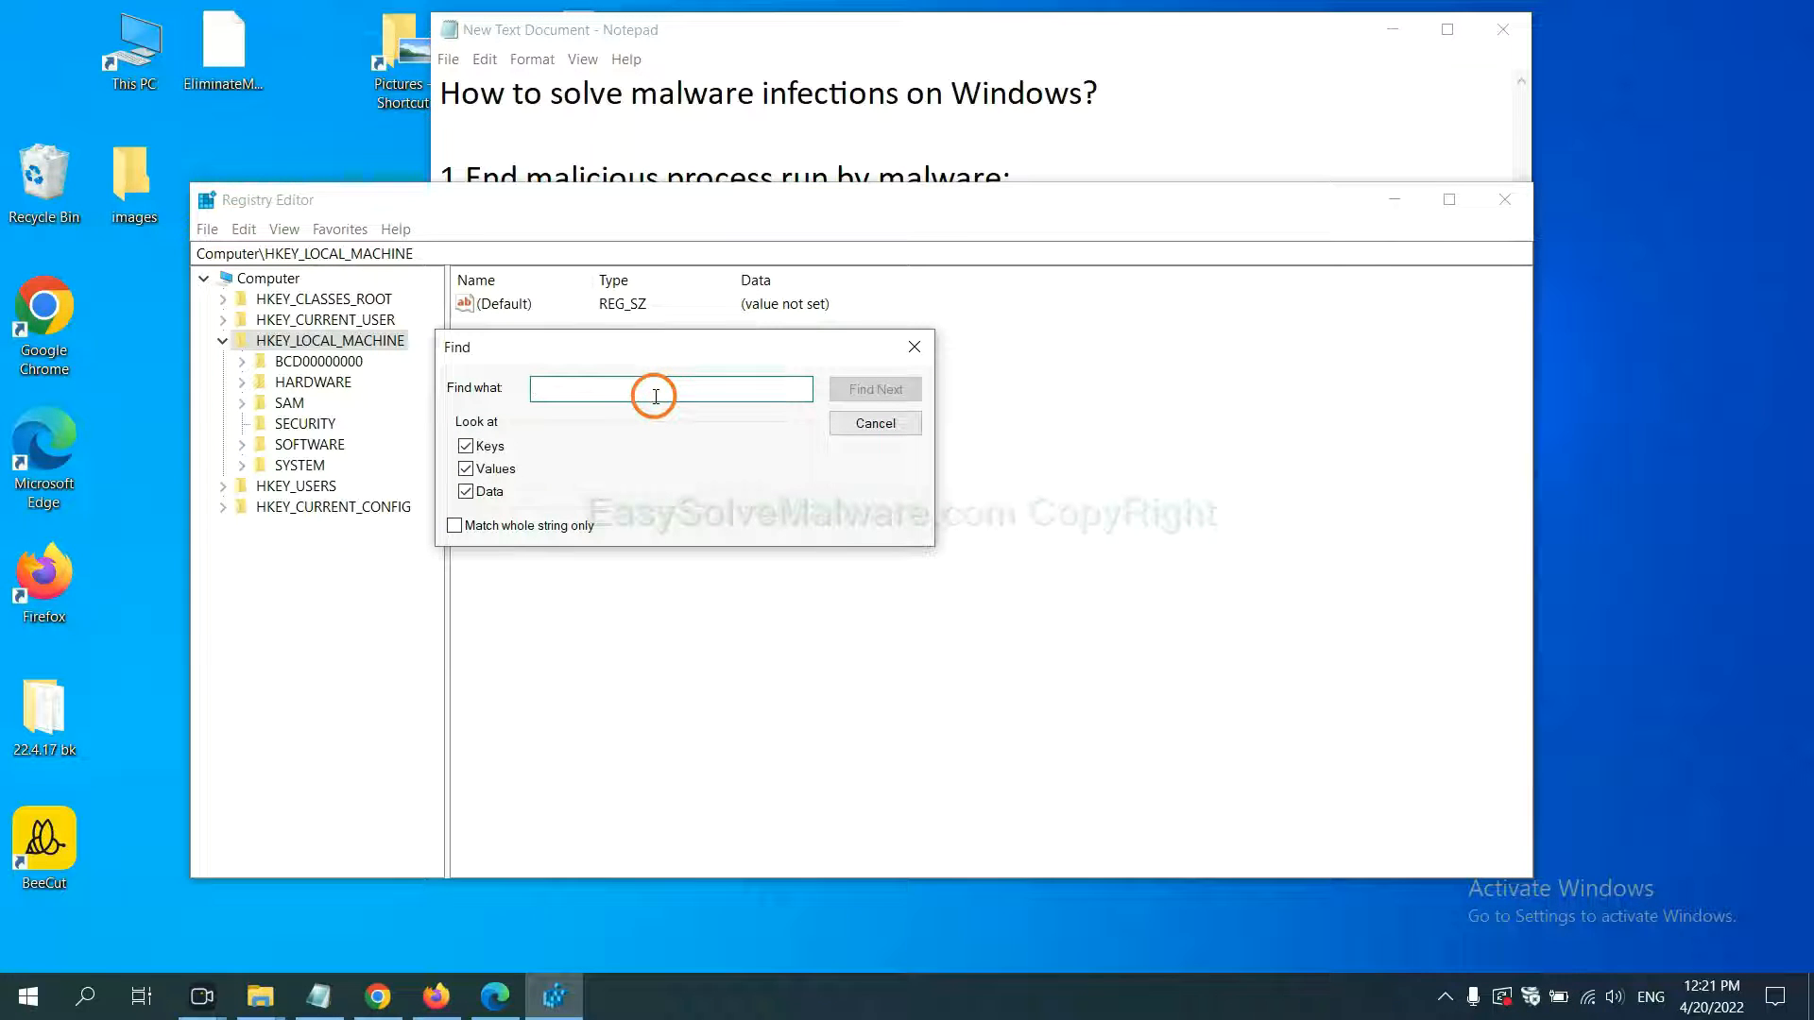
pyautogui.write('Input the name of malware')
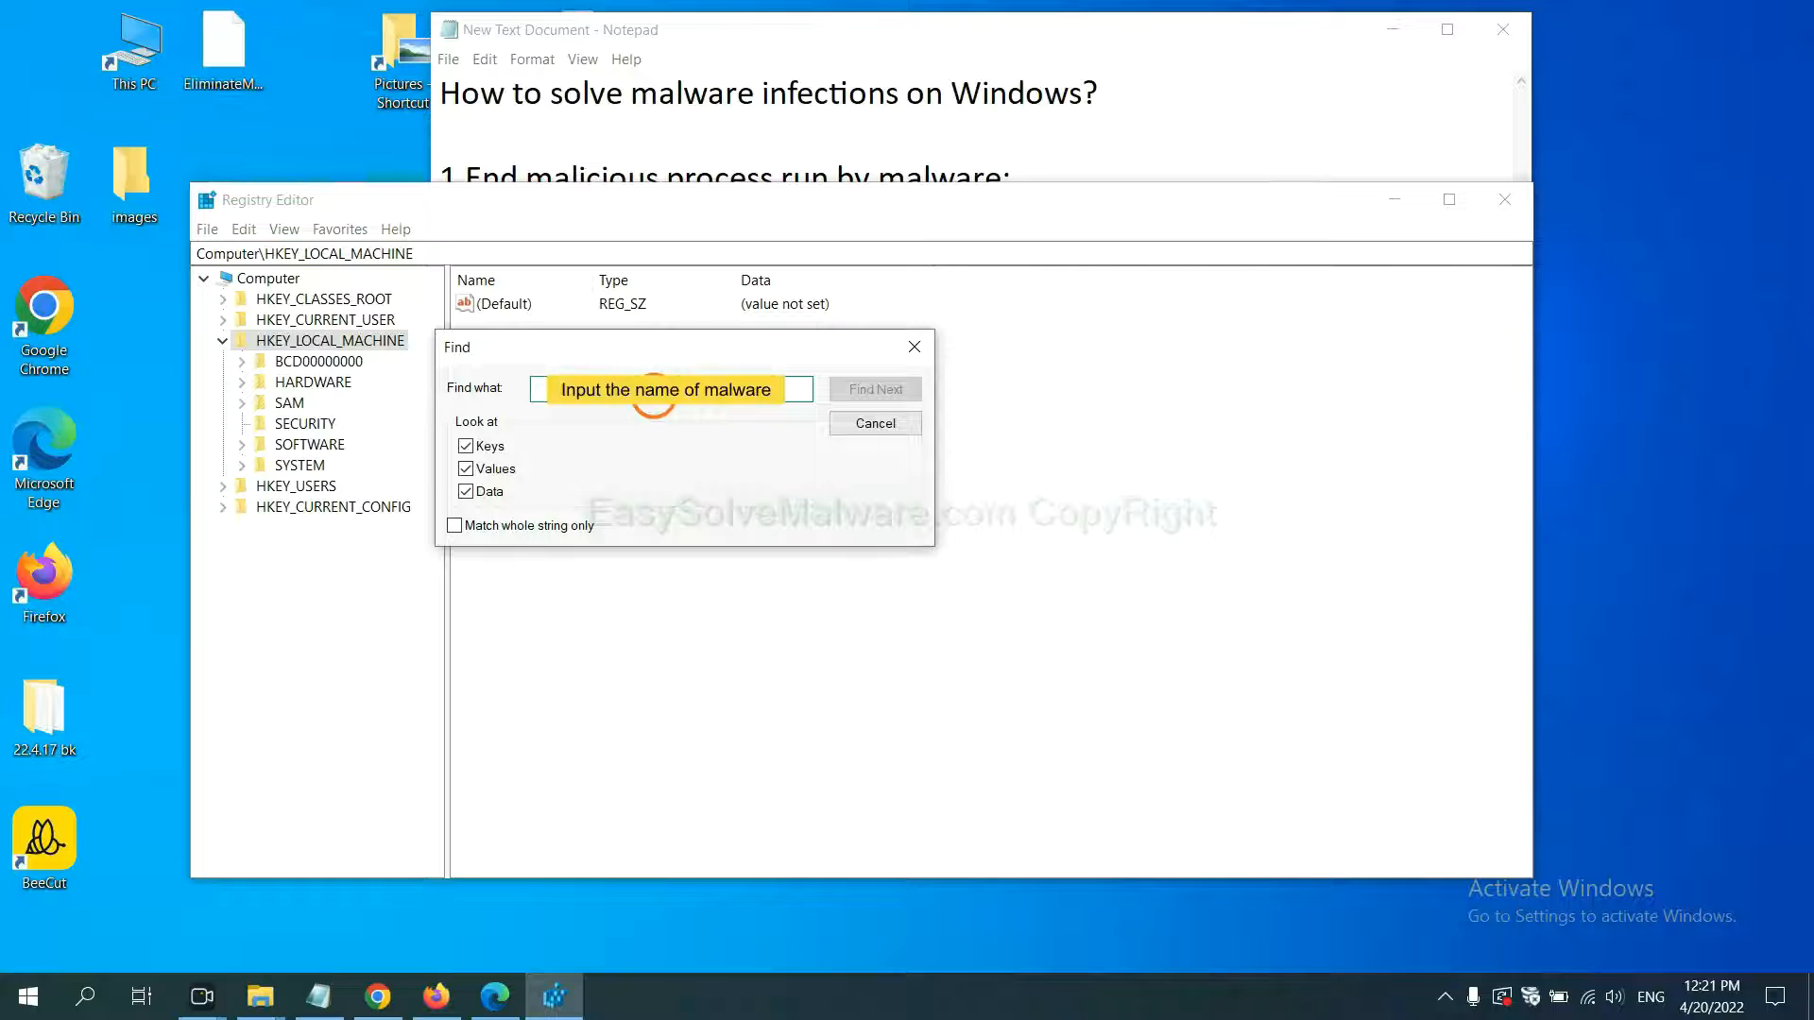
pyautogui.write('be')
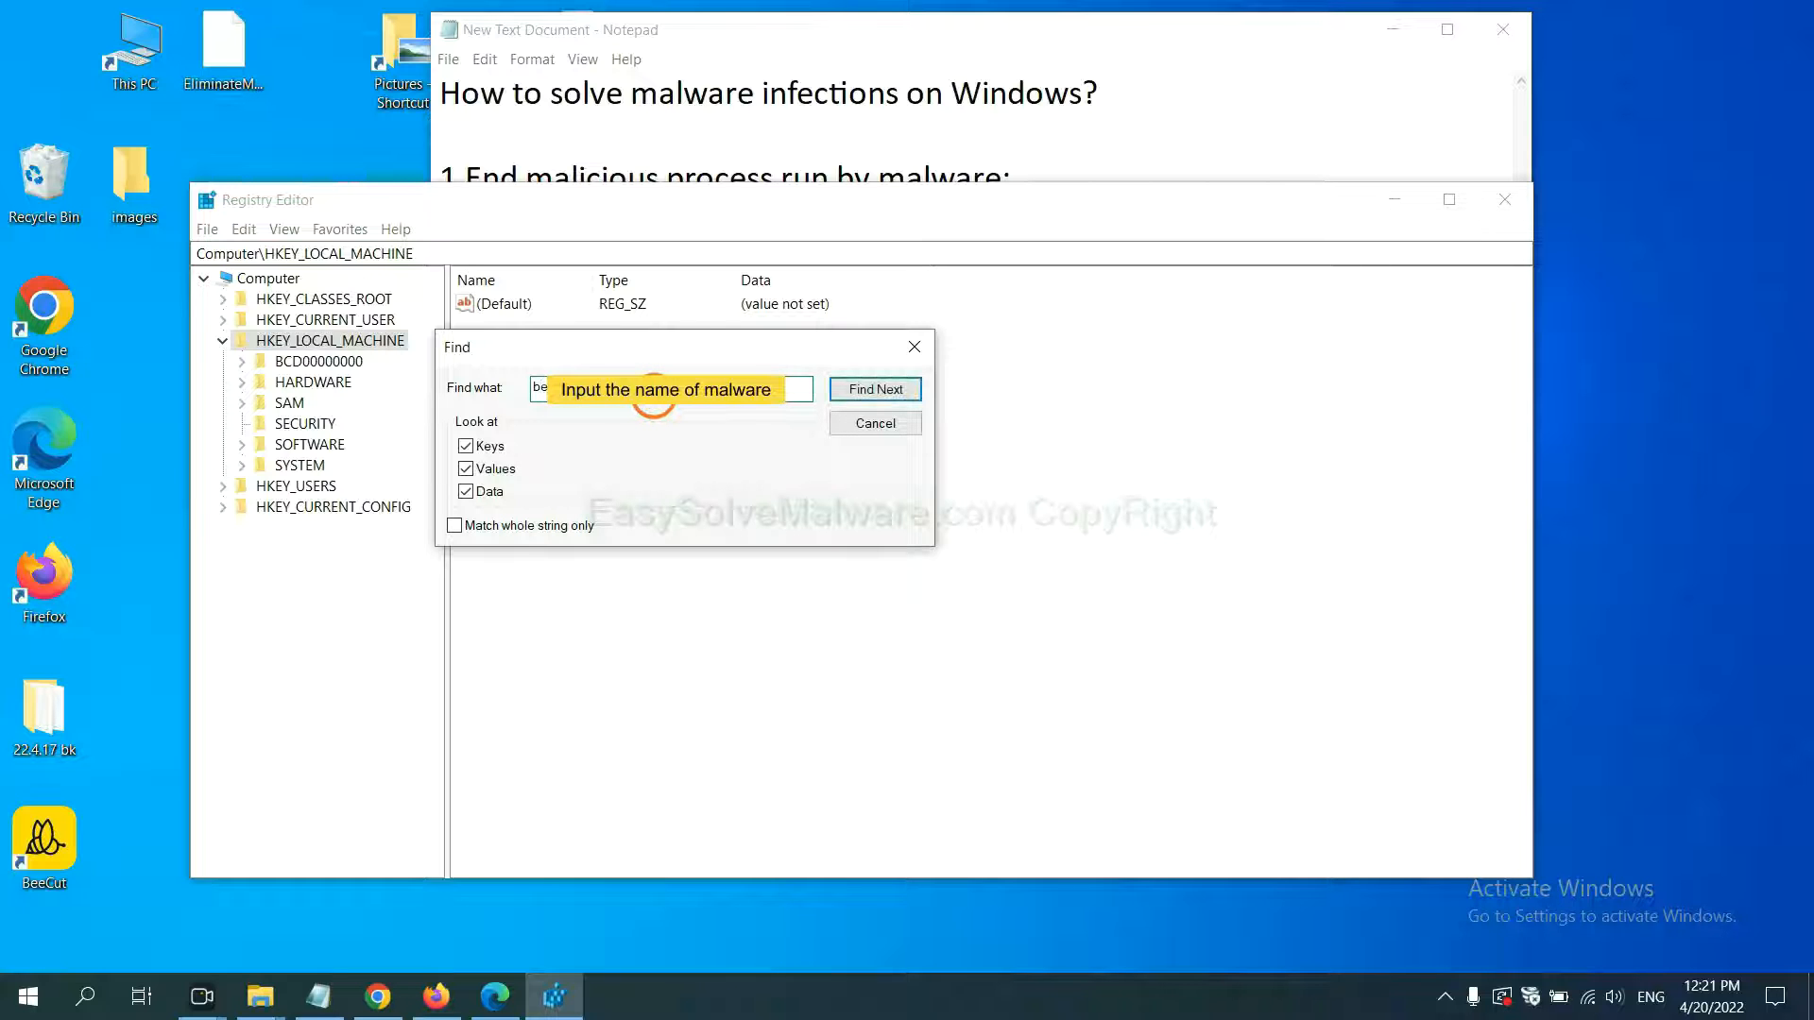
pyautogui.click(873, 389)
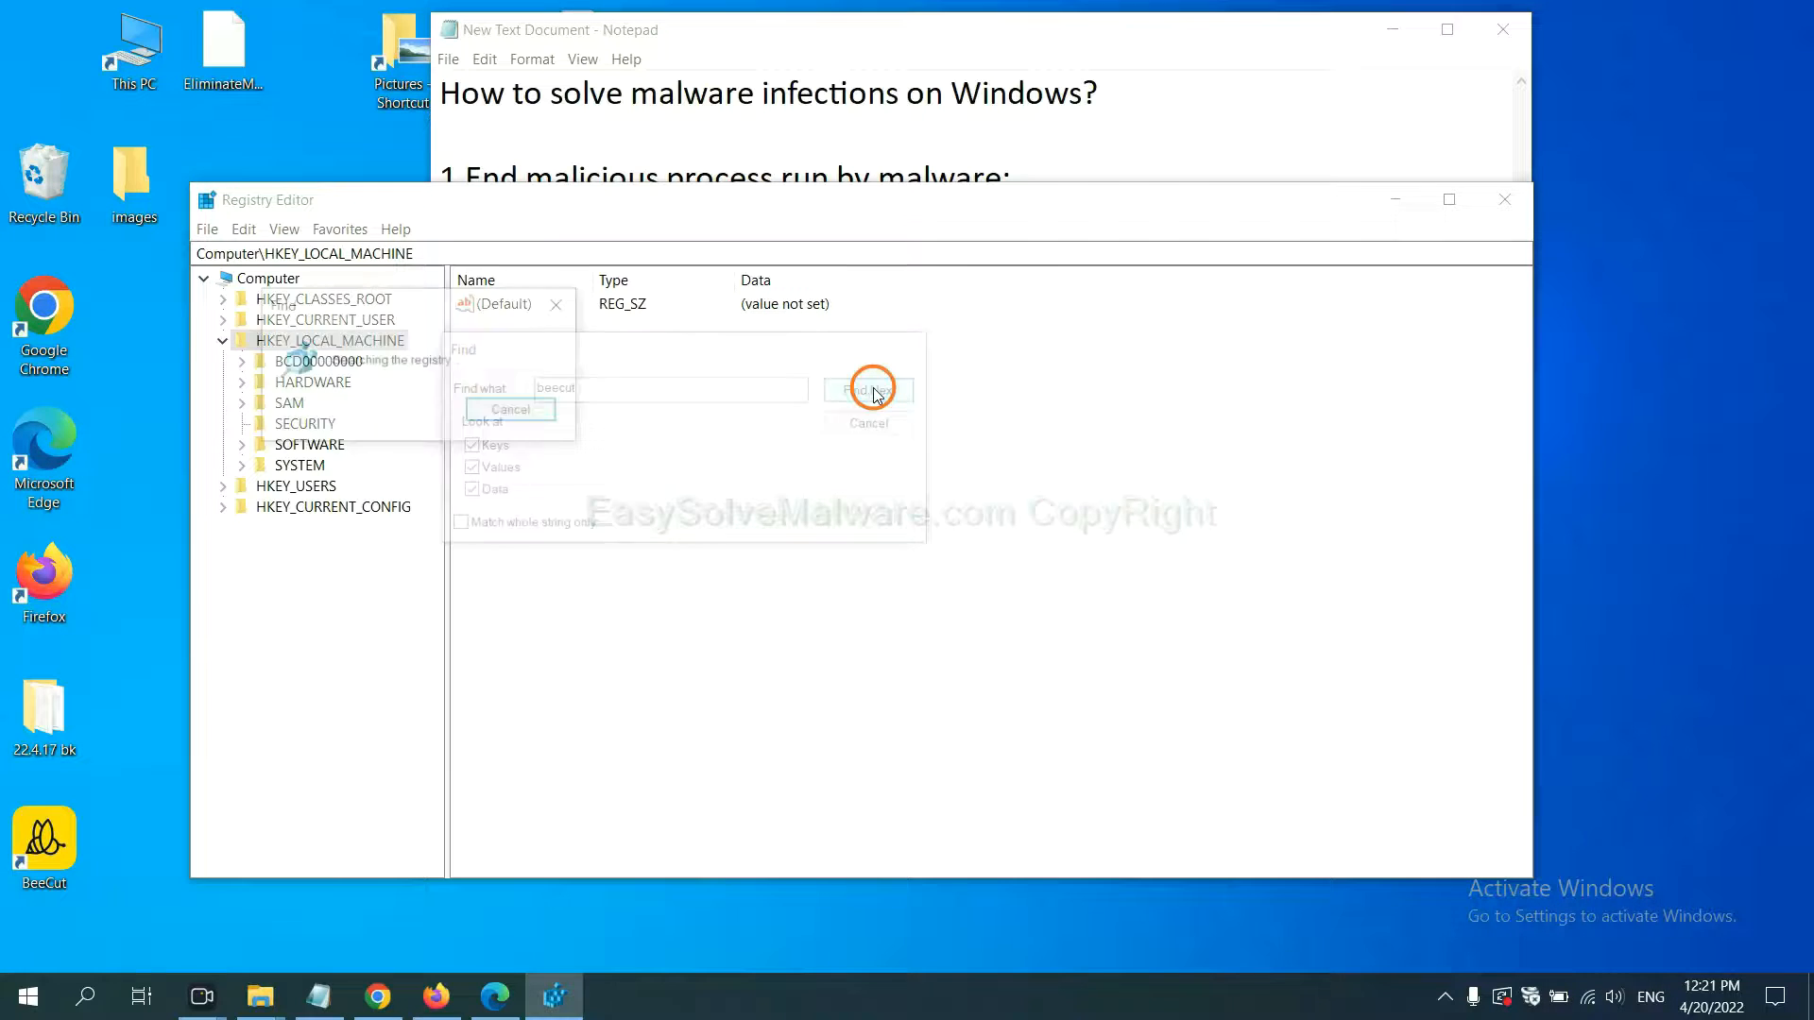
pyautogui.click(868, 389)
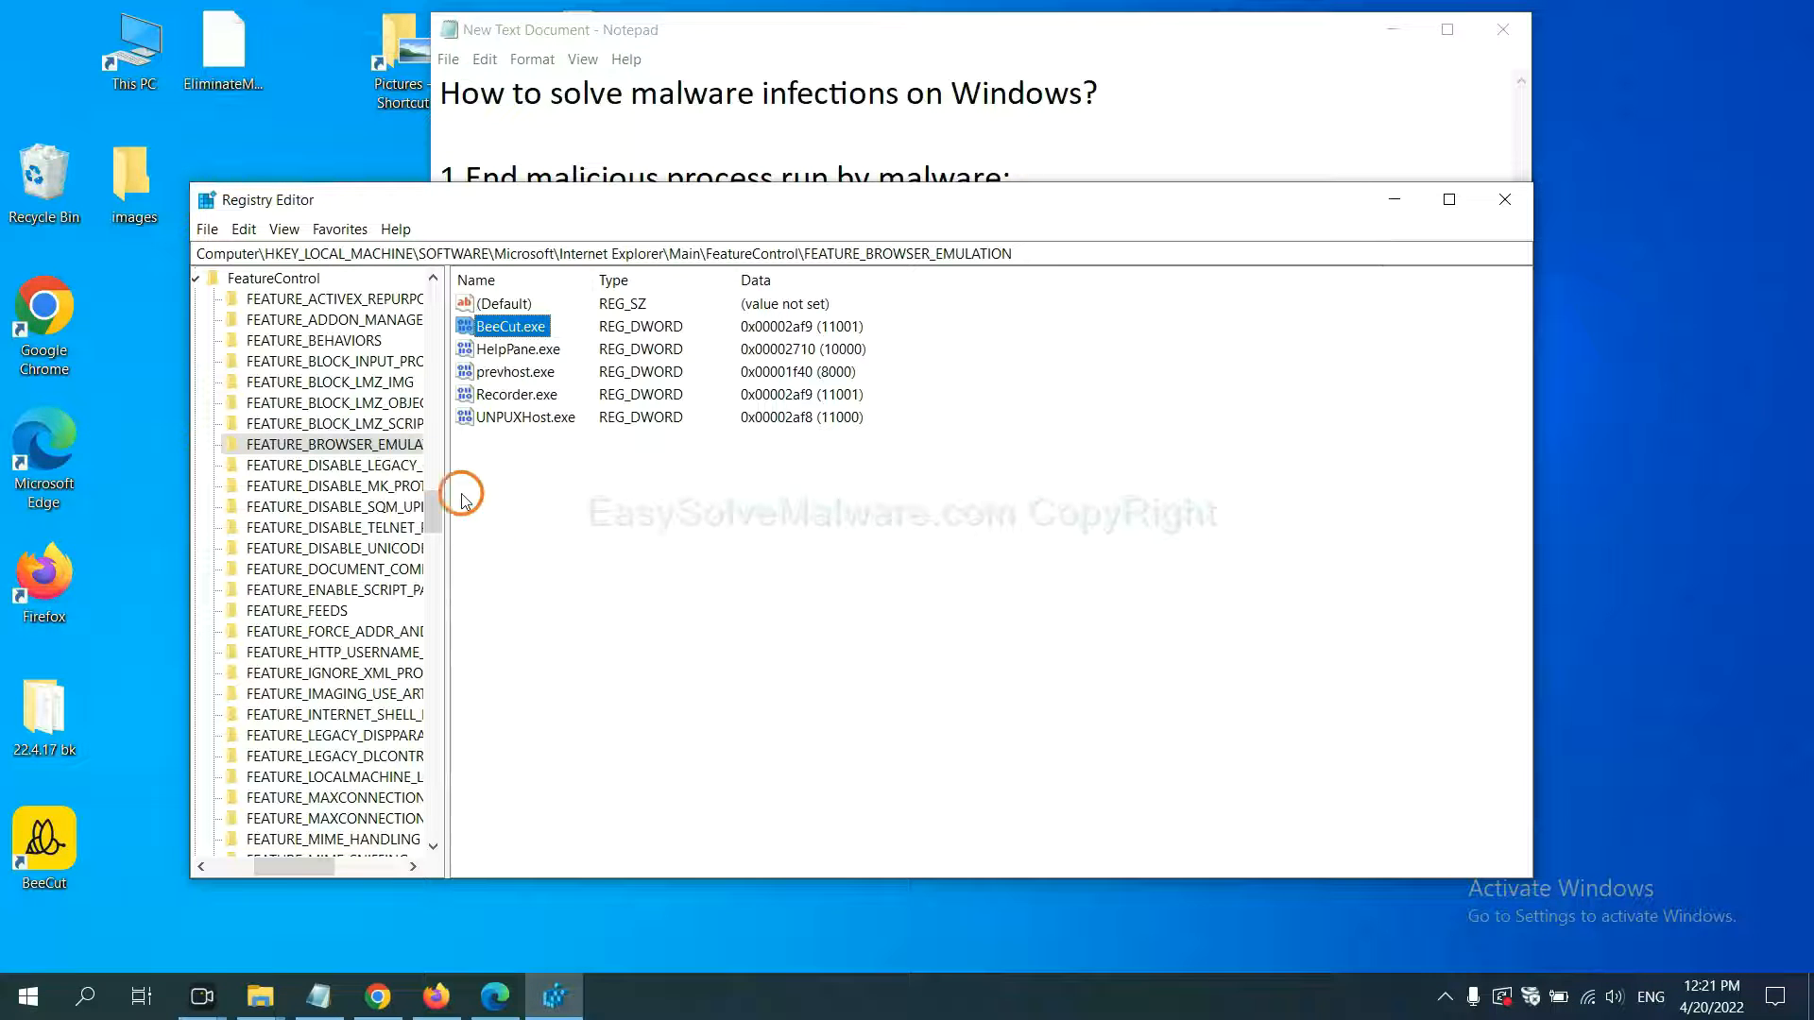
pyautogui.rightClick(334, 444)
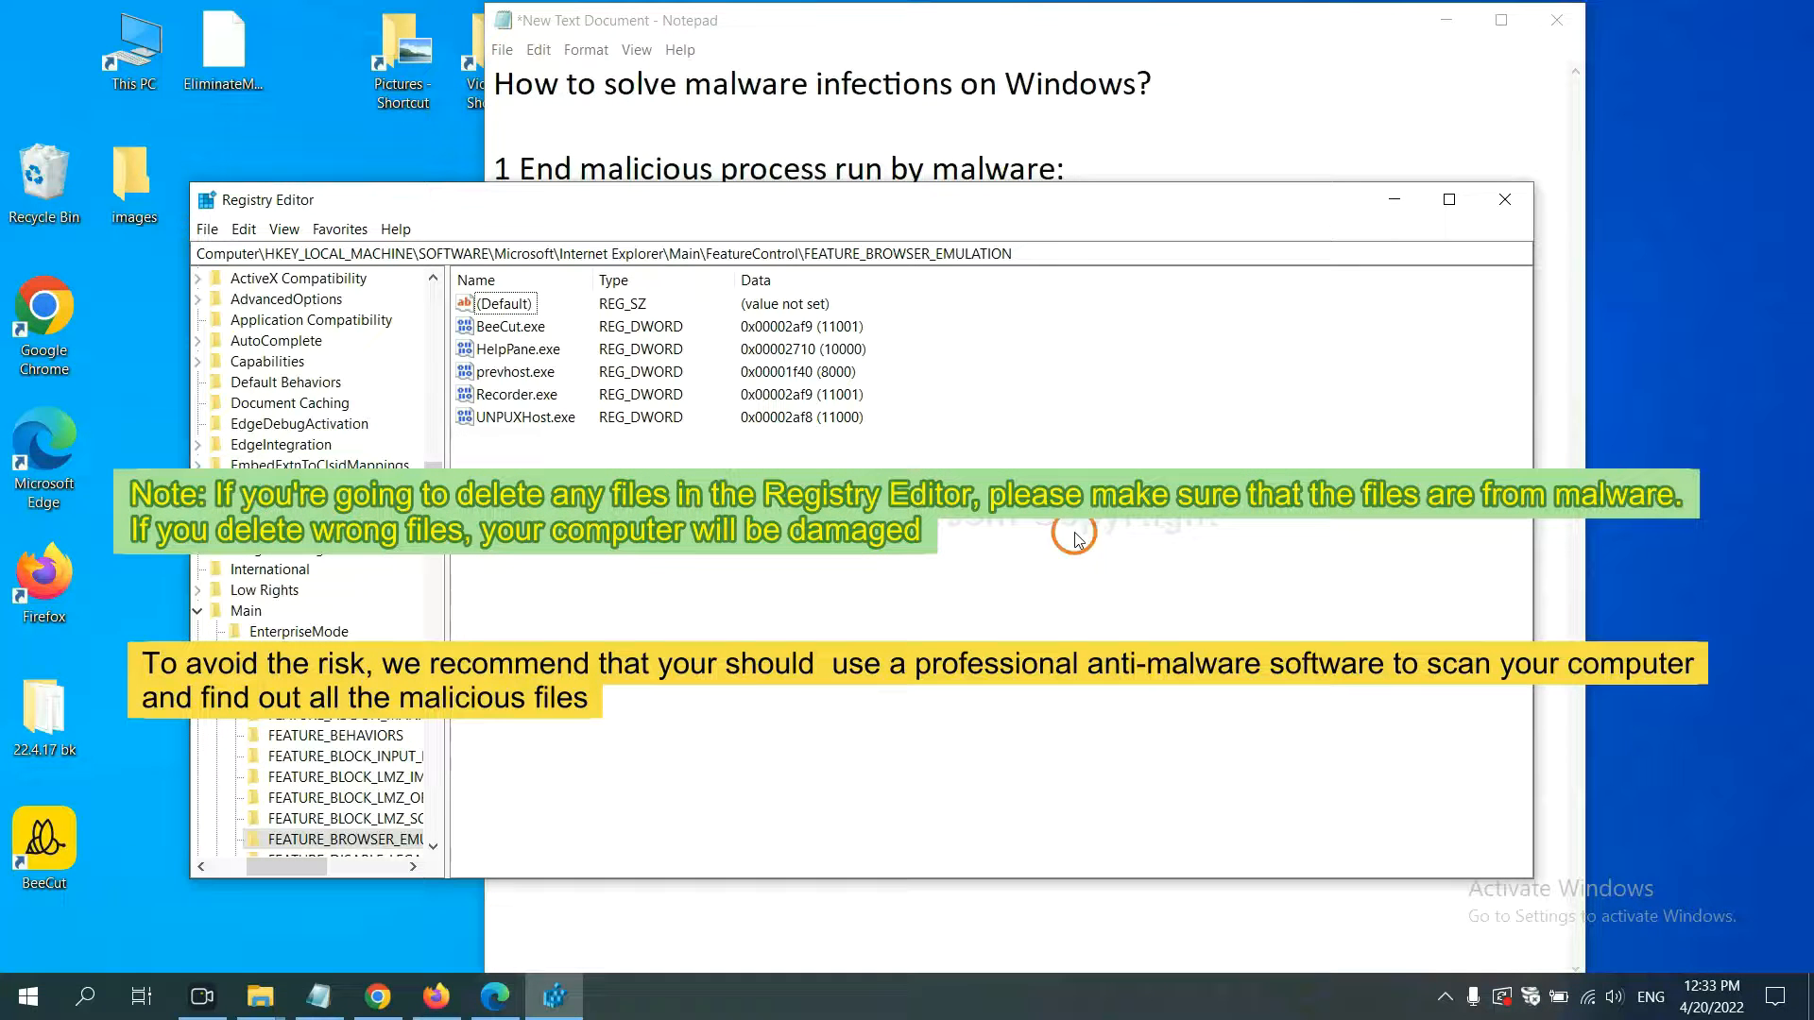
pyautogui.moveTo(863, 576)
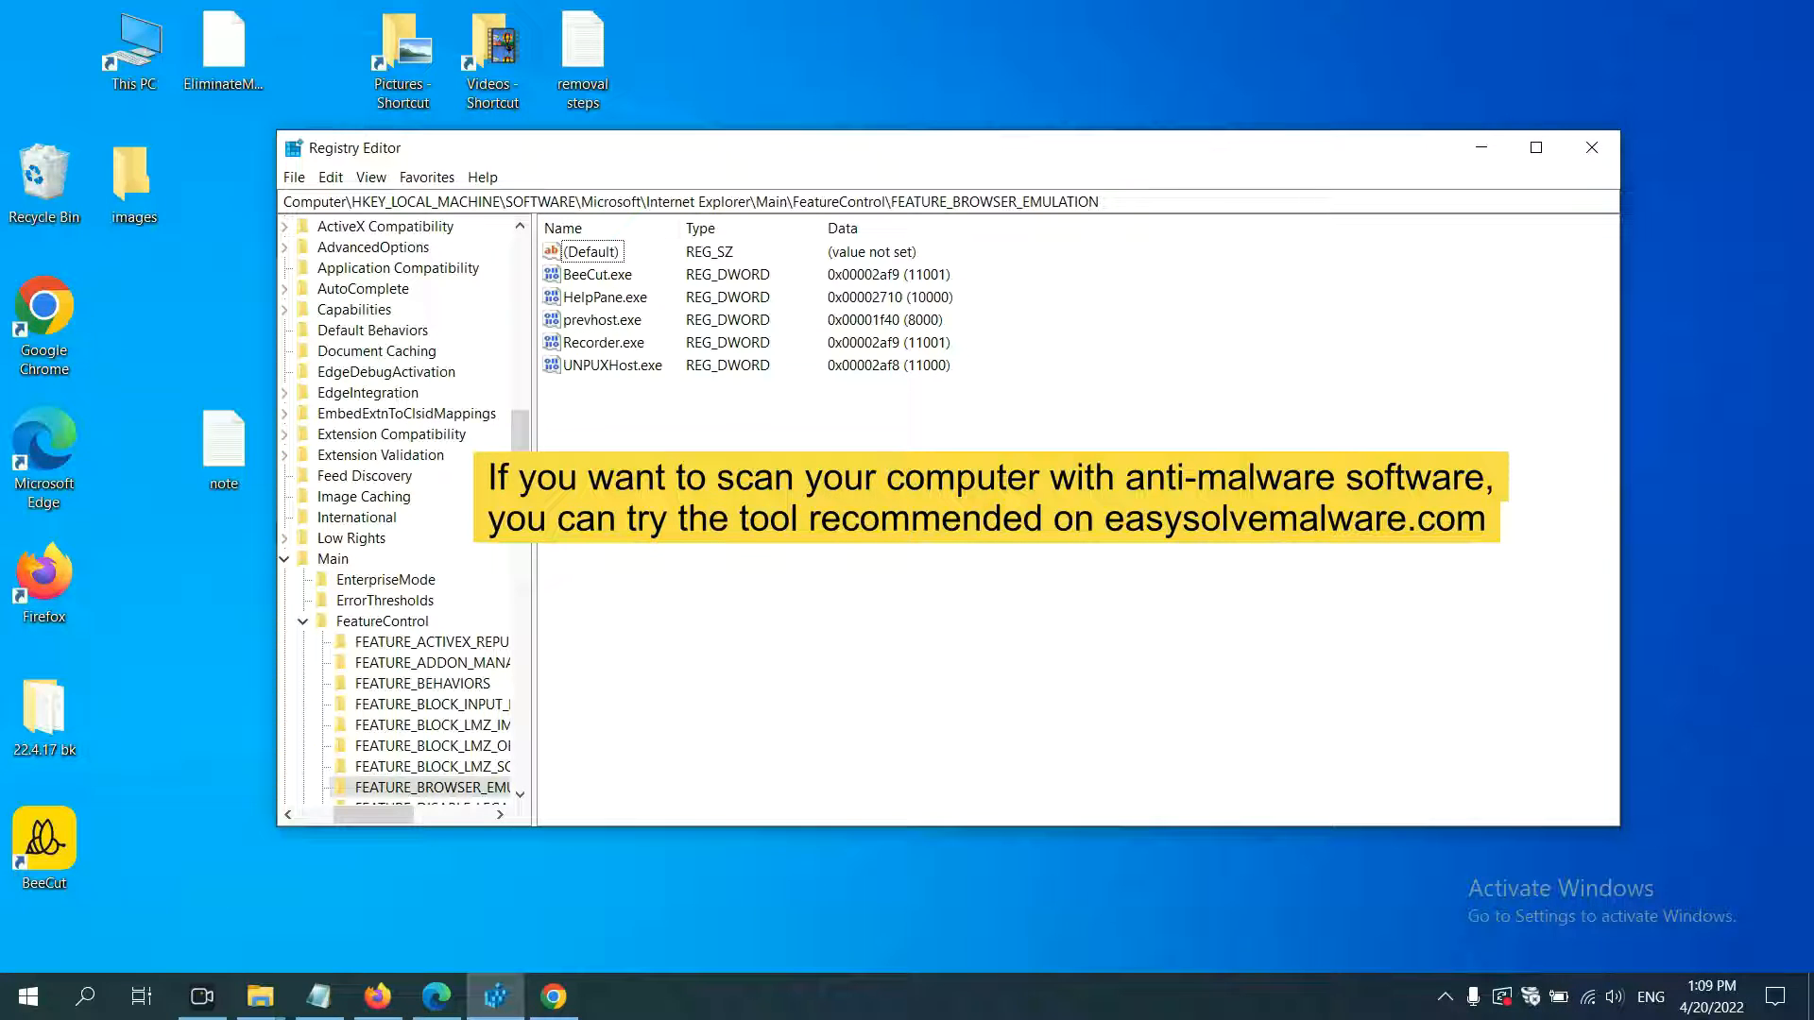
# Show the easysolvemalware.com guide in Chrome and scroll past the Quick Menu to Section A
pyautogui.click(561, 995)
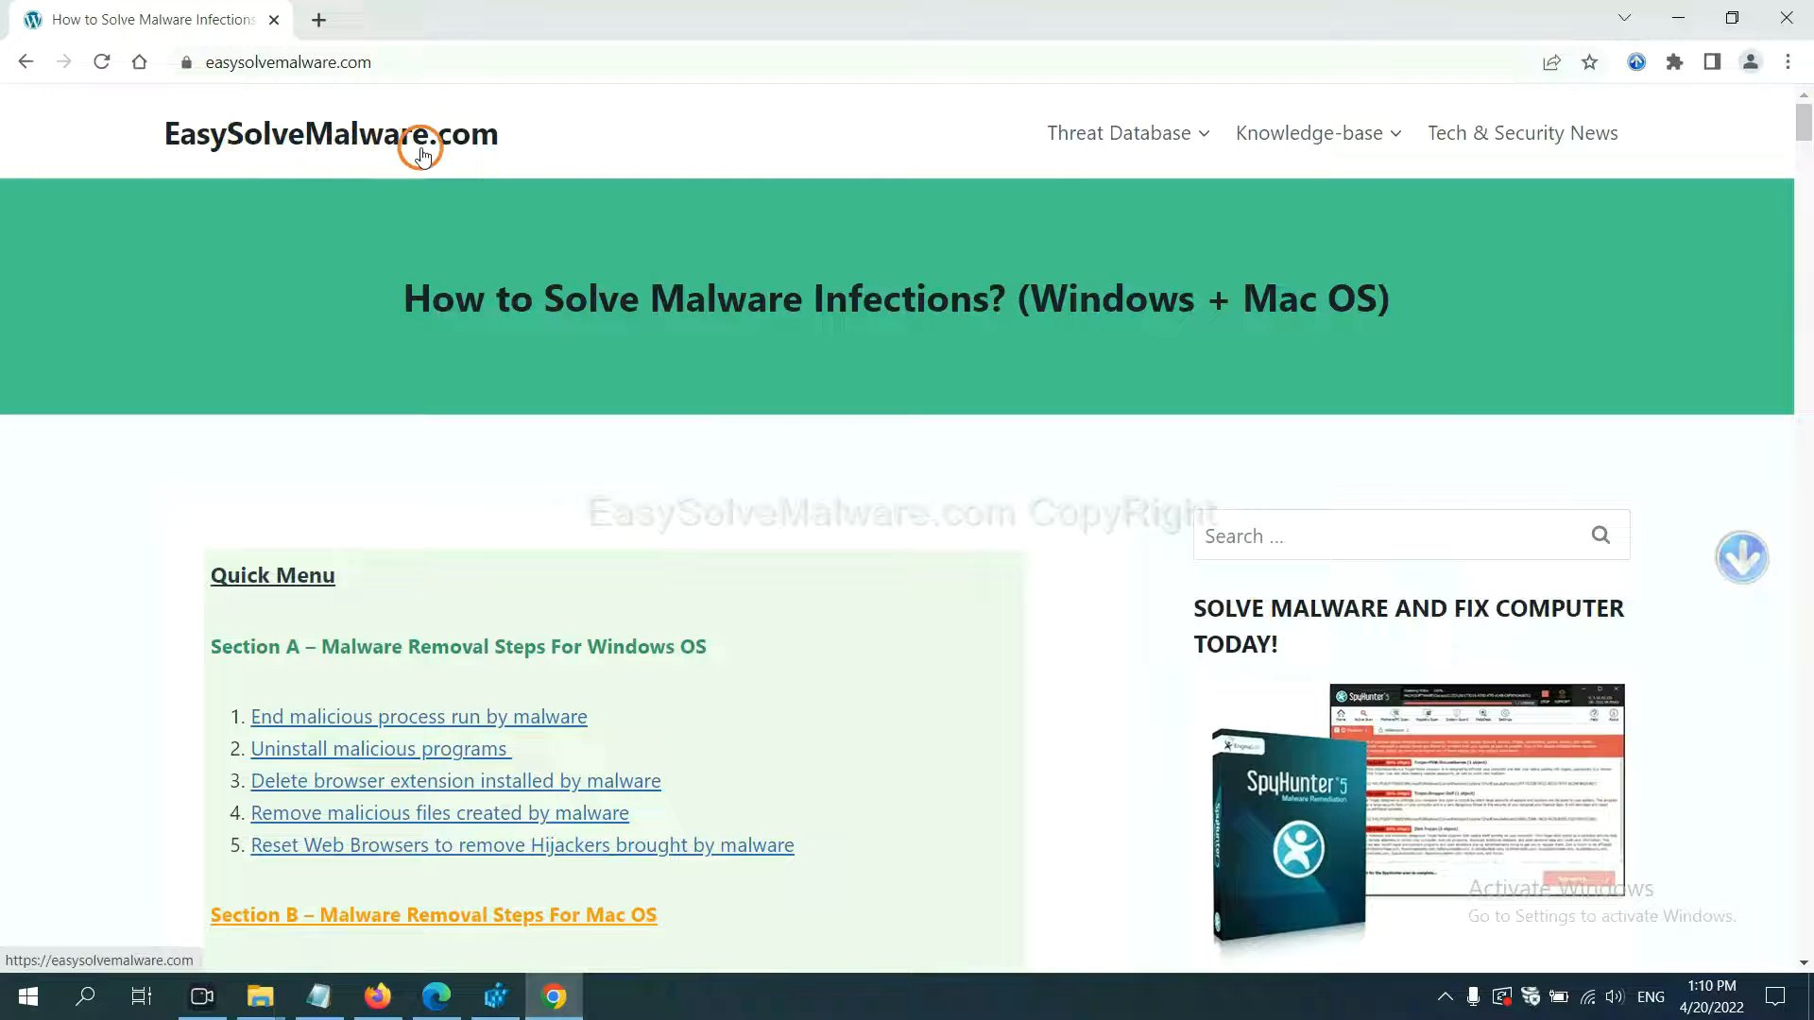
pyautogui.scroll(-3)
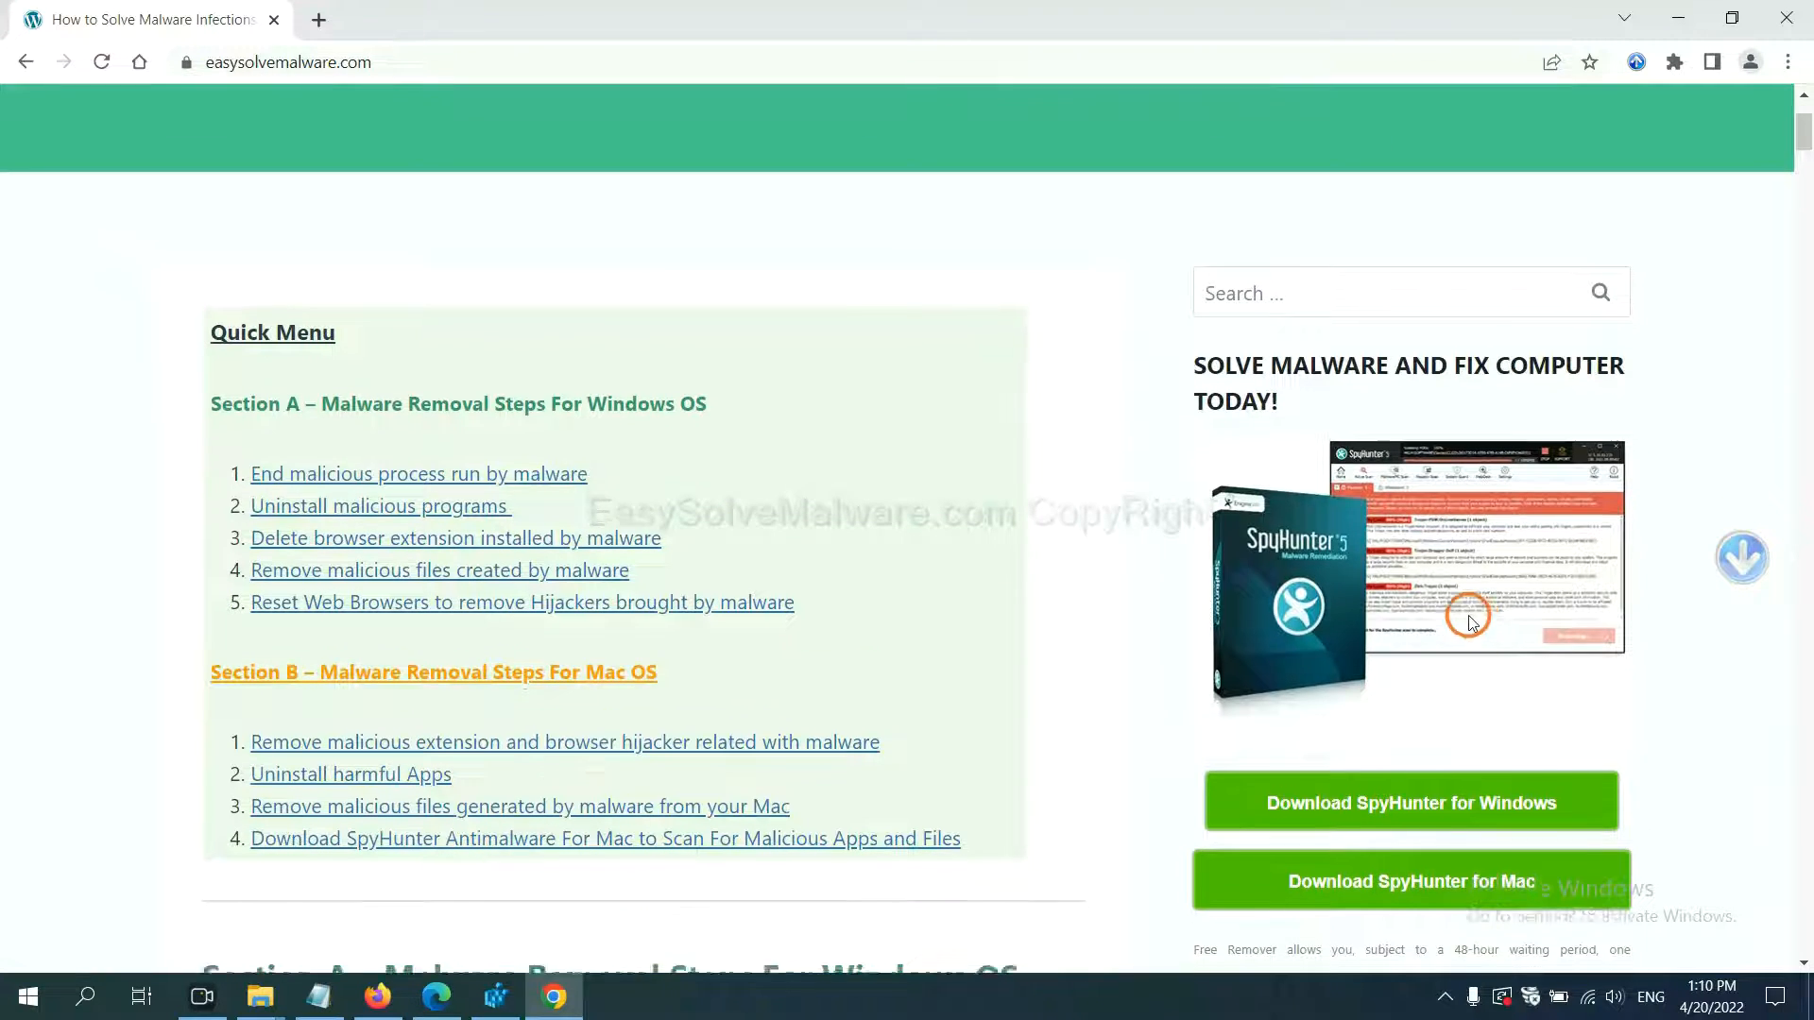
pyautogui.scroll(-3)
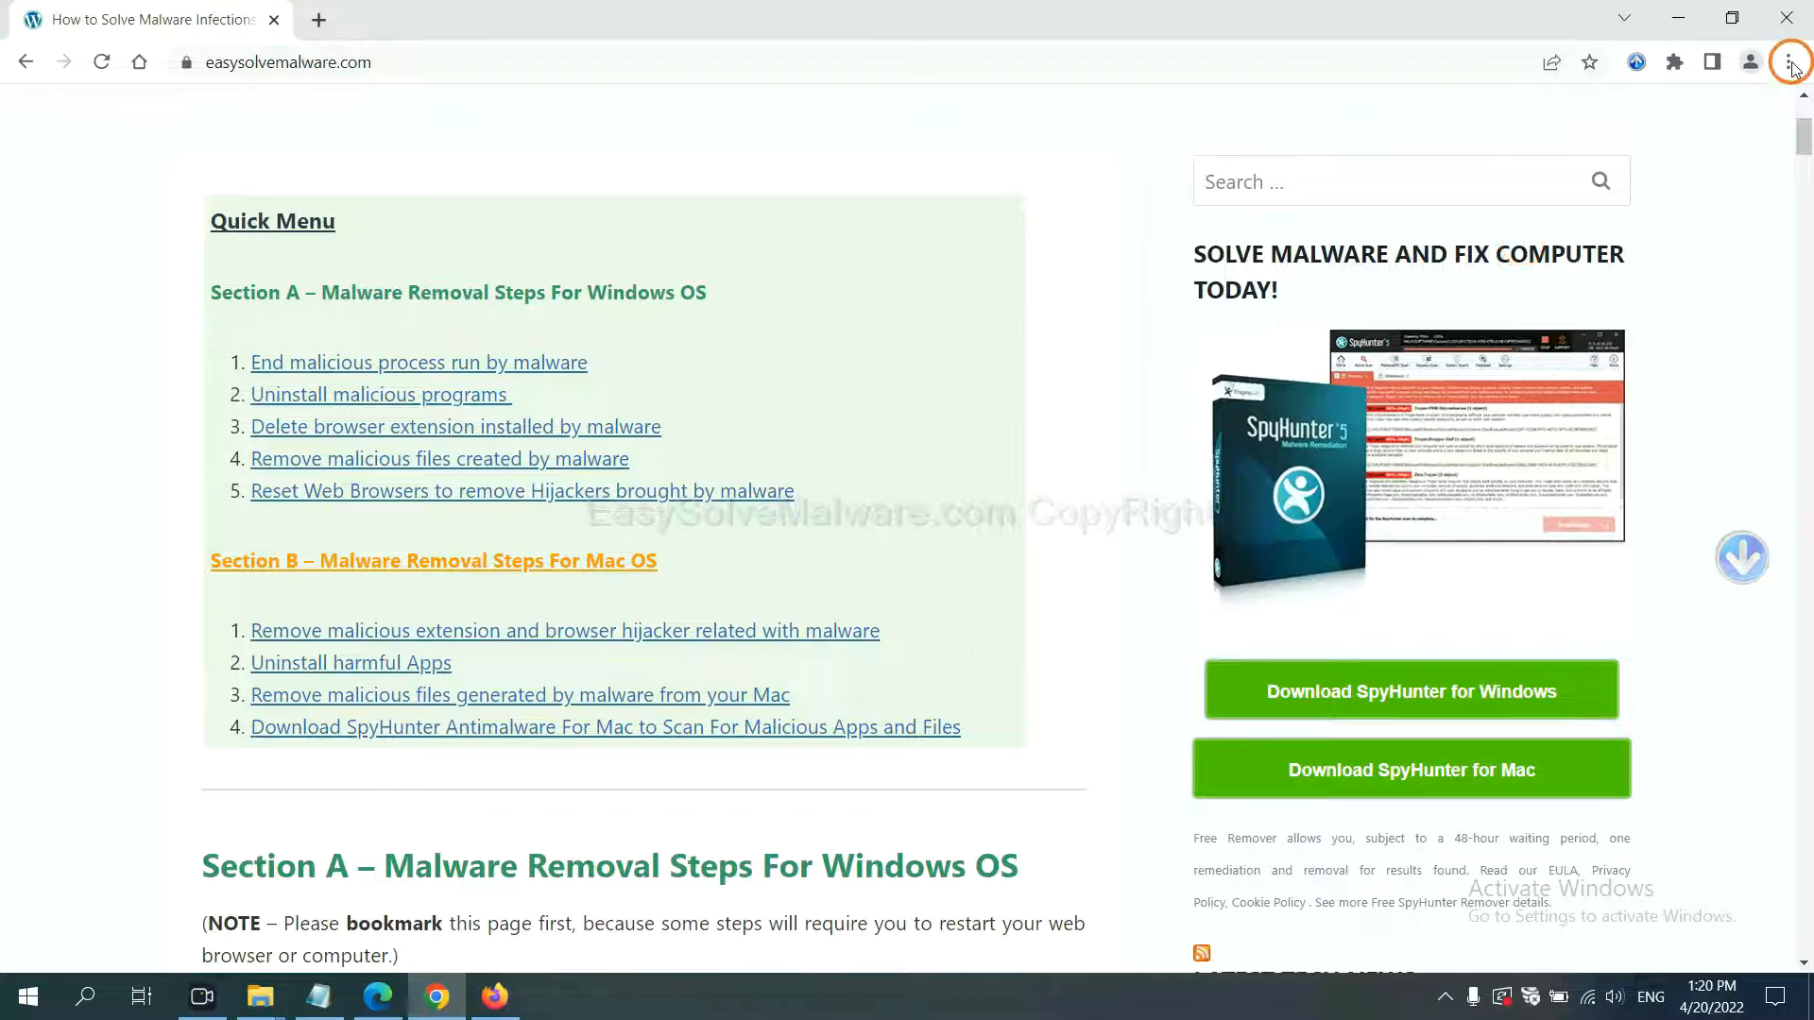
# Search Chrome settings for 'reset' and choose 'Restore settings to their original defaults'
pyautogui.click(1790, 62)
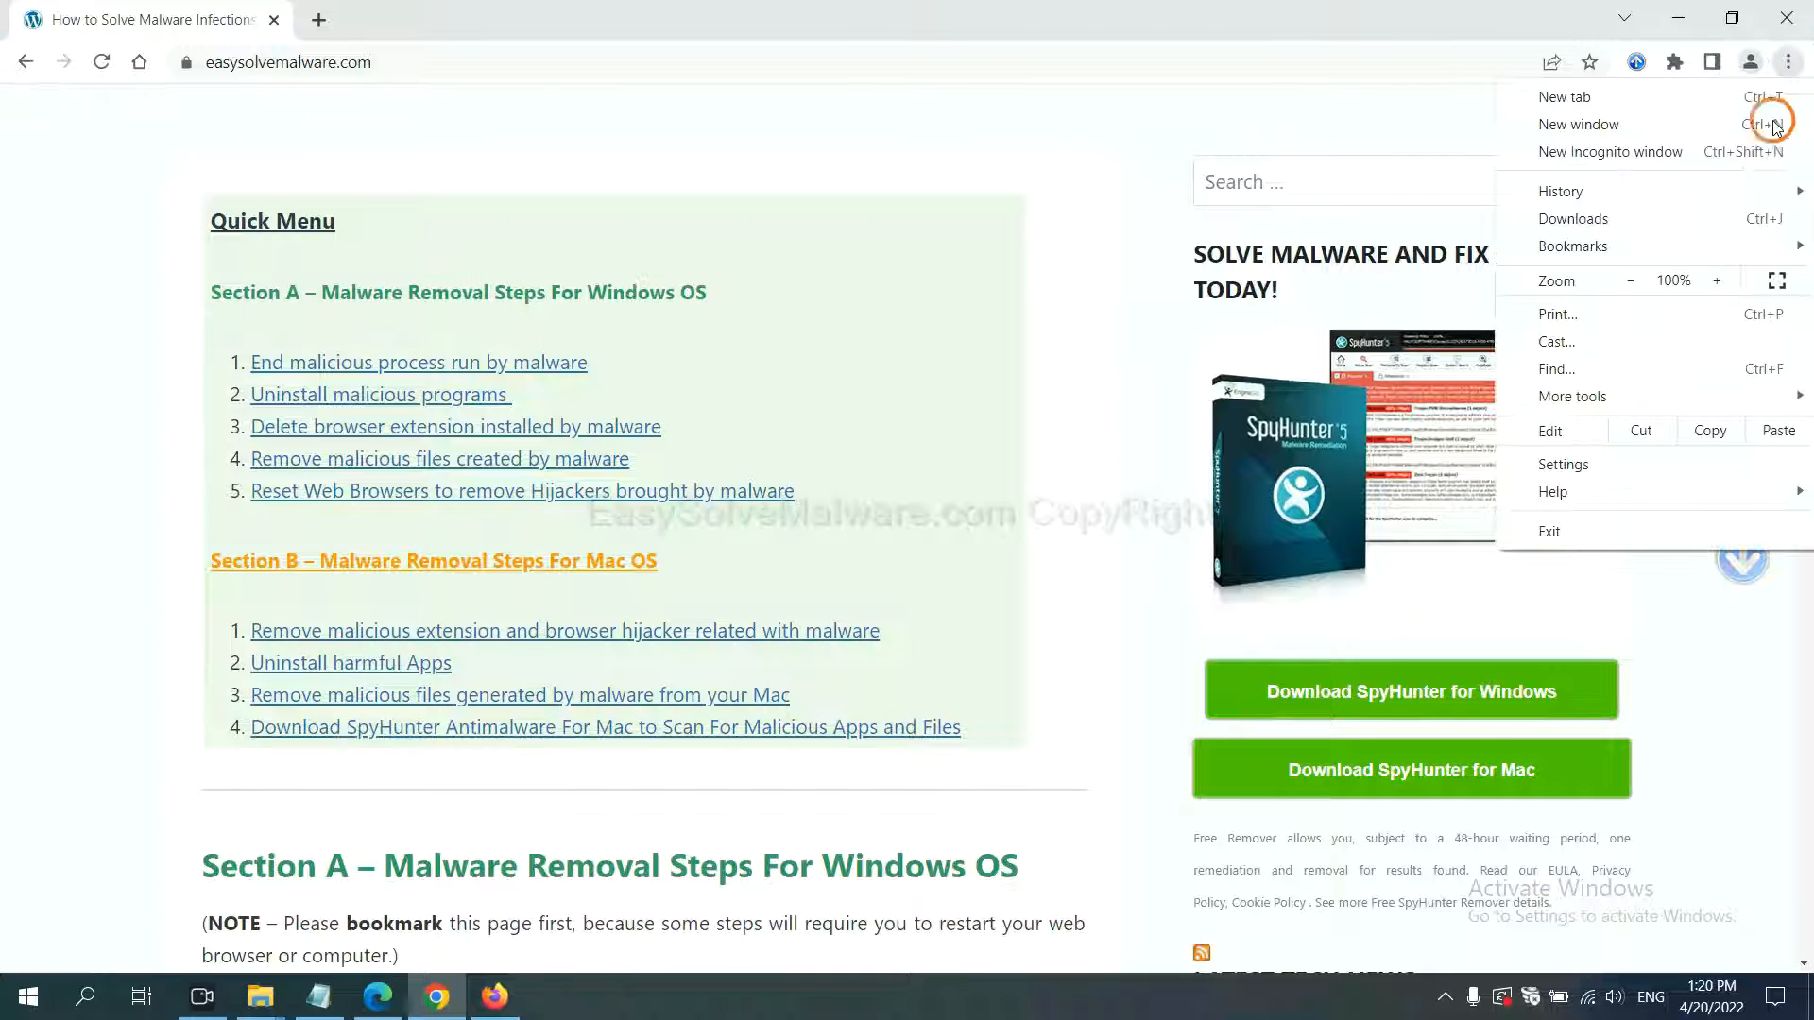
pyautogui.click(1562, 464)
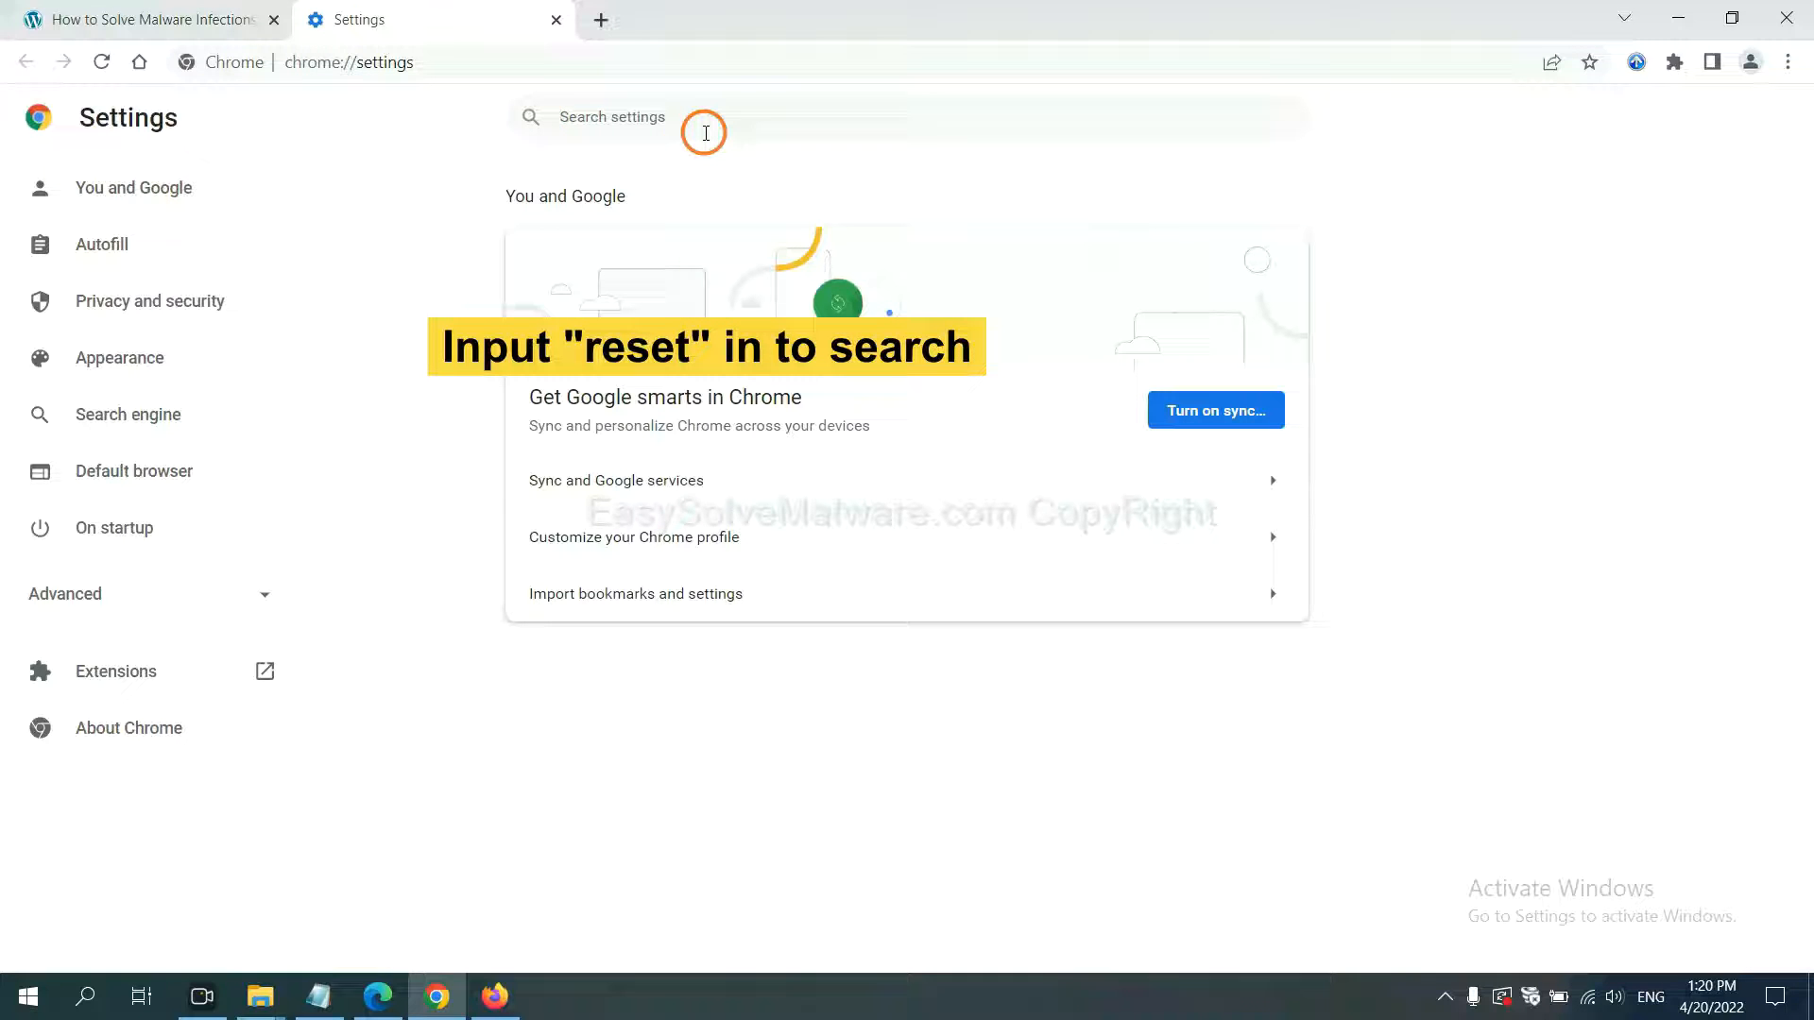
pyautogui.write('reset')
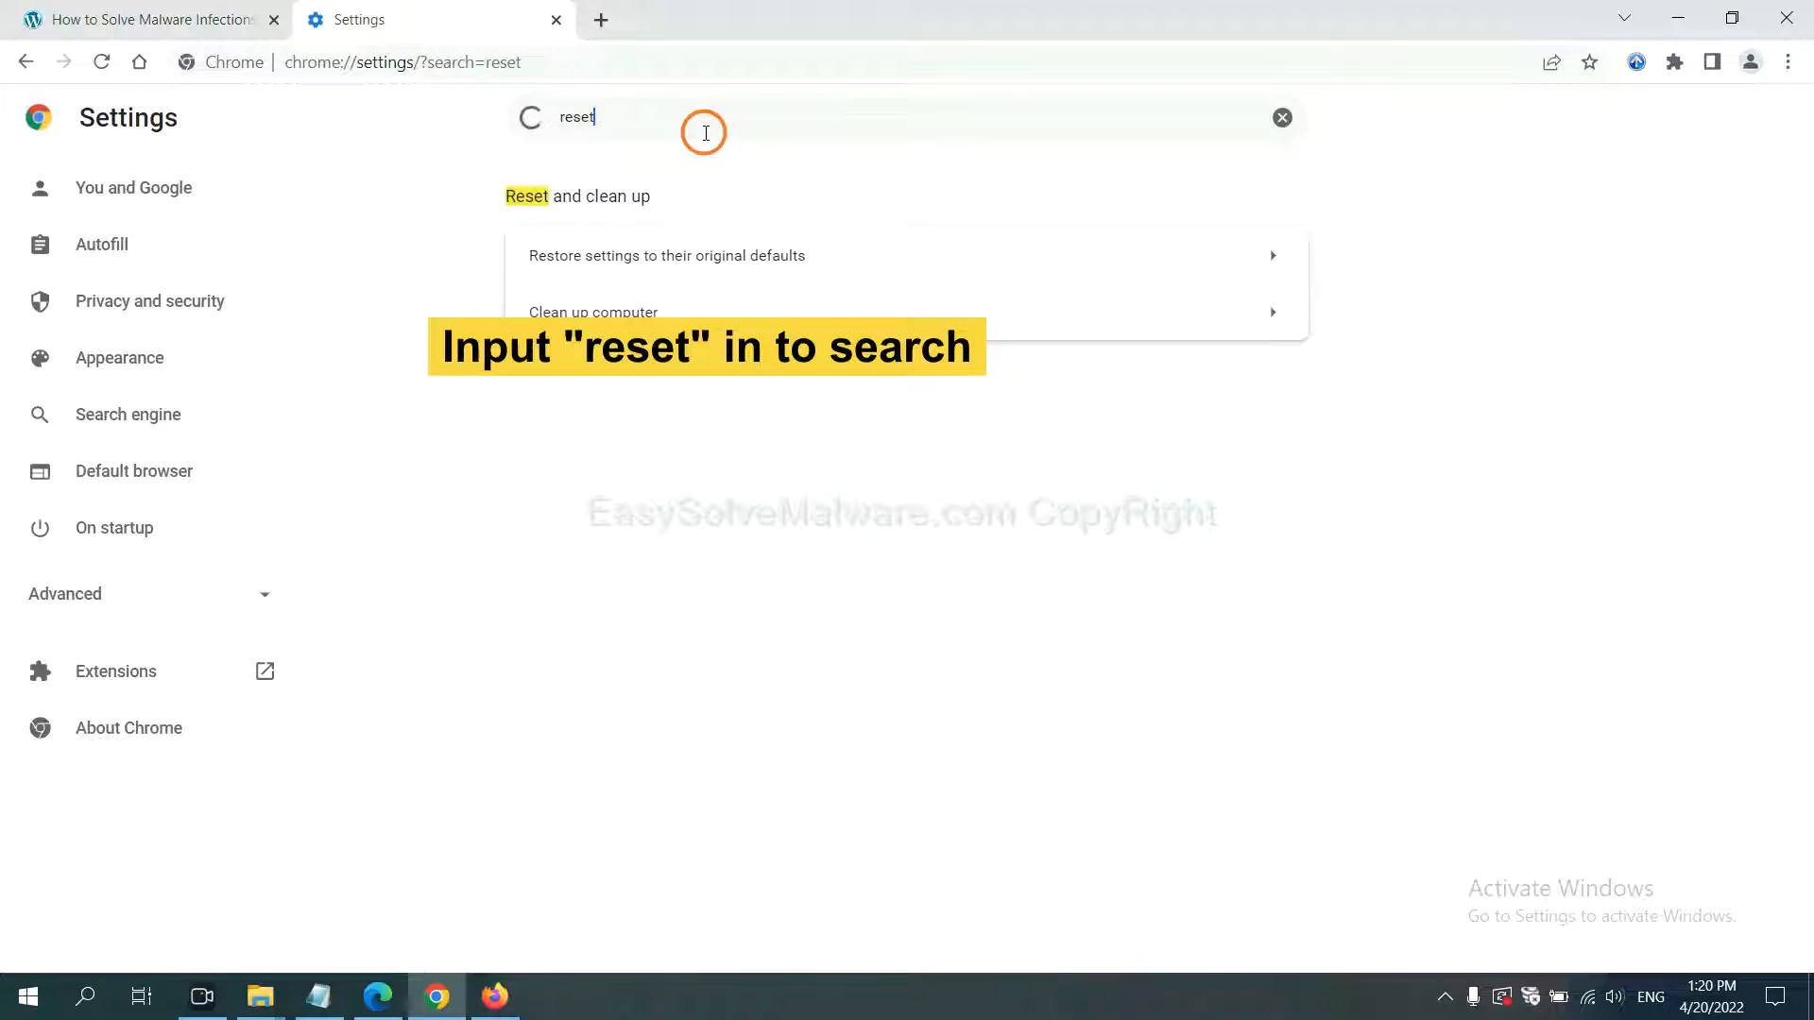
pyautogui.click(665, 256)
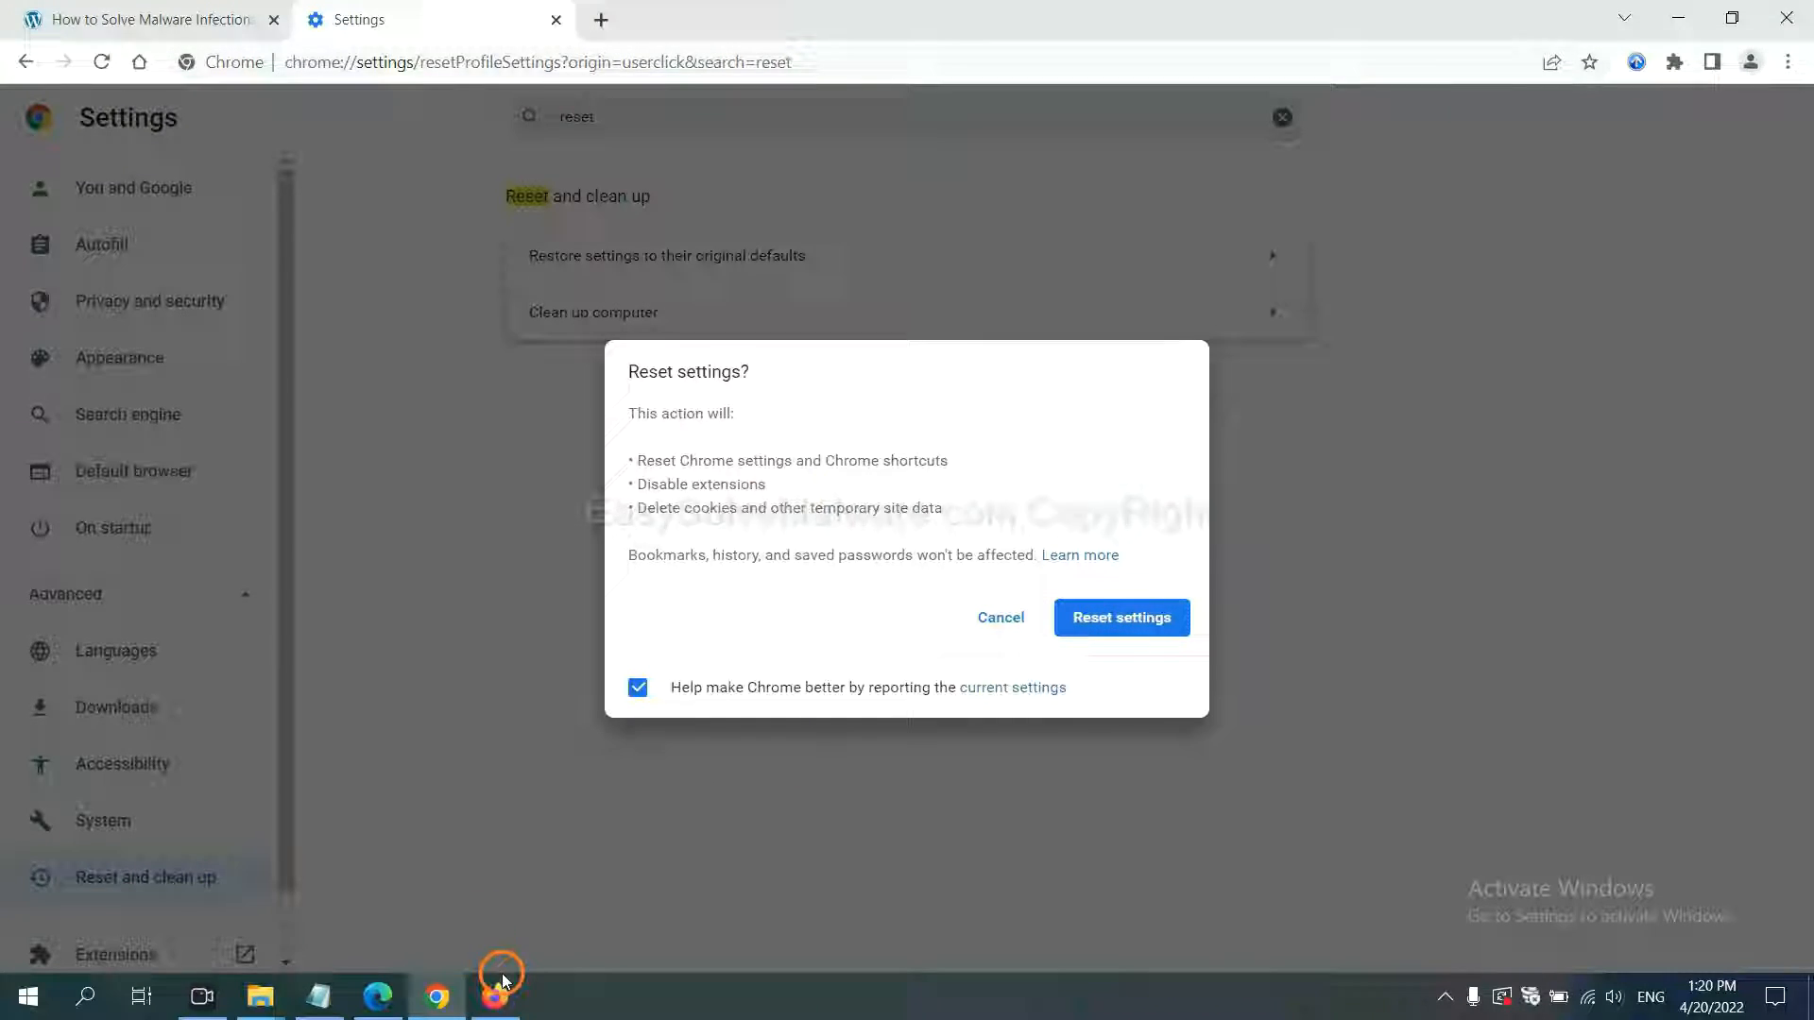
# Reach Firefox's Troubleshooting Information page via Help and choose Refresh Firefox
pyautogui.click(495, 994)
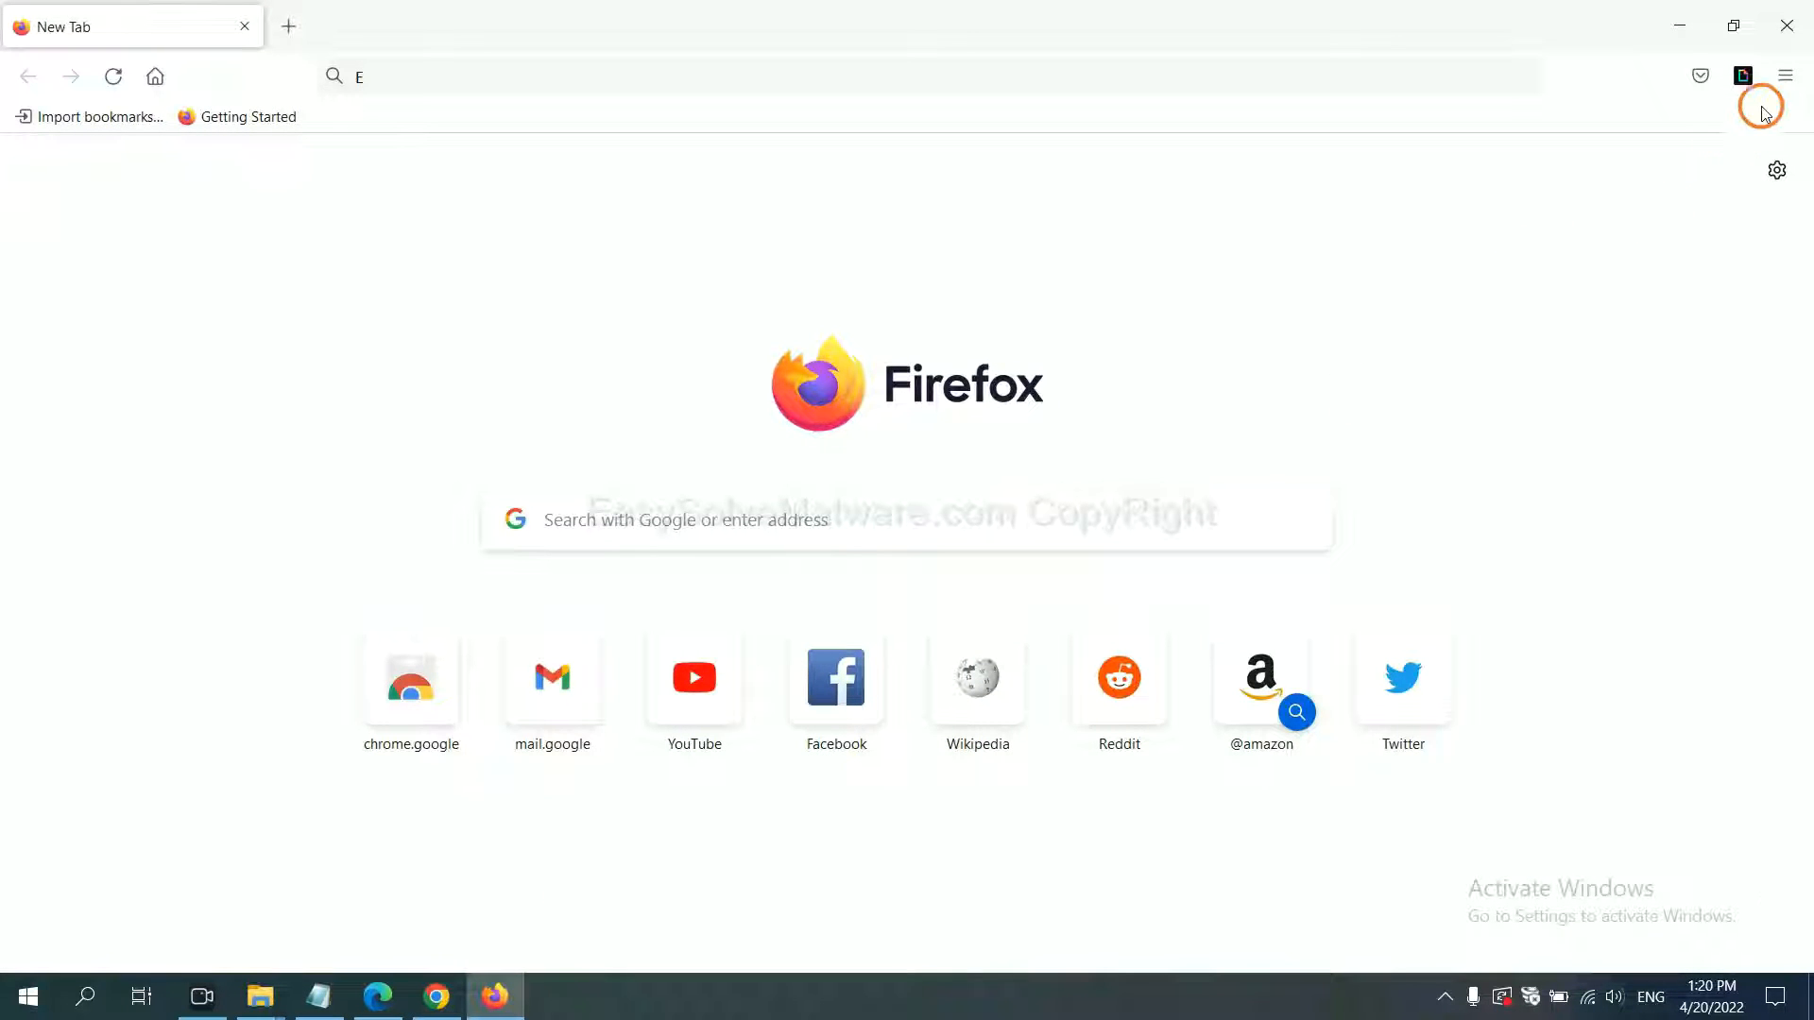
pyautogui.click(1784, 76)
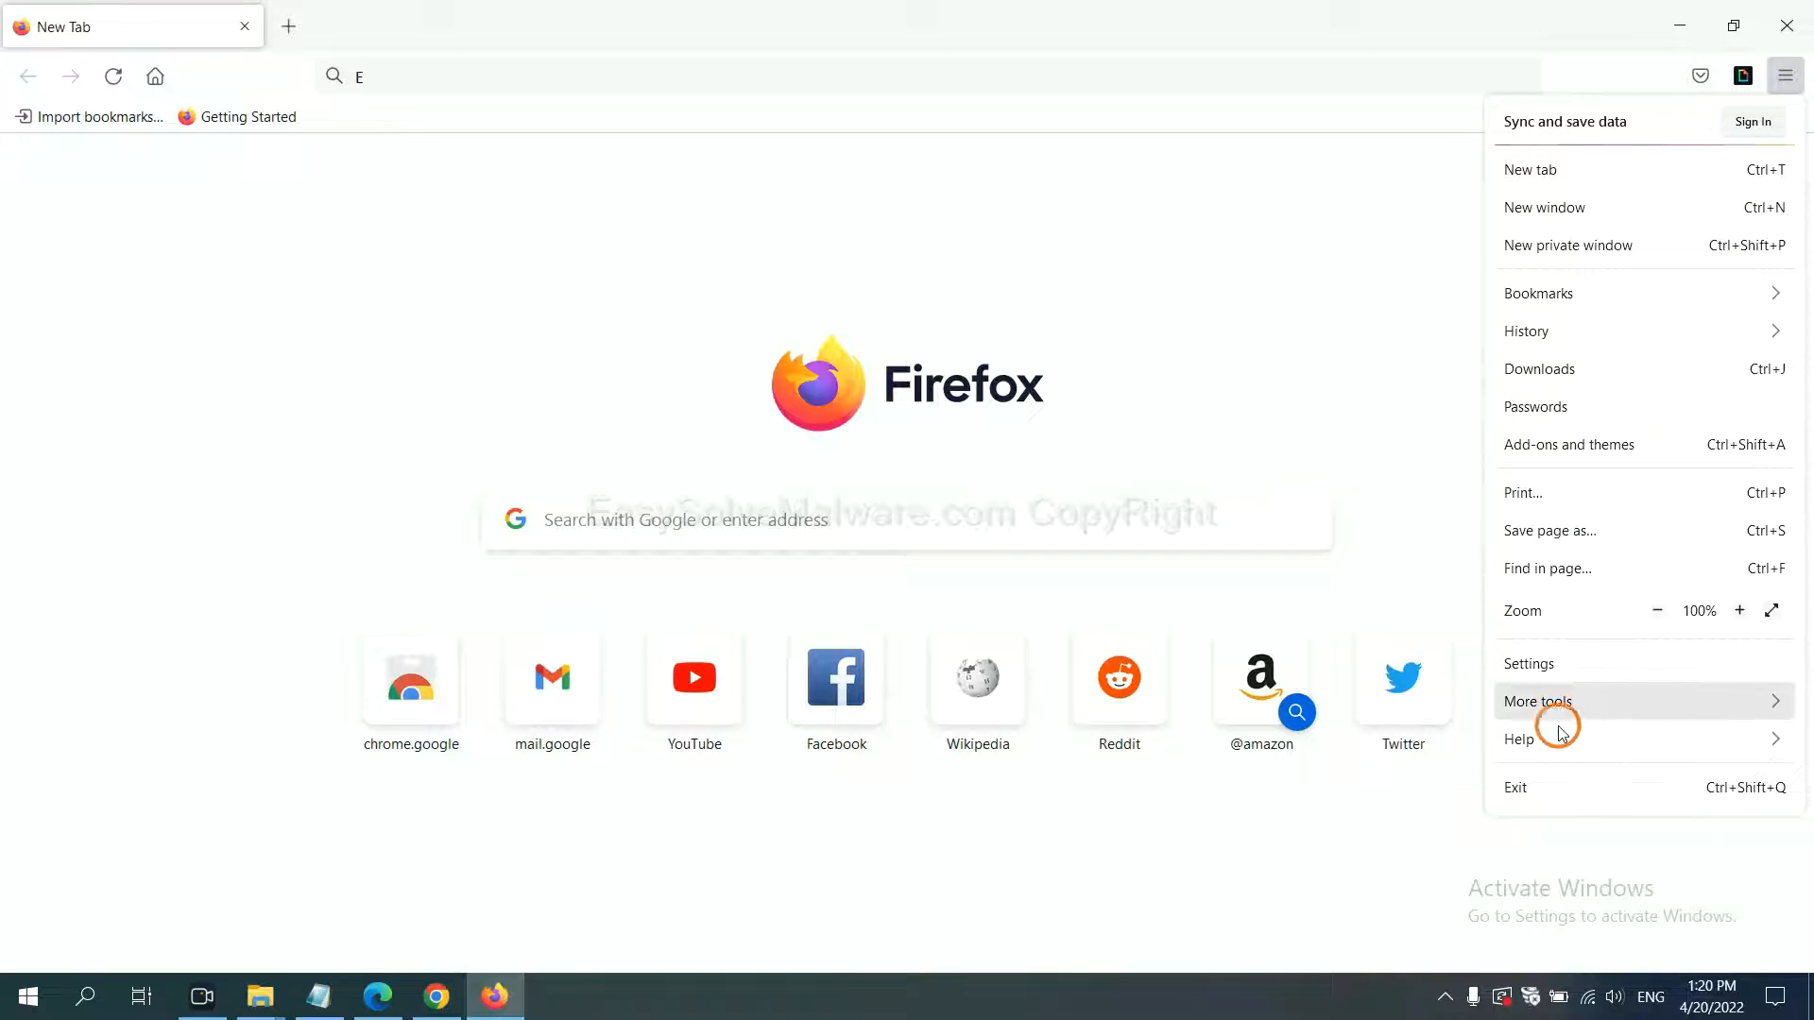
pyautogui.click(1519, 738)
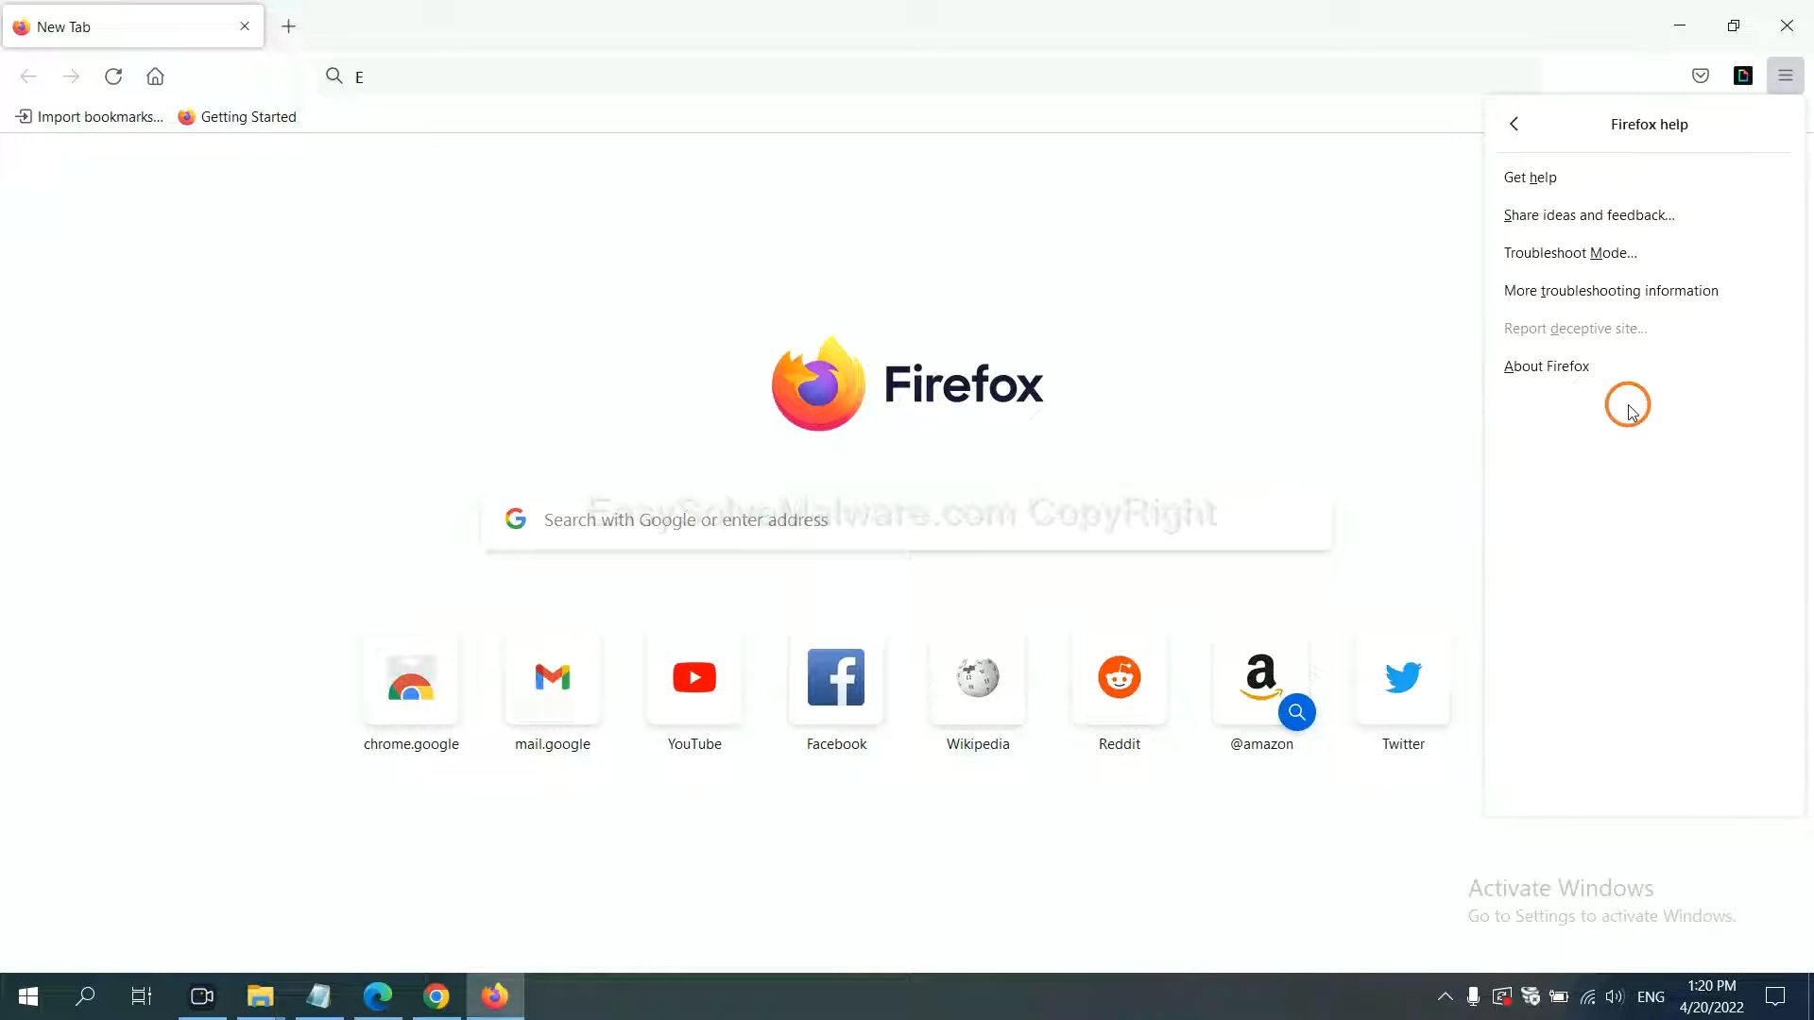
pyautogui.moveTo(1593, 290)
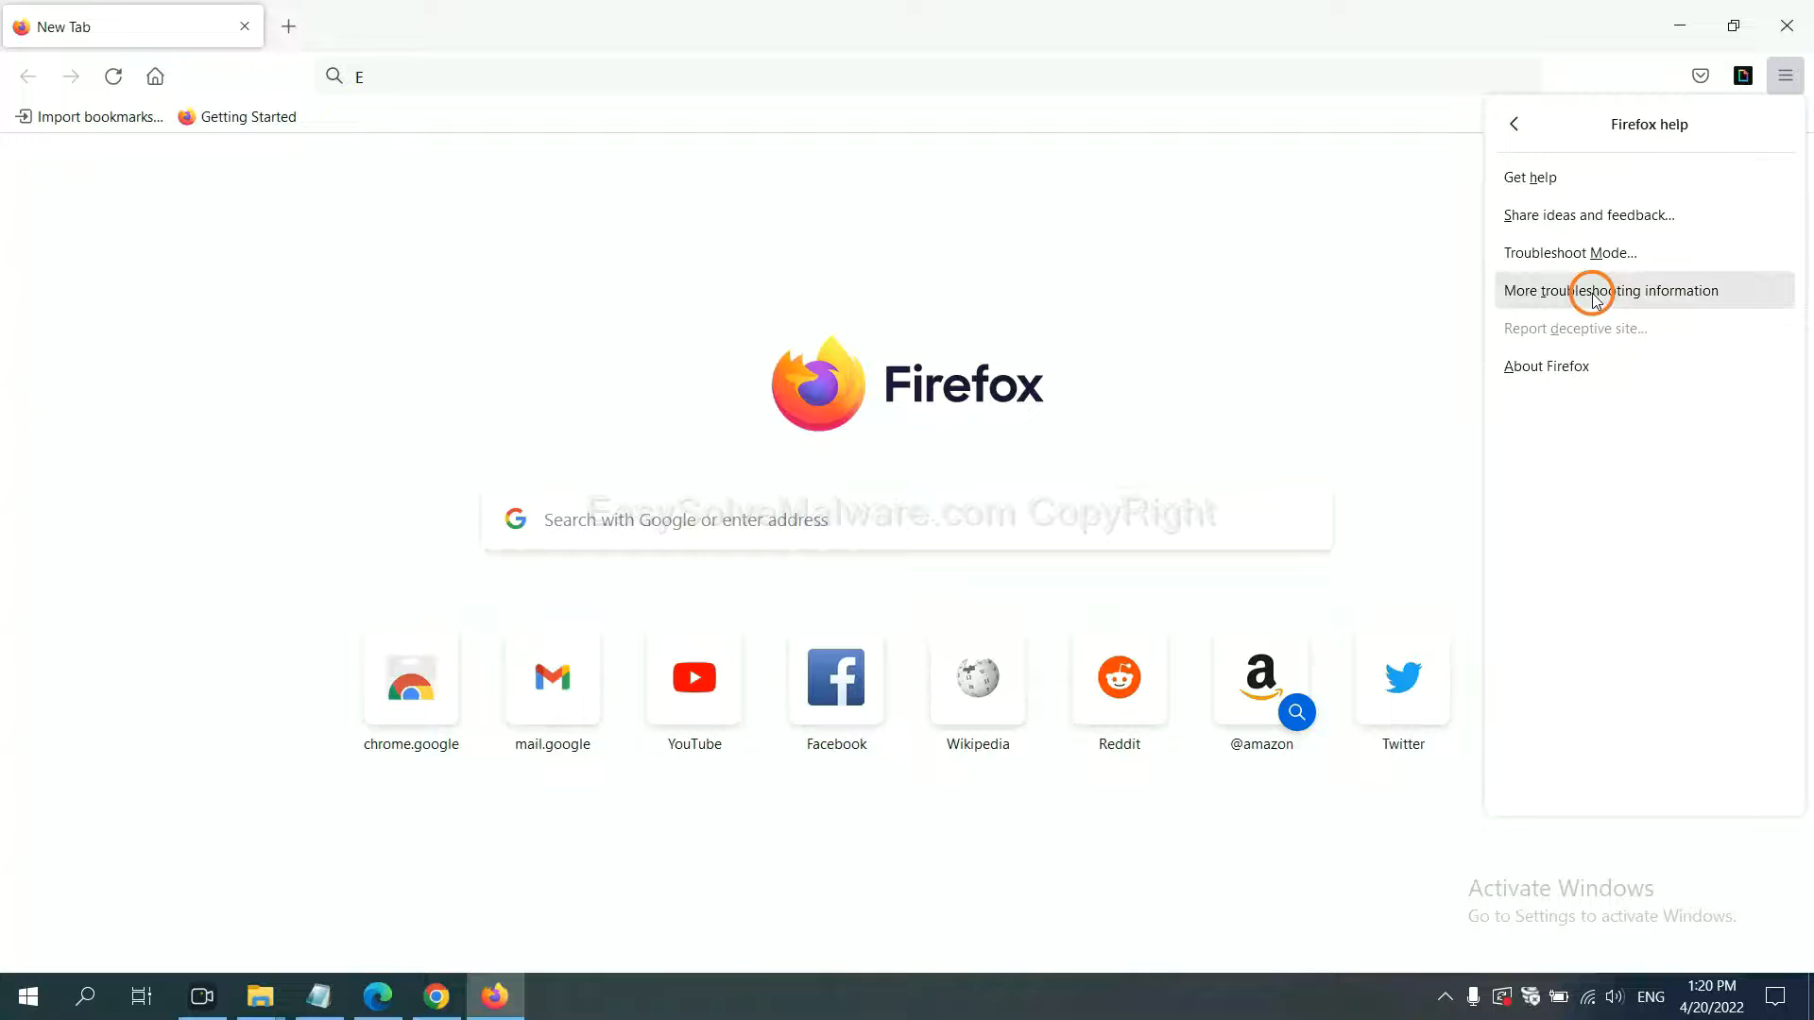
pyautogui.click(1609, 290)
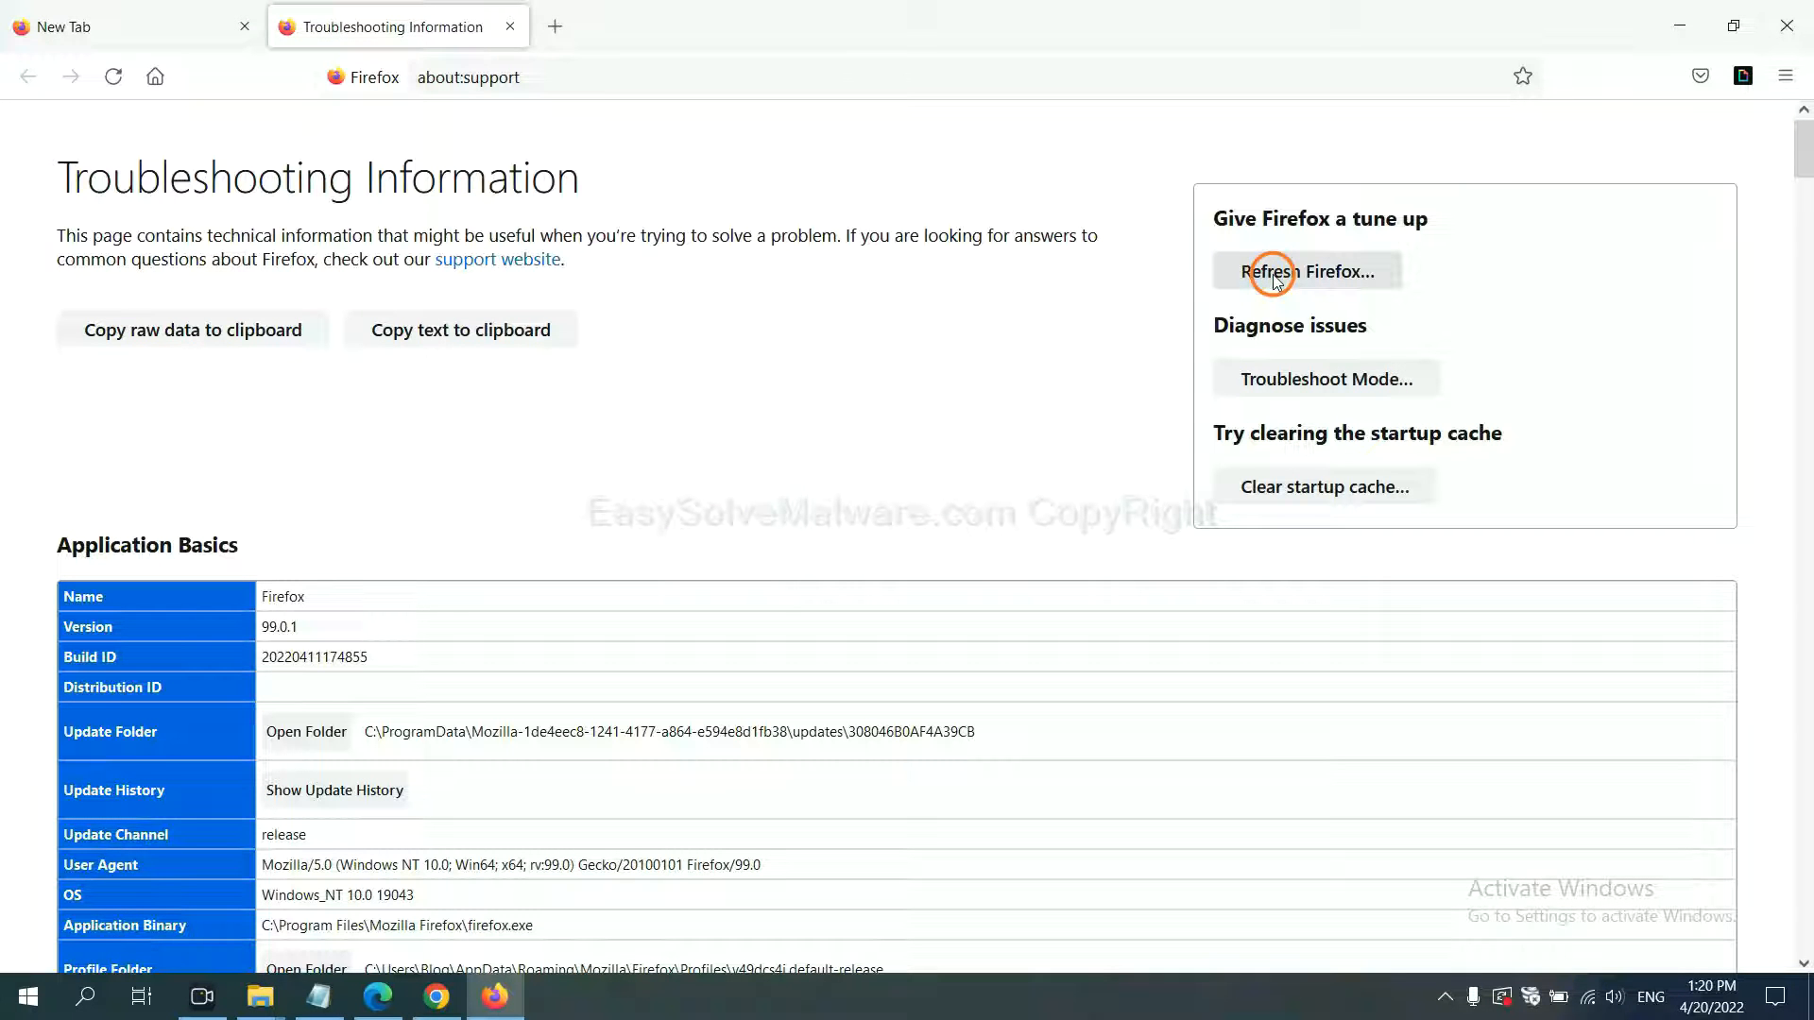
pyautogui.click(1306, 271)
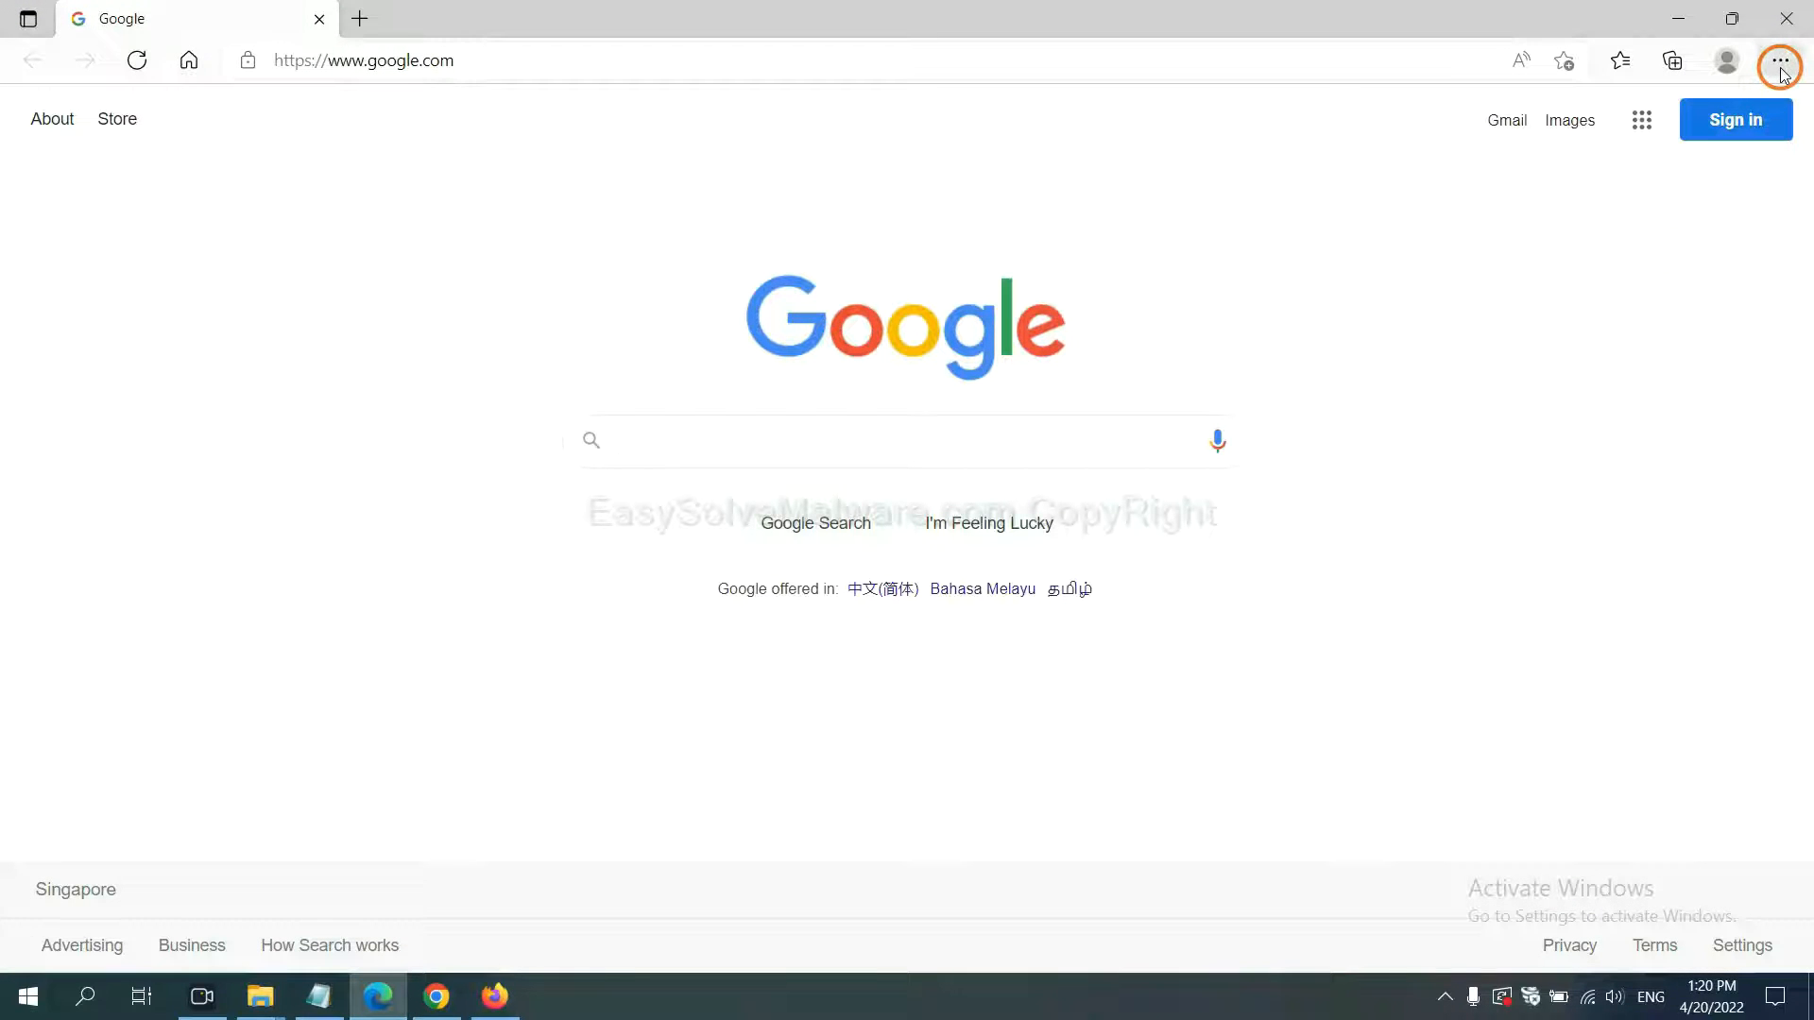
# Search Edge settings for 'reset' and choose 'Restore settings to their default values'
pyautogui.click(1780, 61)
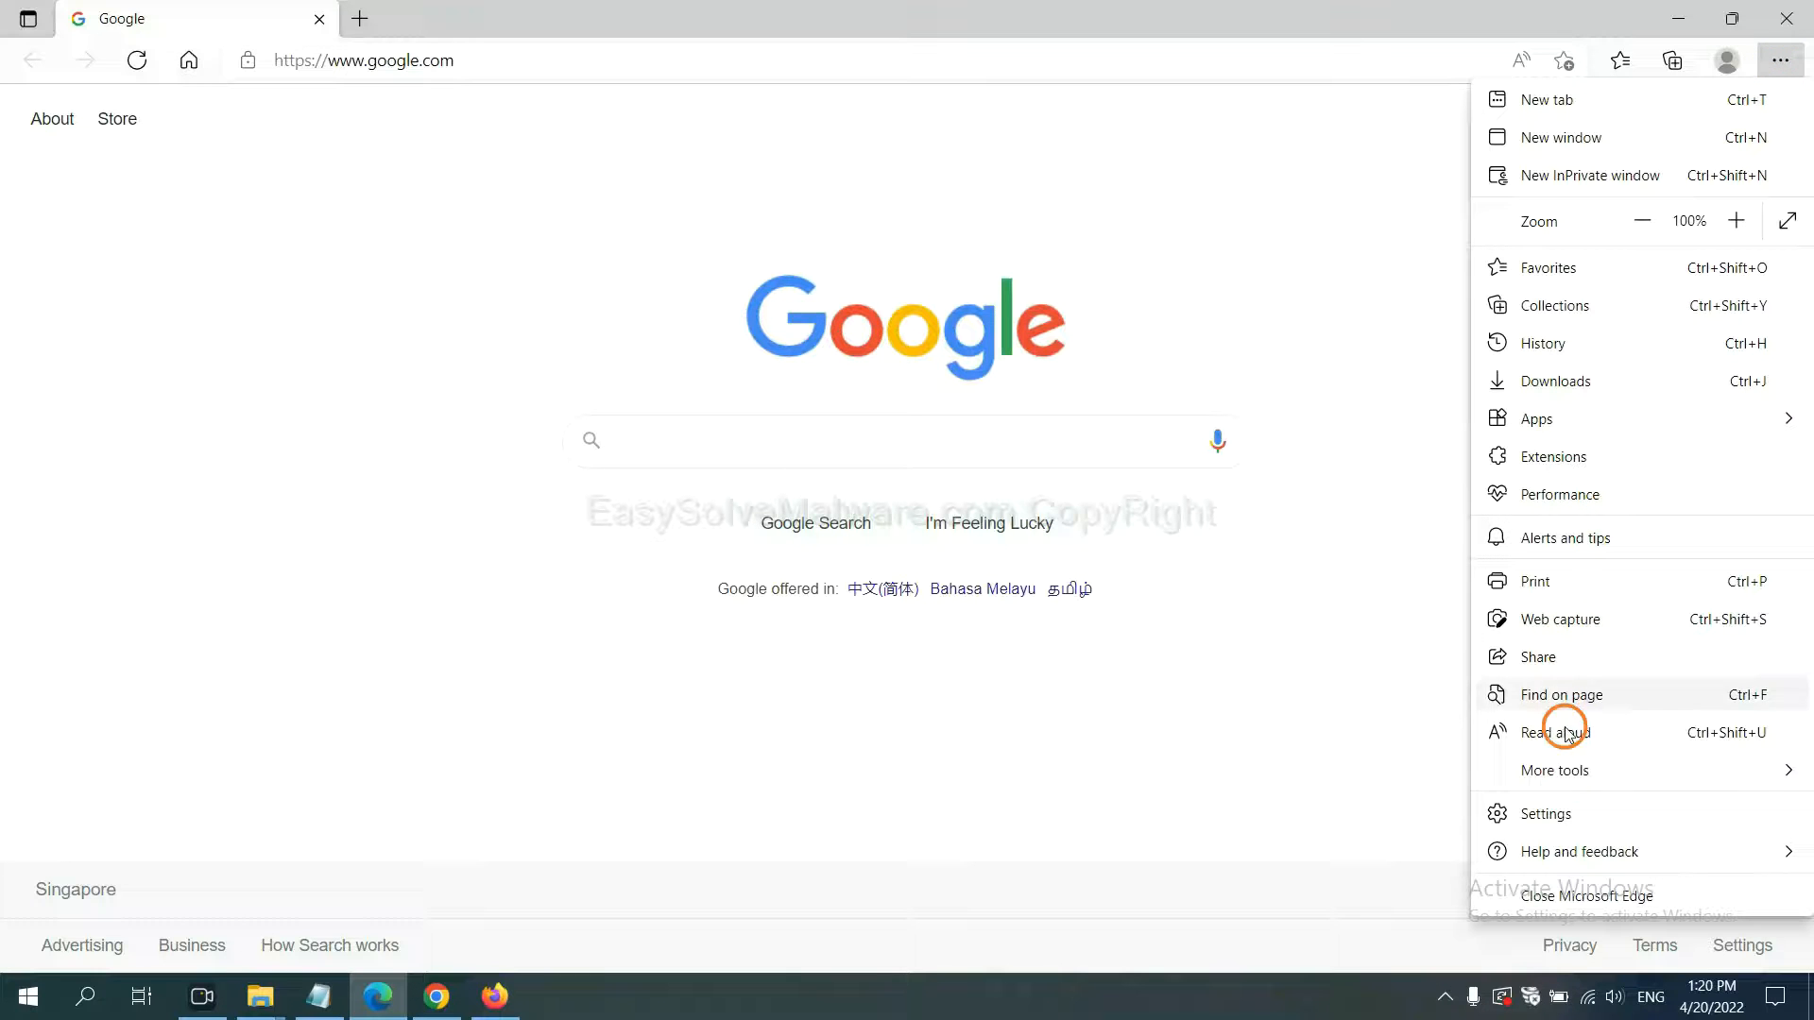
pyautogui.click(1546, 813)
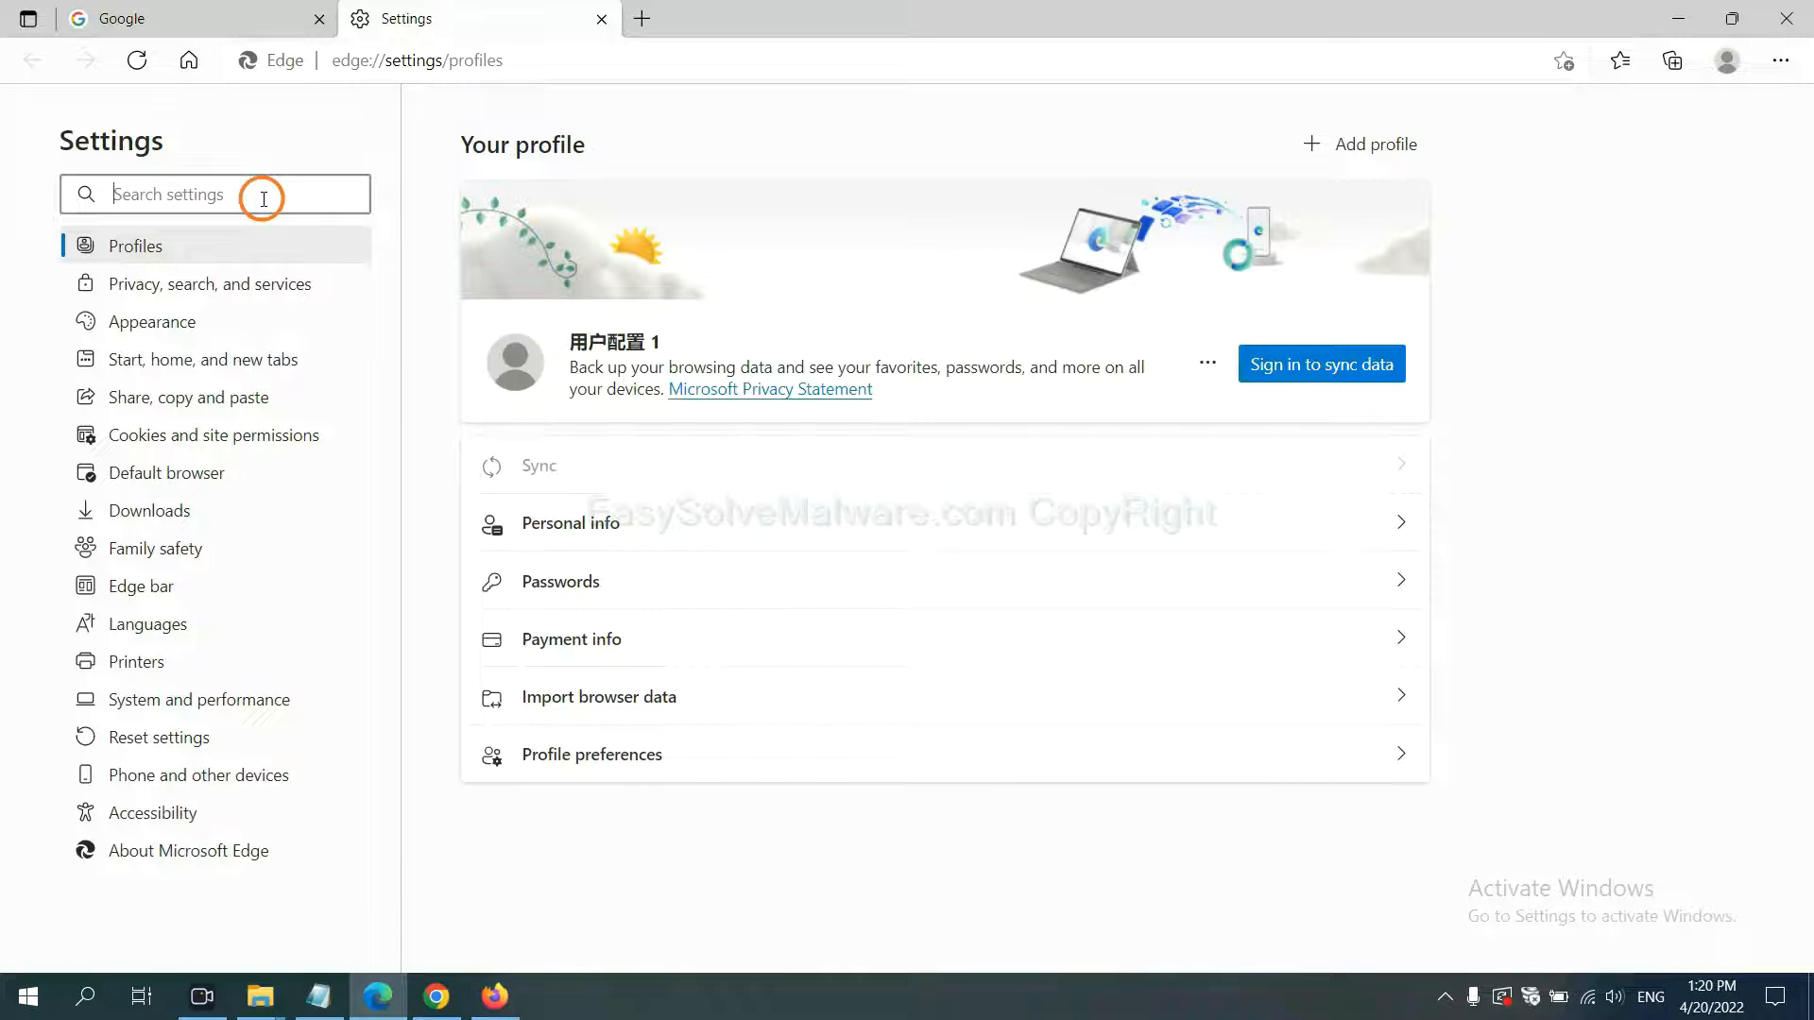
pyautogui.write('reset')
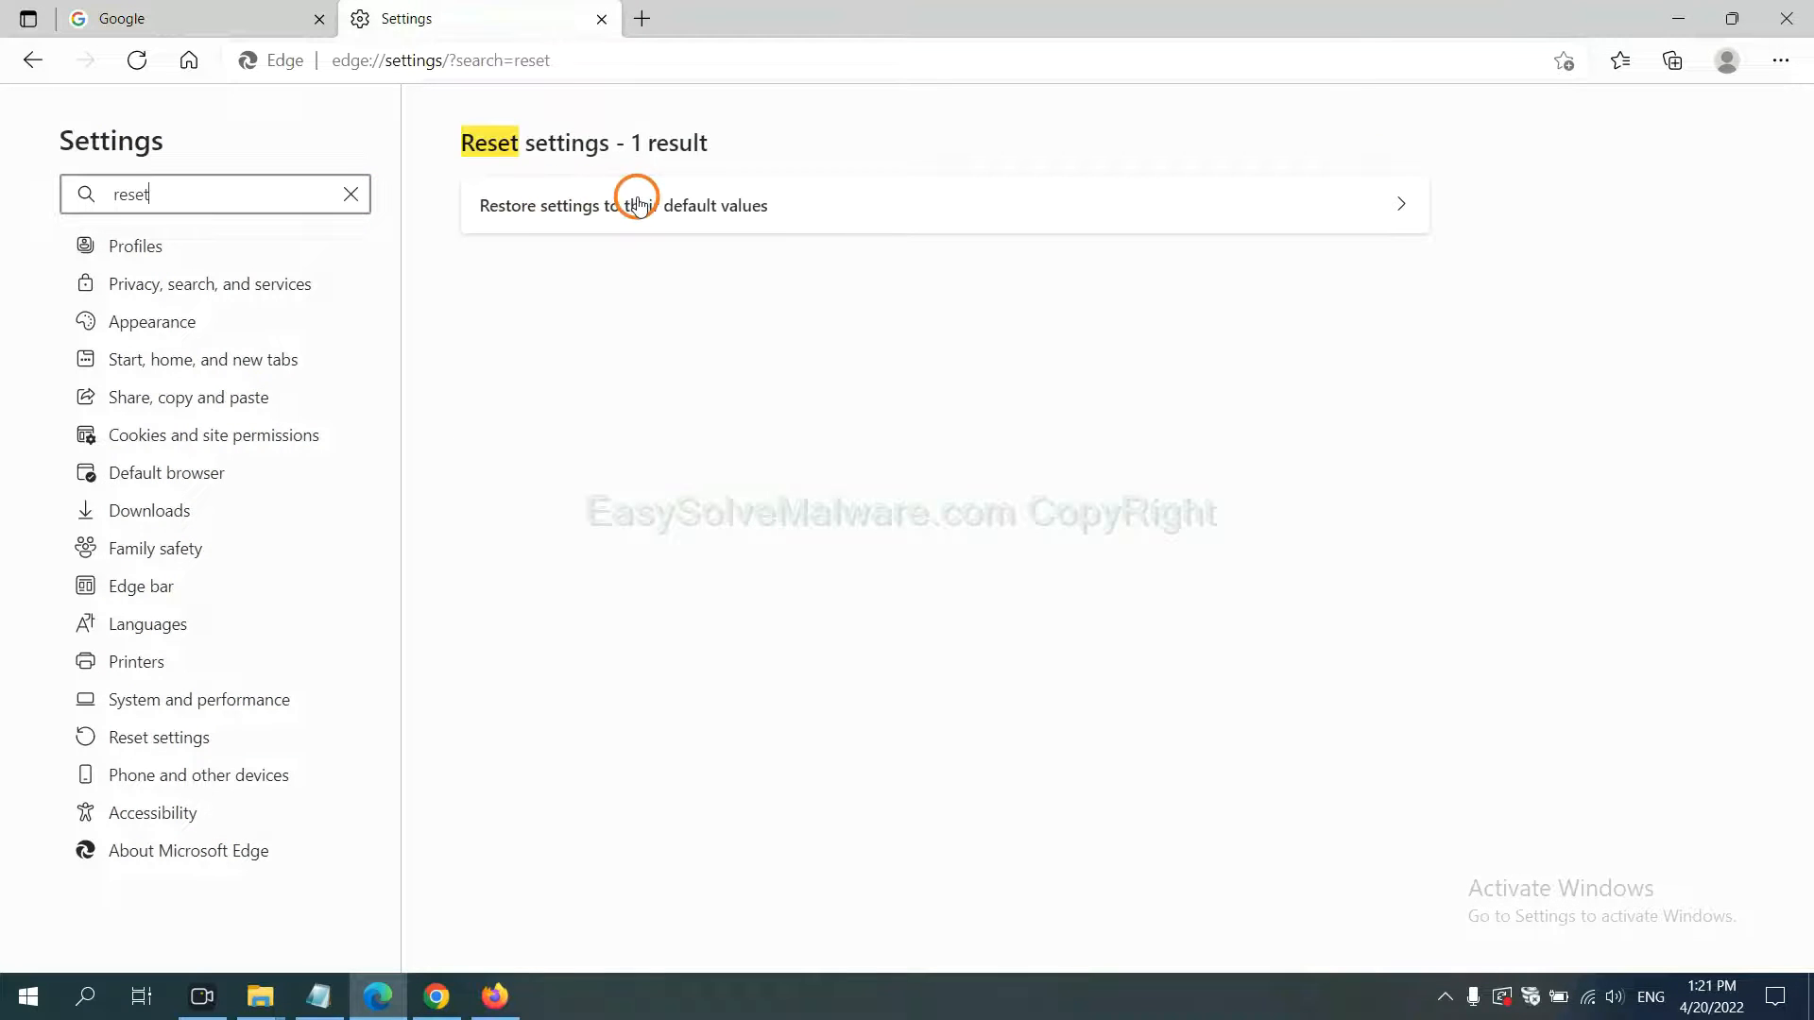
pyautogui.click(622, 205)
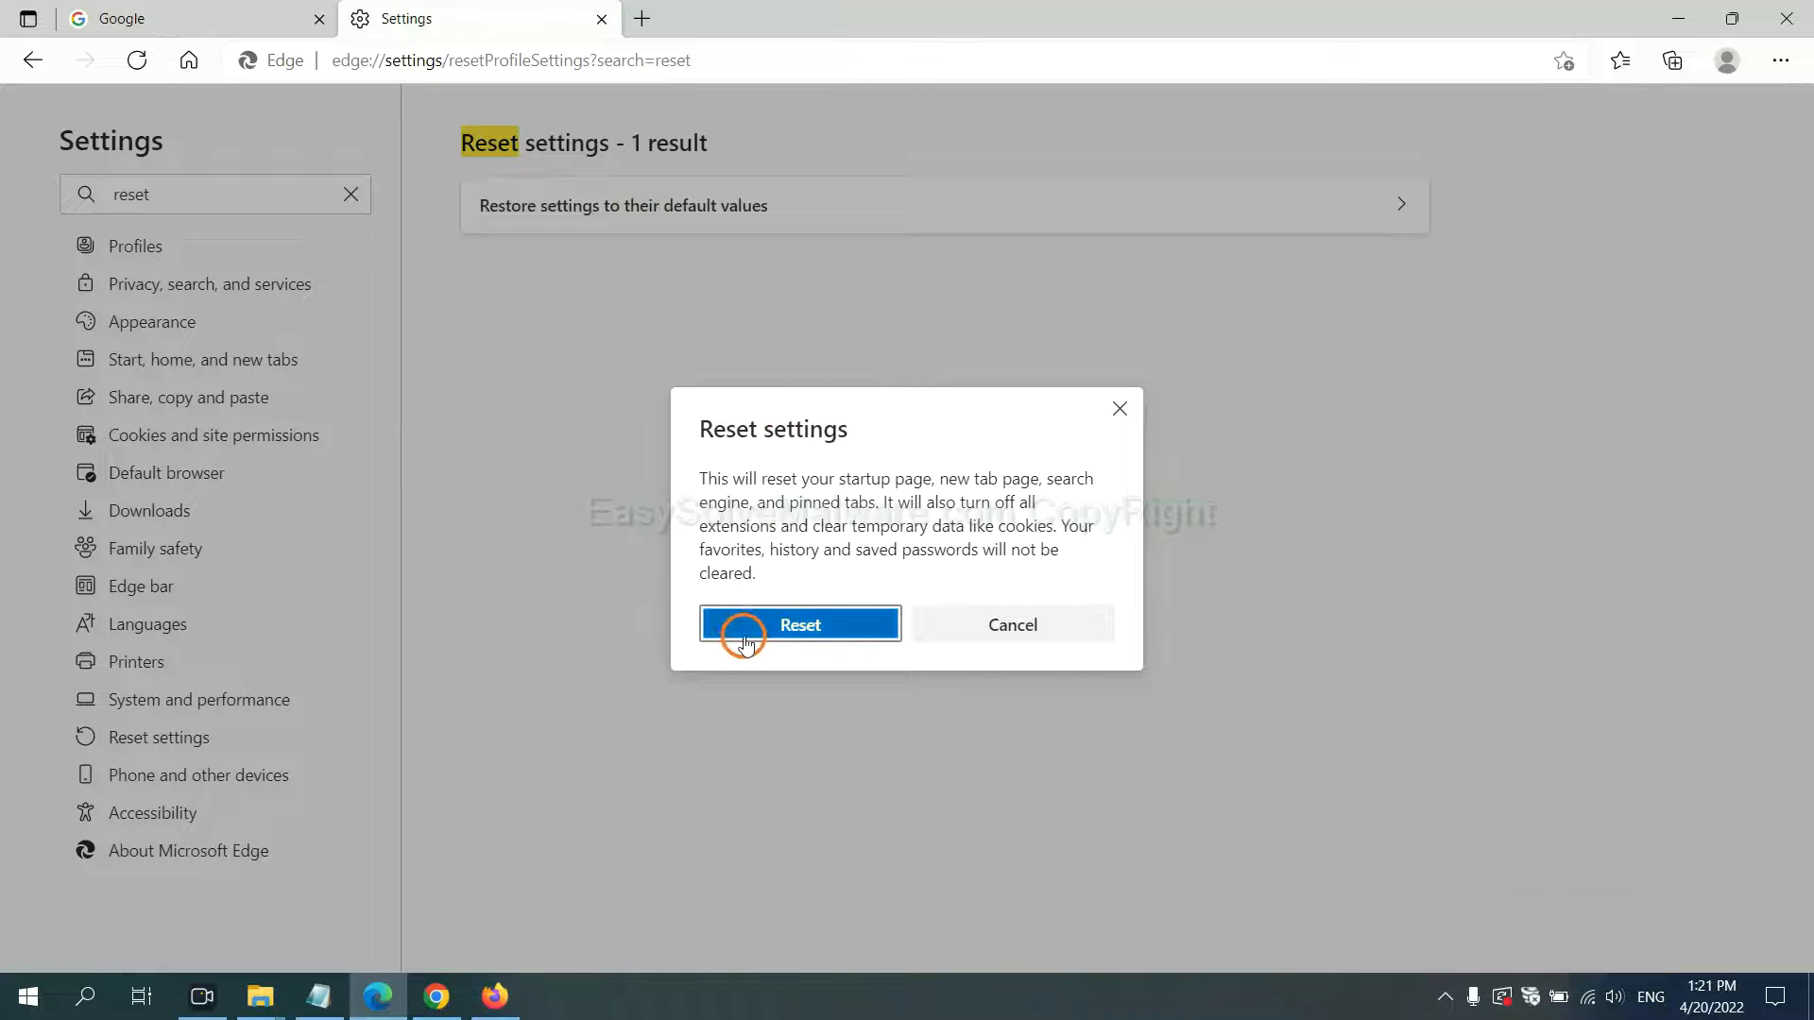
pyautogui.moveTo(1022, 746)
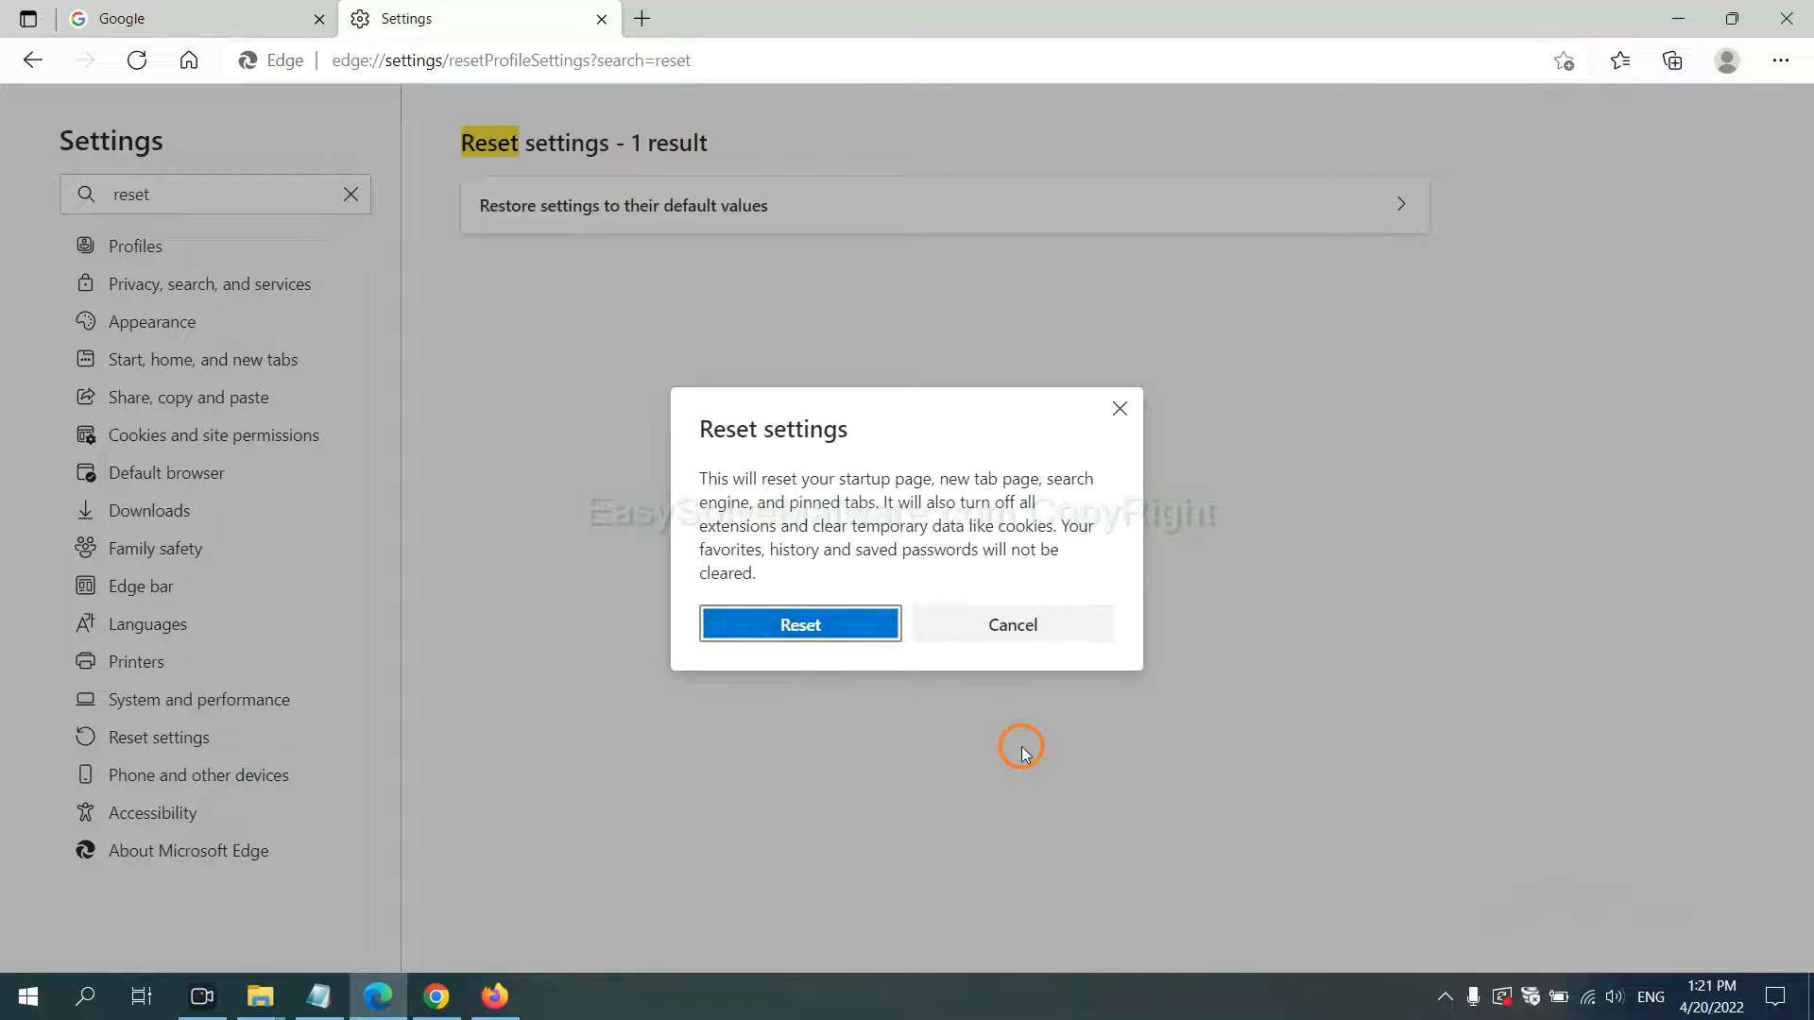